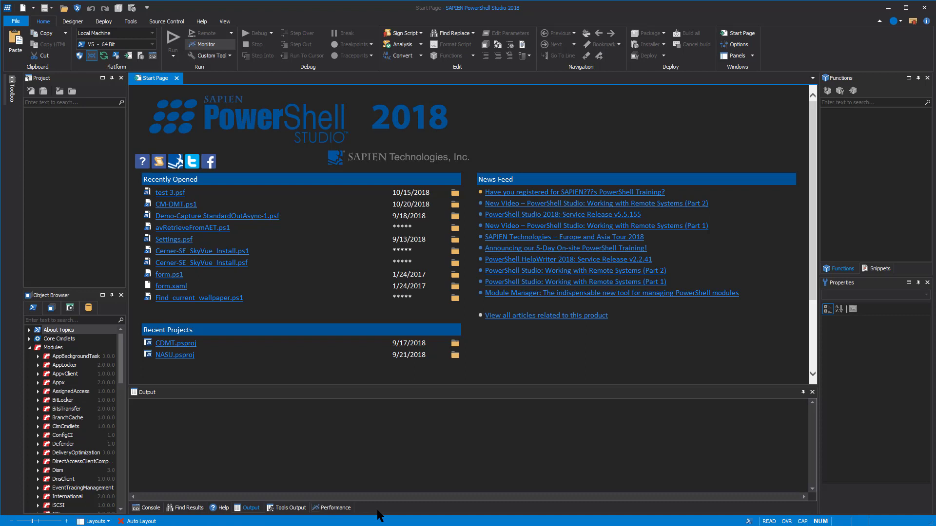
mouse_move(68, 237)
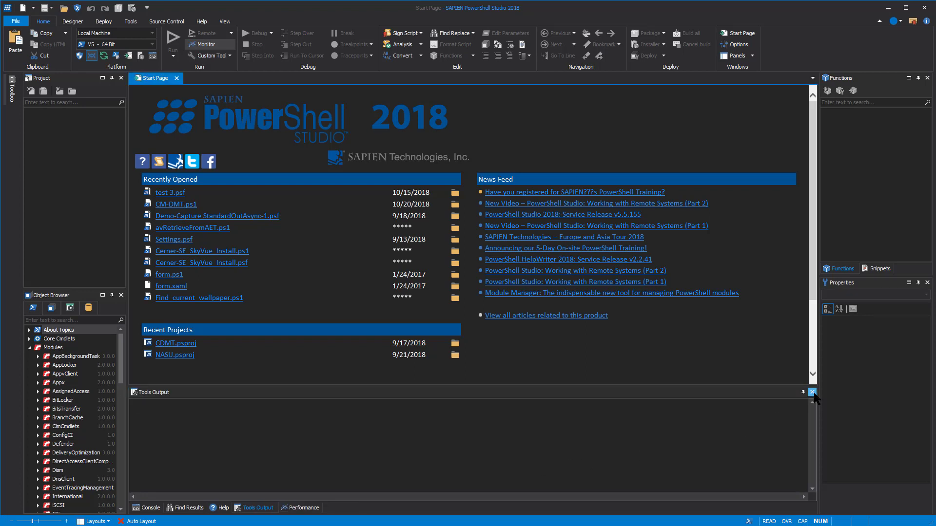
Close the Tools Output panel so the Start Page fills the workspace
left_click(812, 392)
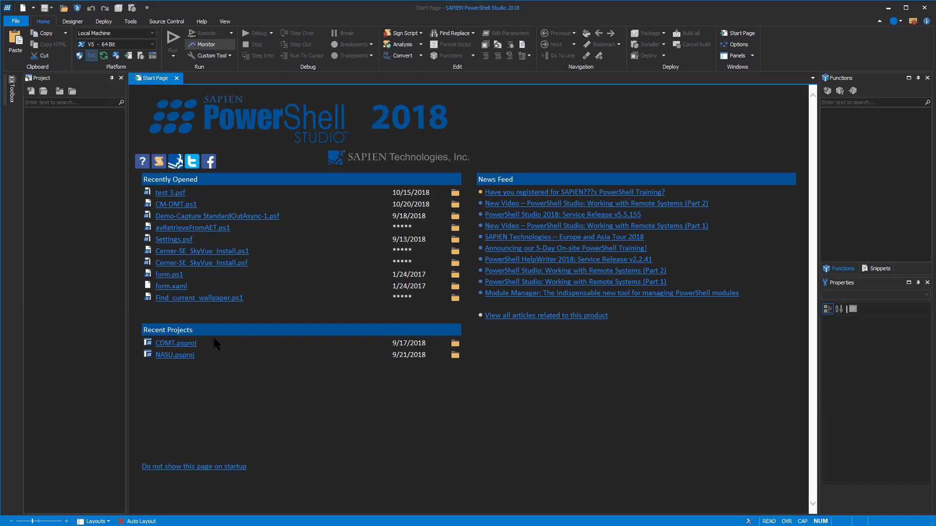
mouse_move(548, 421)
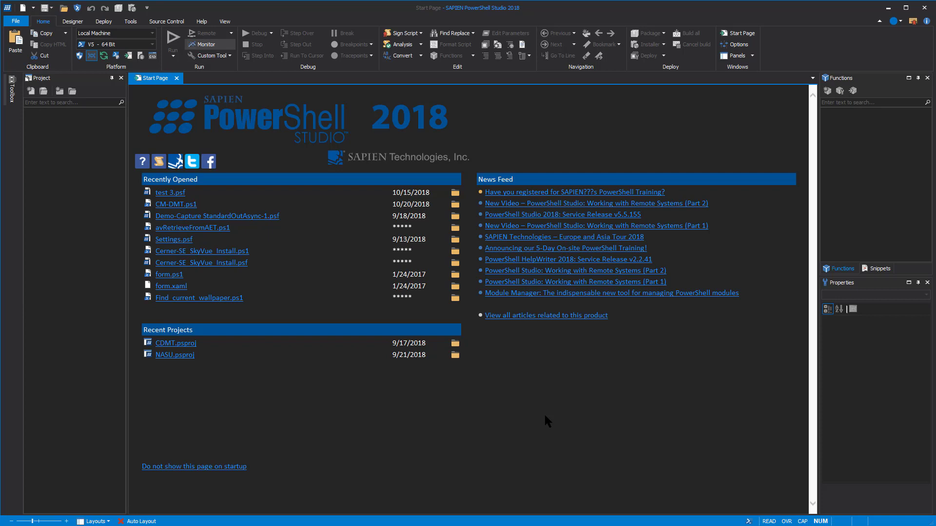
mouse_move(279, 57)
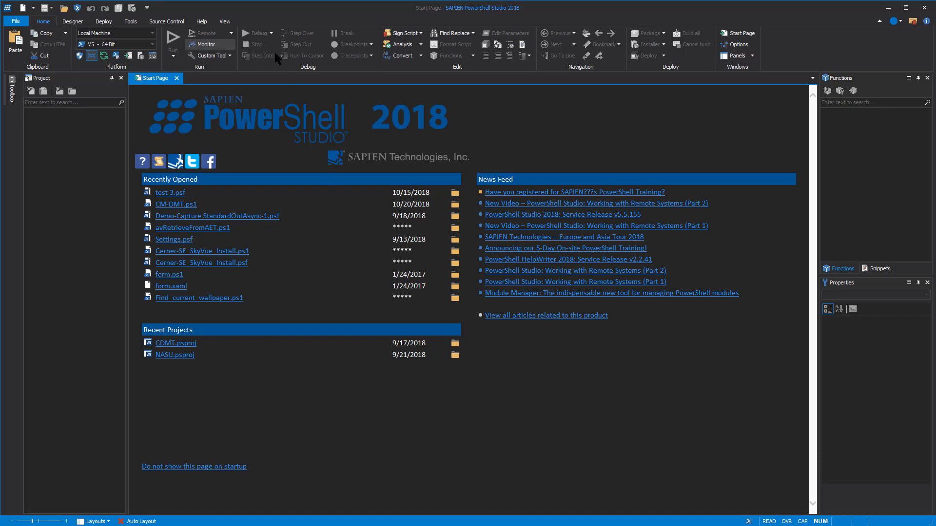
Show the Layouts dropdown of saved panel layouts from the View ribbon
left_click(224, 22)
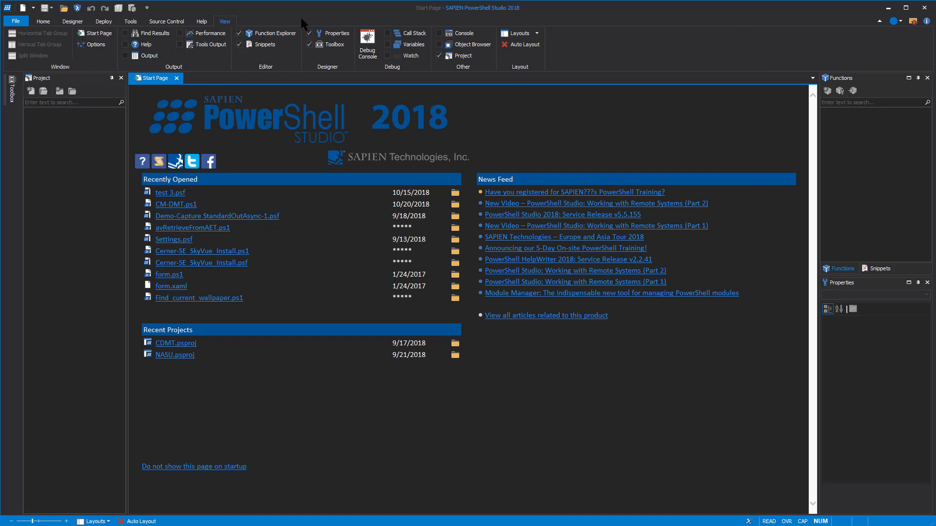
left_click(519, 33)
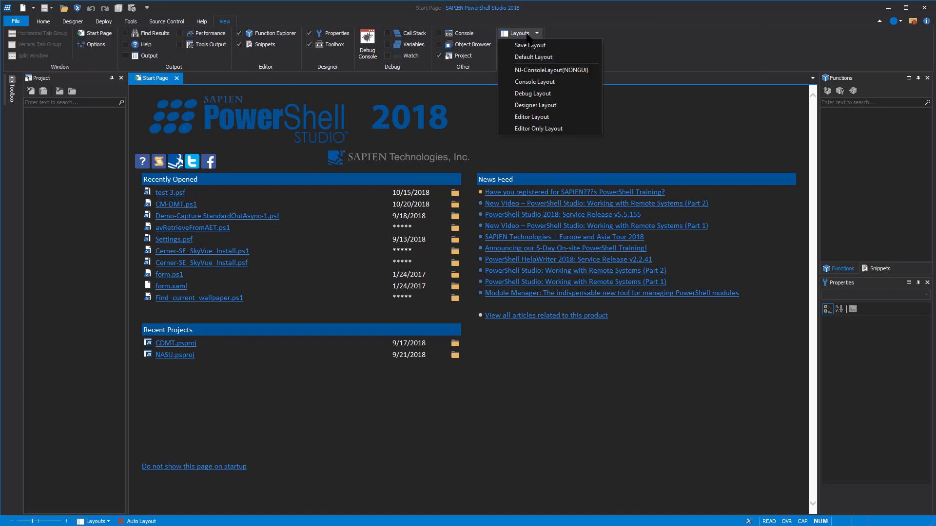
mouse_move(539, 56)
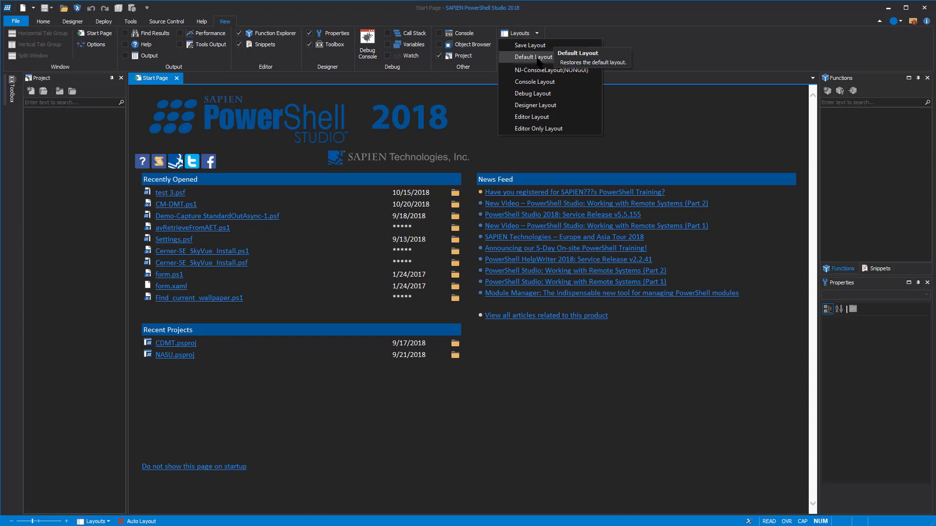
mouse_move(542, 44)
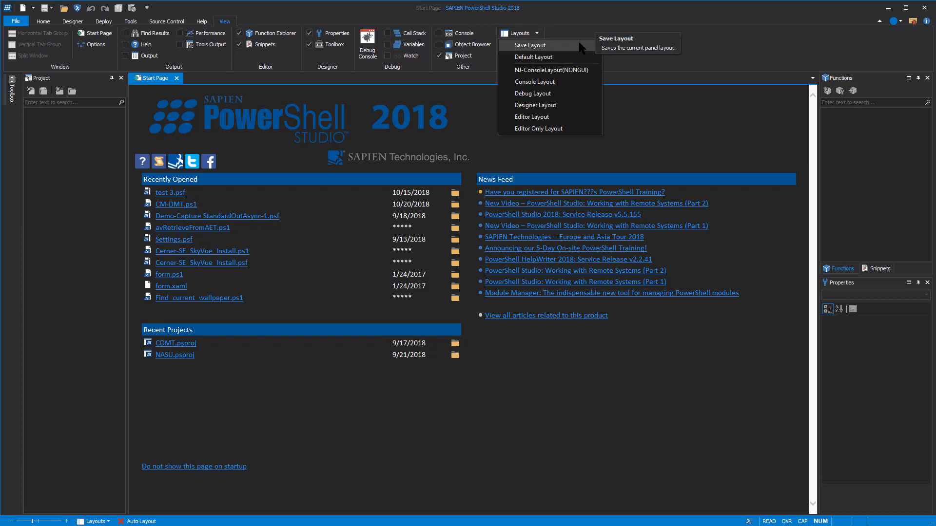
mouse_move(555, 86)
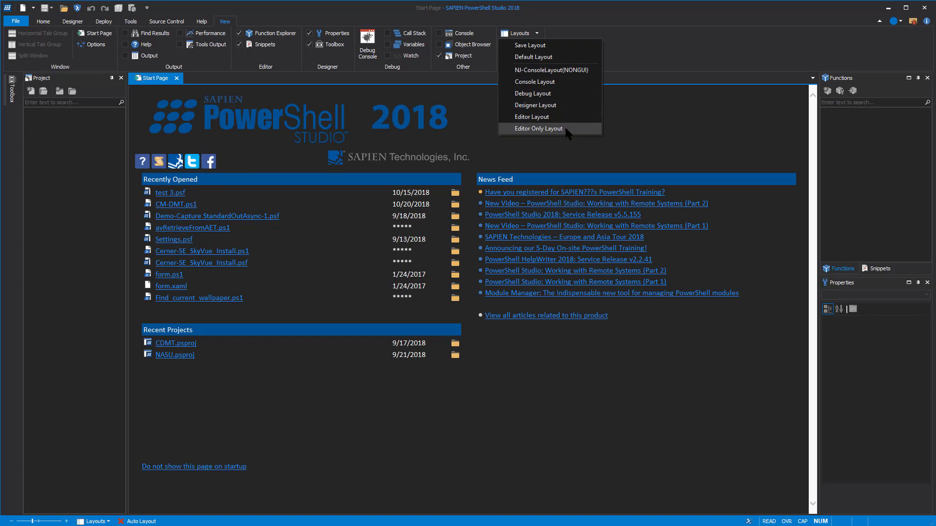
mouse_move(554, 105)
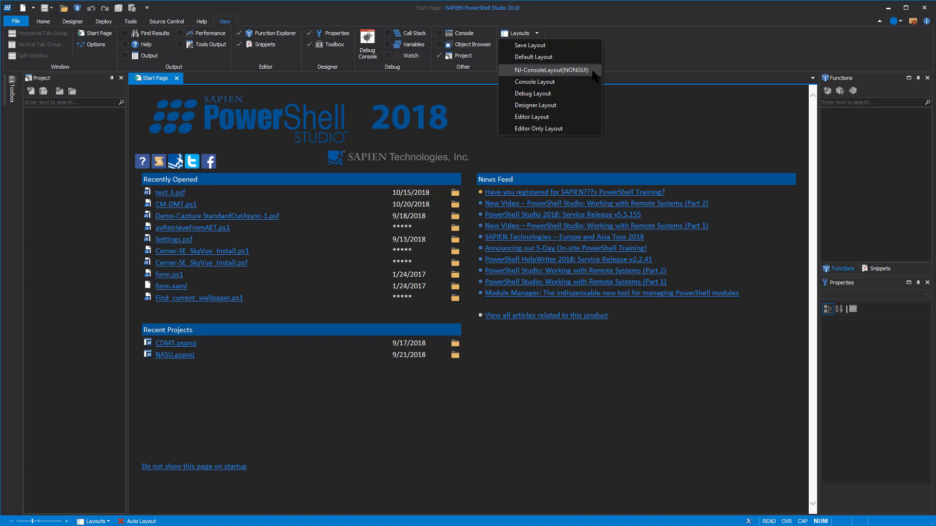
mouse_move(544, 58)
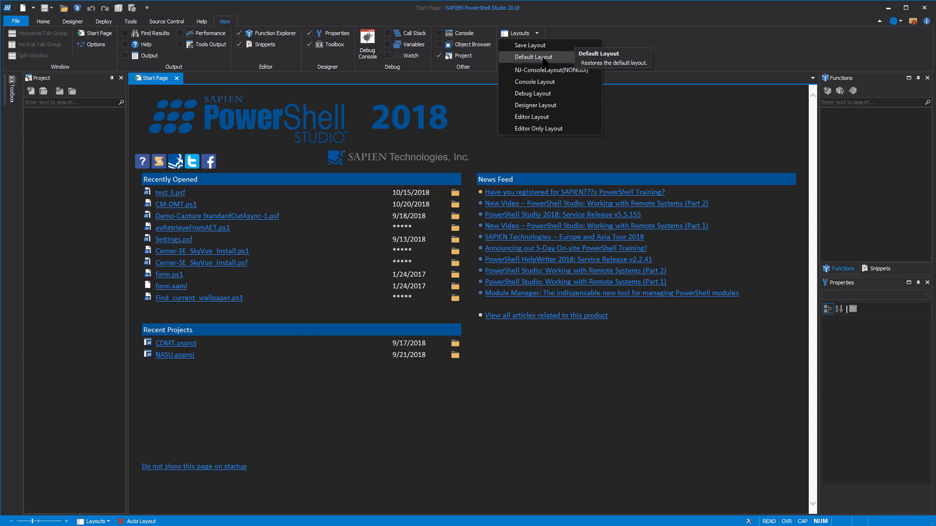
Apply the Default Layout, restoring the Object Browser and bottom Tools Output panel
left_click(533, 57)
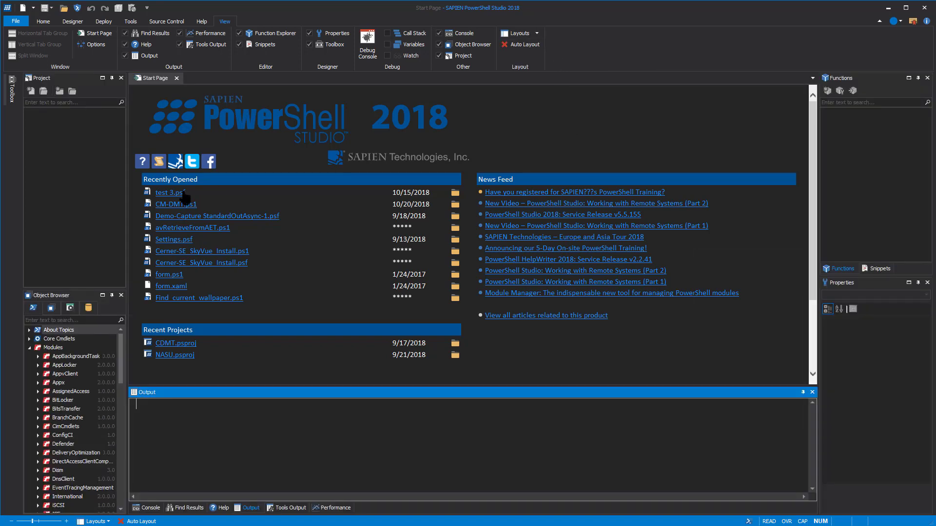
mouse_move(83, 396)
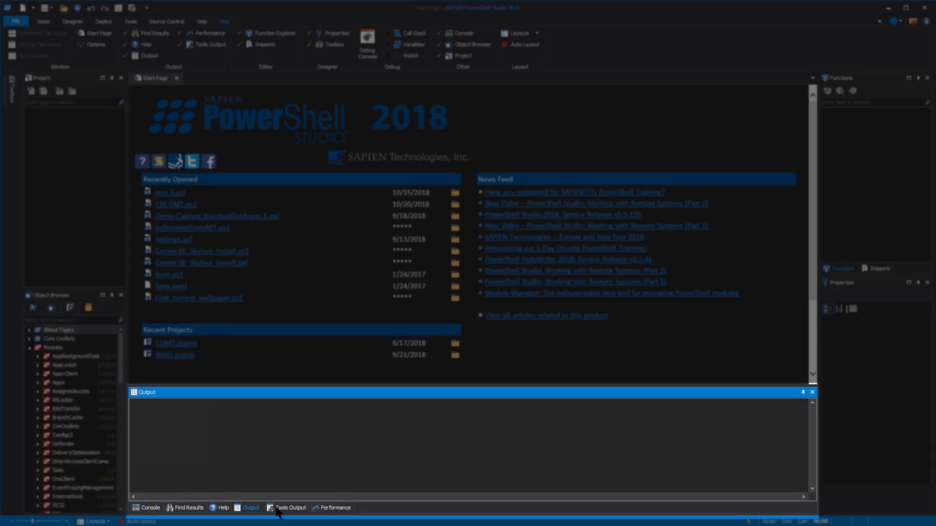
mouse_move(482, 456)
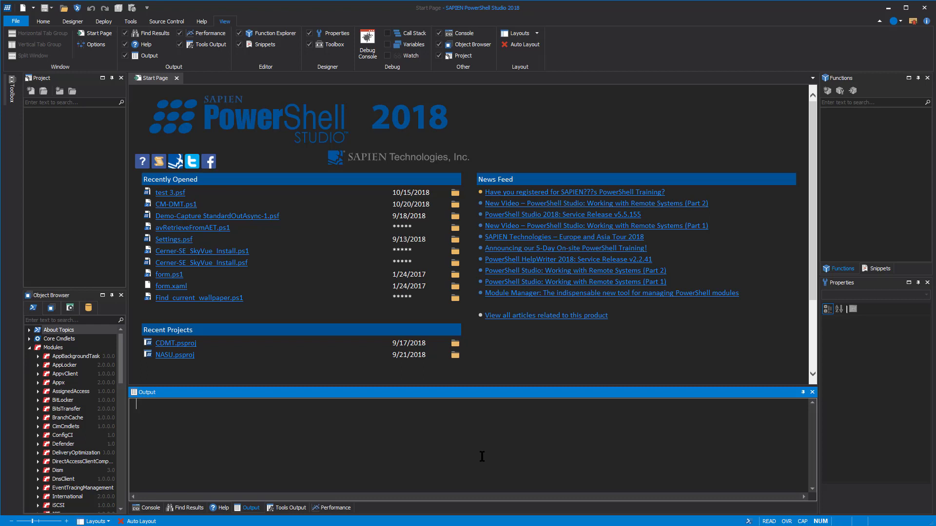
mouse_move(587, 452)
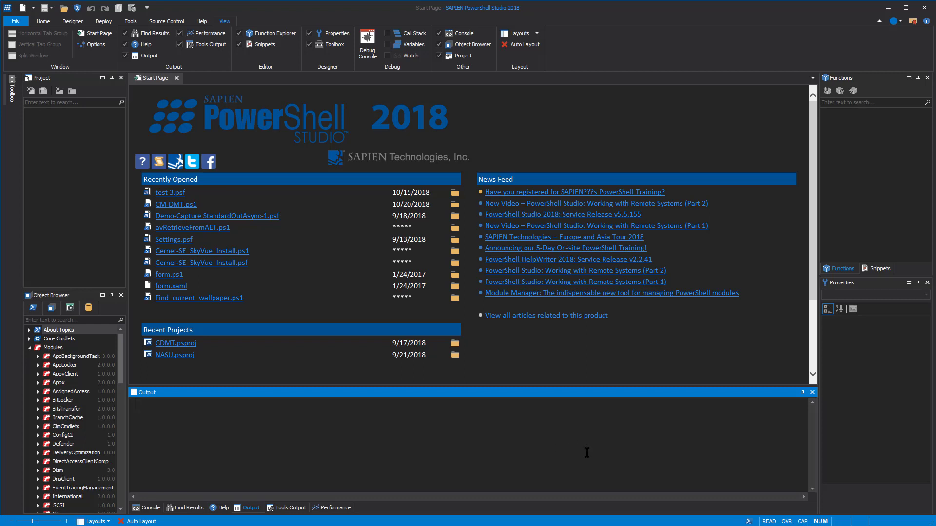
mouse_move(813, 394)
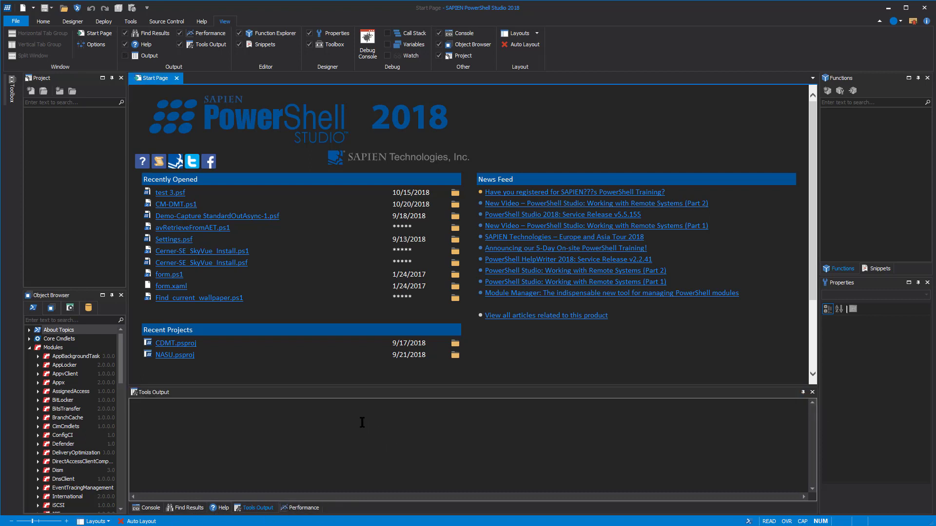
Show the Output panel from the Home ribbon's Panels list
left_click(43, 21)
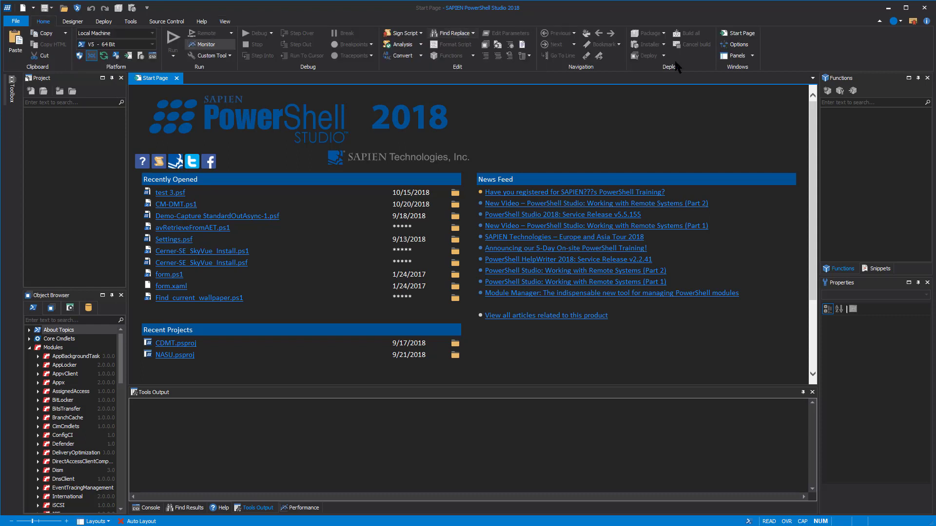
left_click(737, 56)
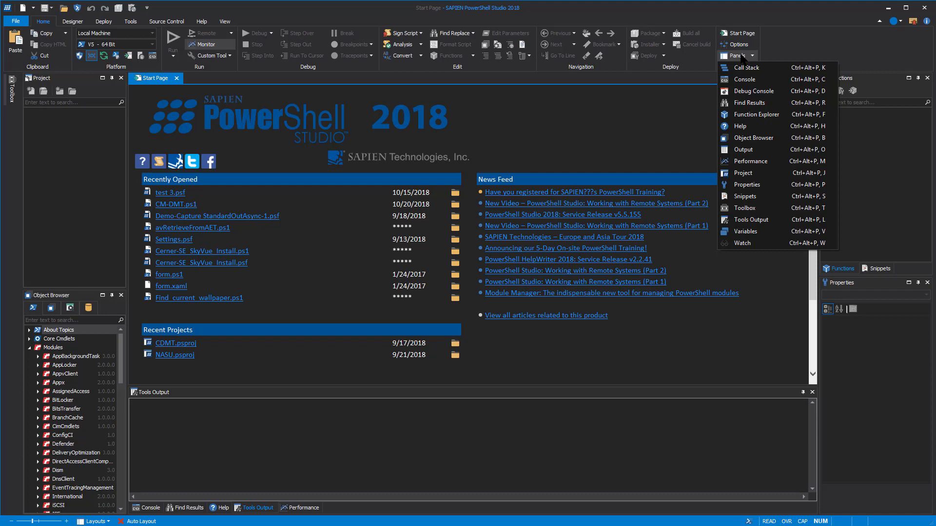
left_click(743, 150)
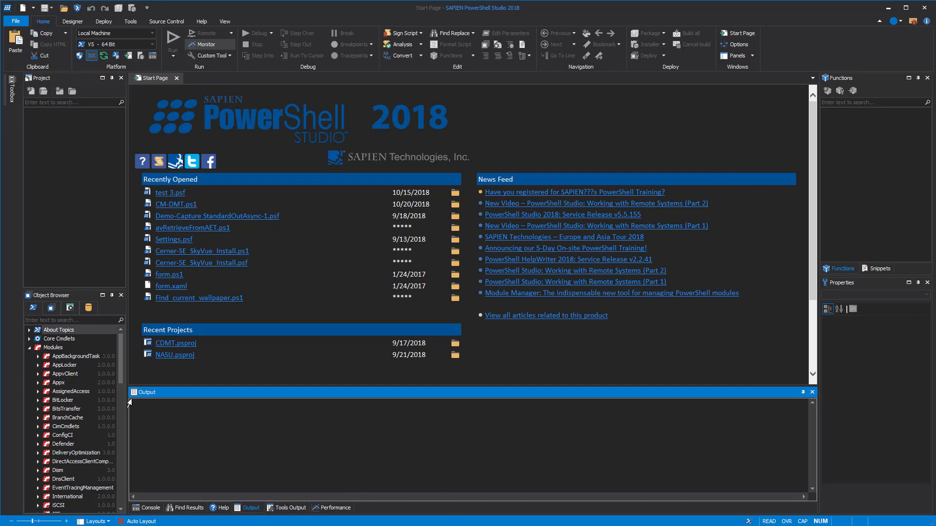
mouse_move(121, 295)
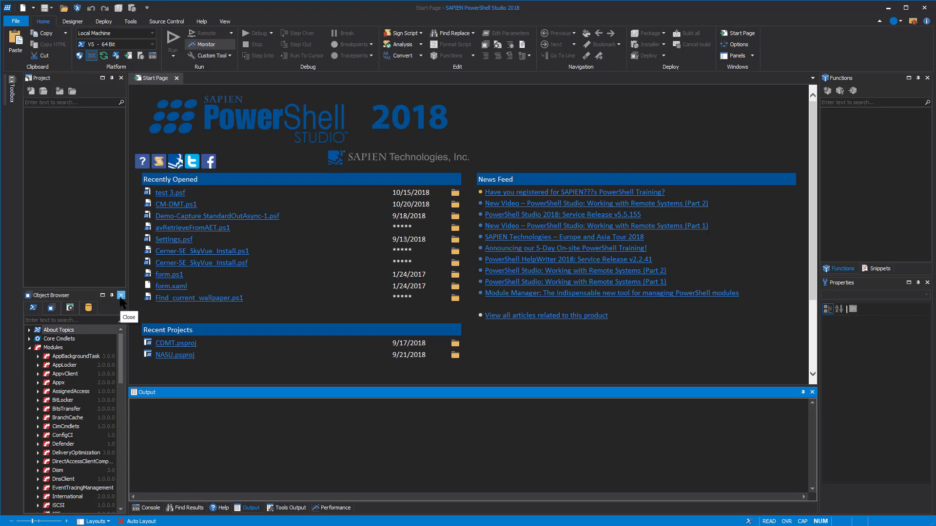
Close the Object Browser, then bring it back via the Panels list
left_click(121, 294)
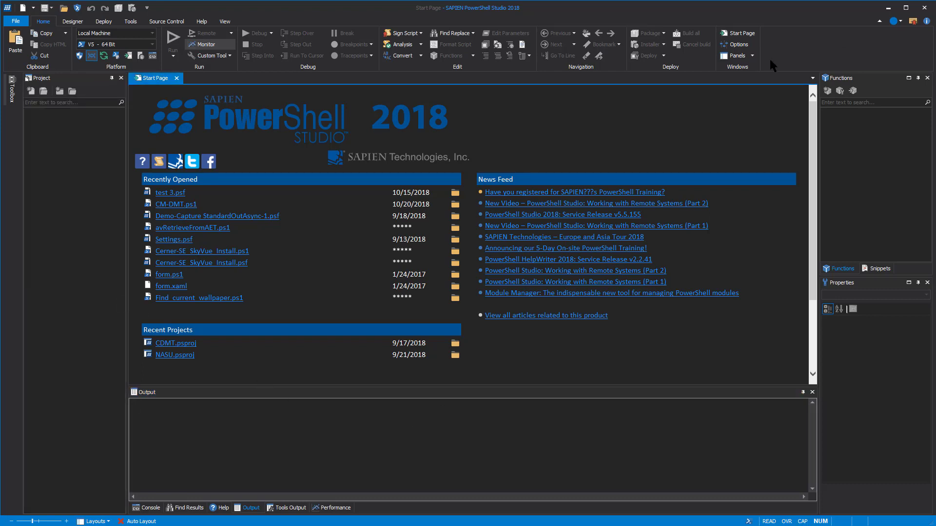
left_click(737, 55)
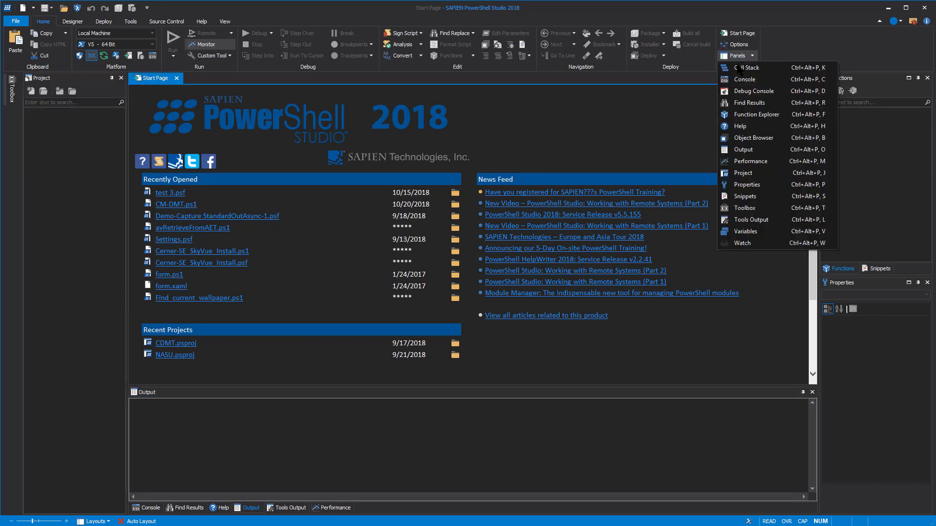
left_click(753, 139)
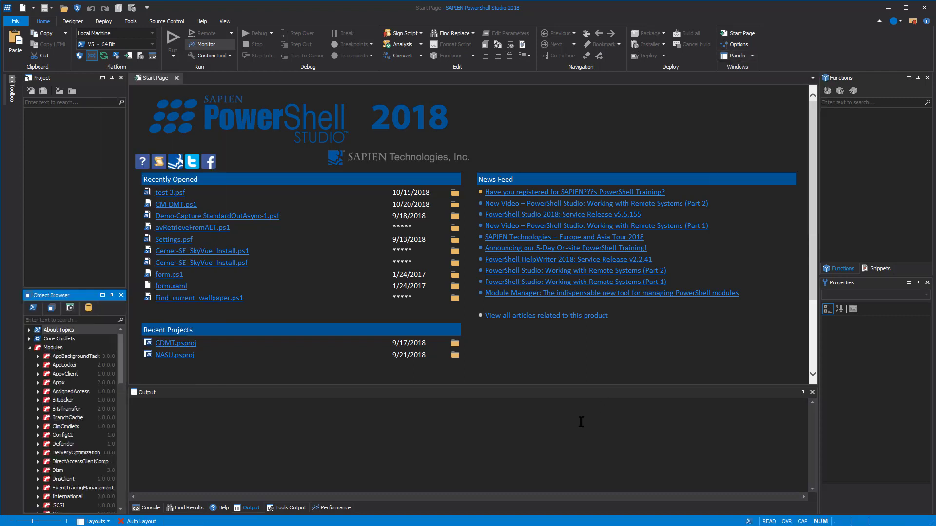
mouse_move(576, 423)
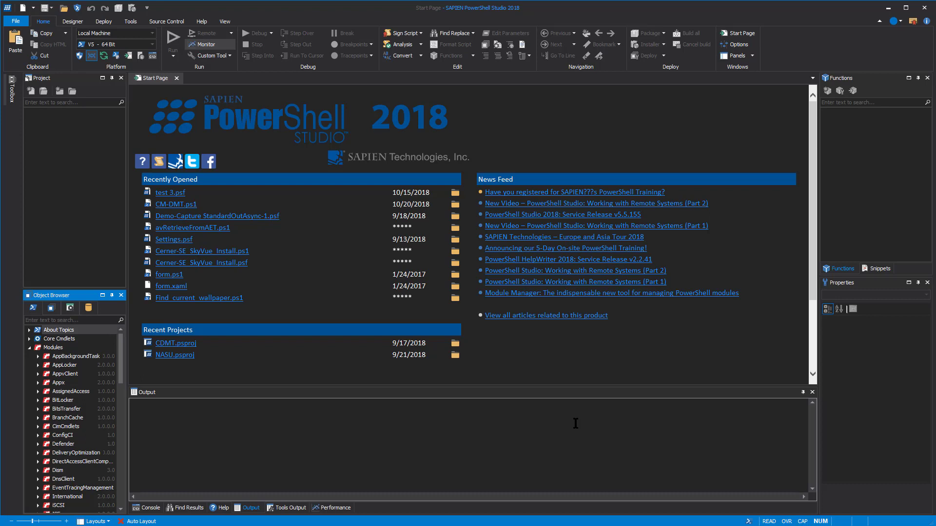
mouse_move(570, 429)
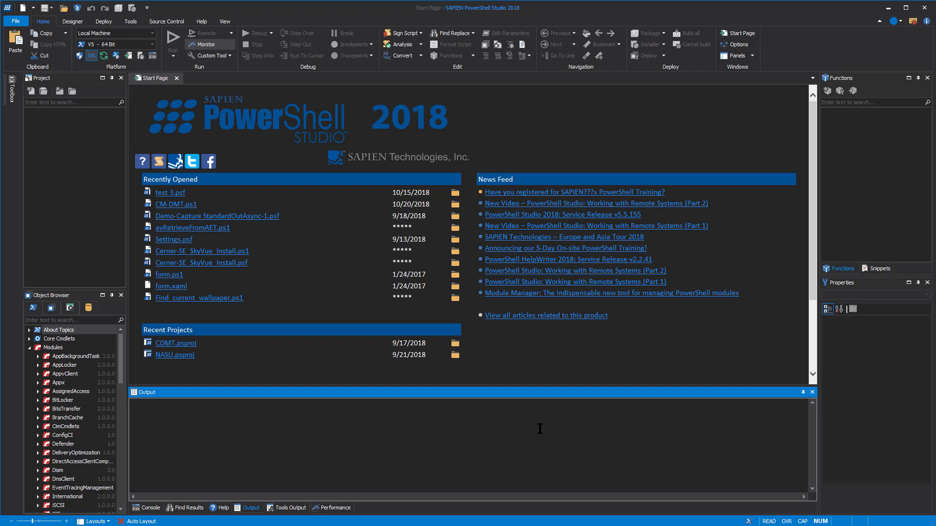
mouse_move(515, 443)
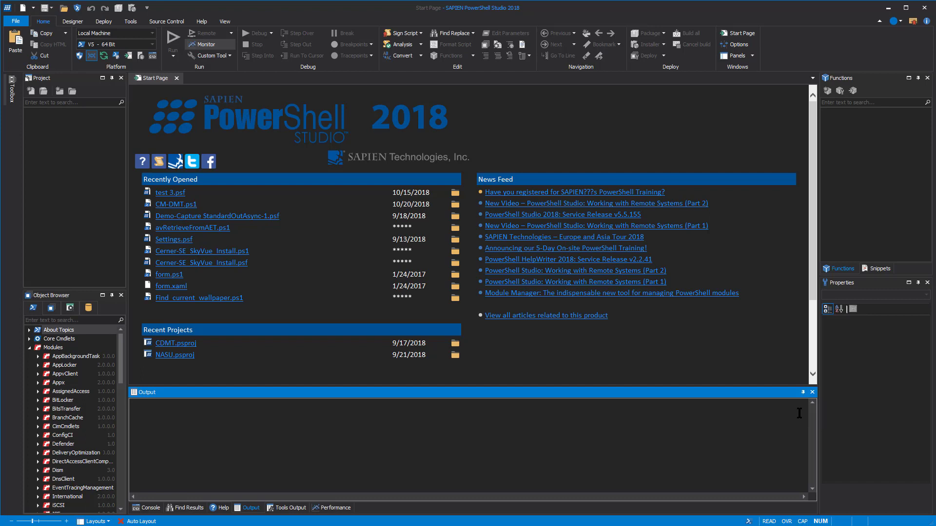
mouse_move(800, 405)
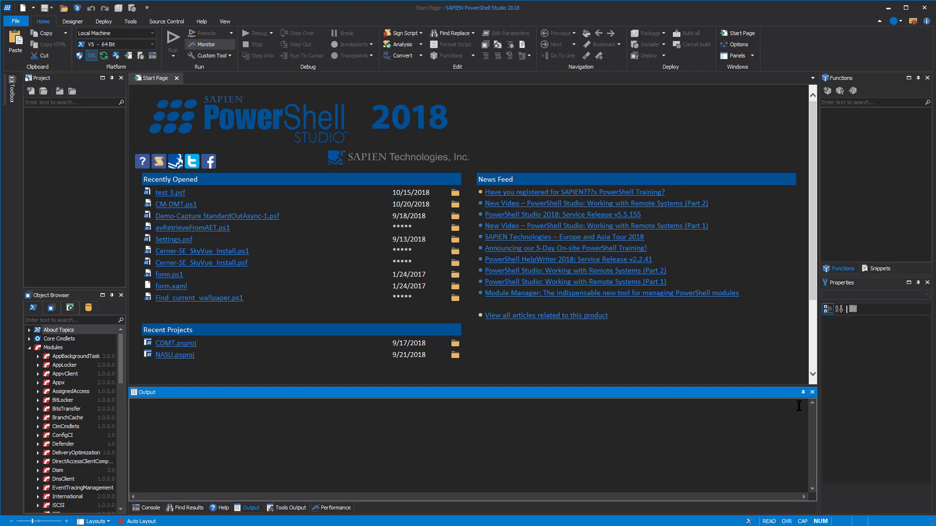
mouse_move(579, 439)
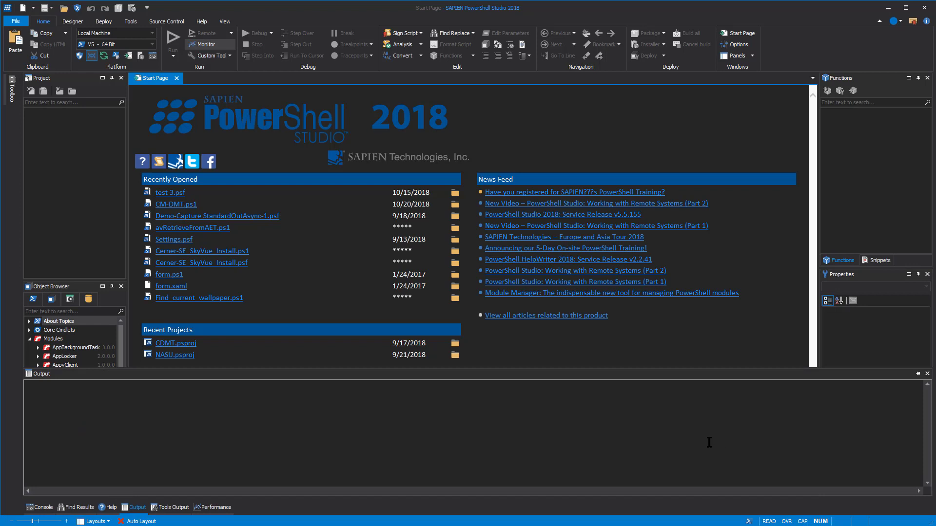
mouse_move(803, 445)
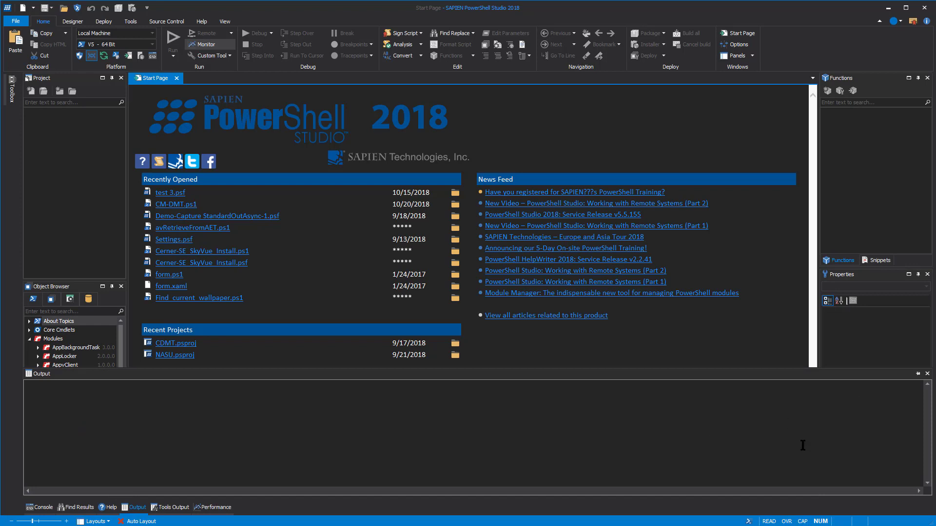
mouse_move(610, 444)
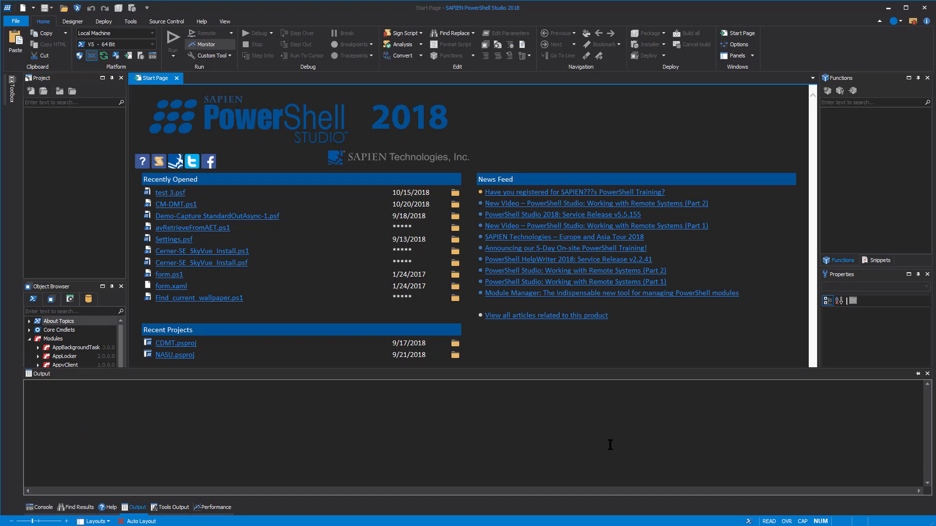
mouse_move(548, 439)
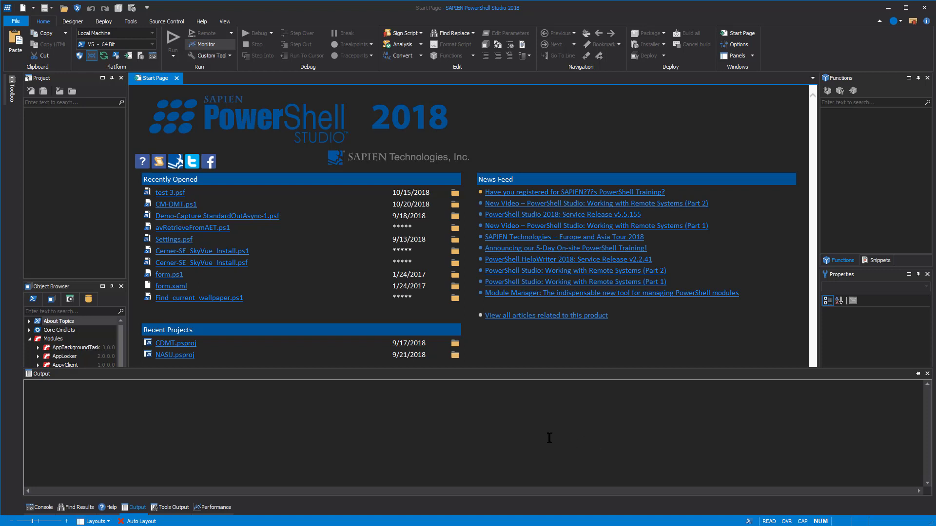
mouse_move(540, 436)
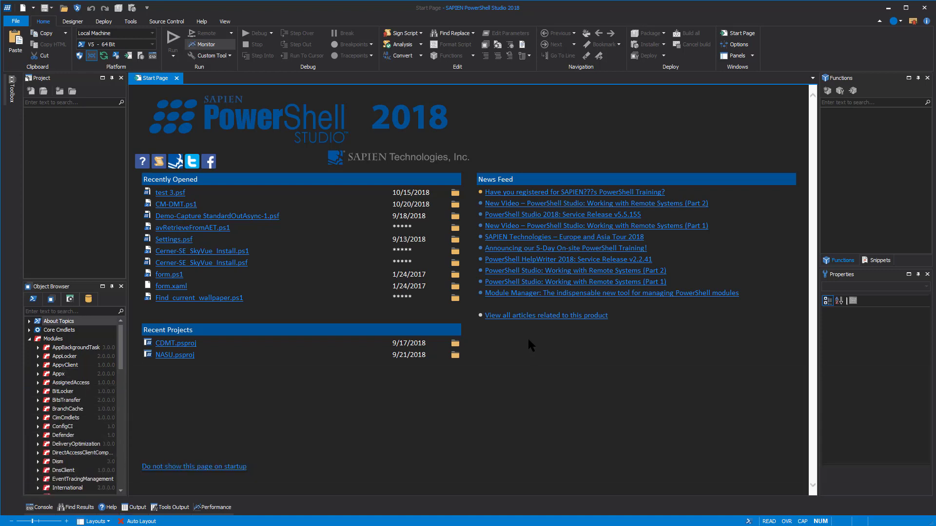
mouse_move(170, 199)
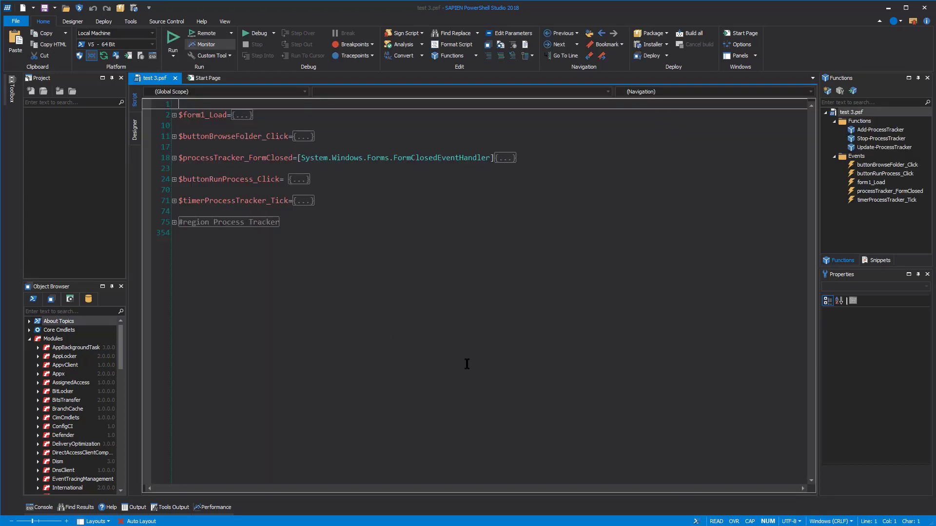
mouse_move(355, 355)
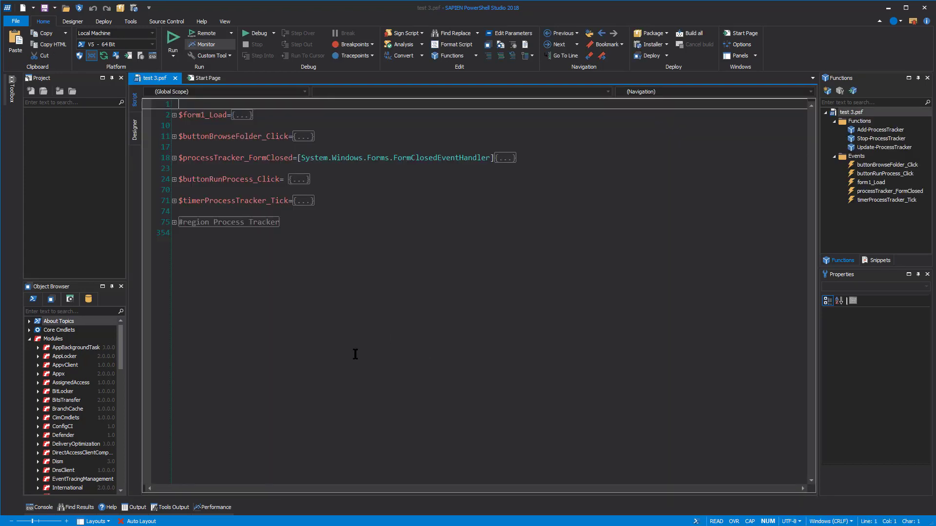
Expand the collapsed Process Tracker region in test 3.psf
left_click(174, 222)
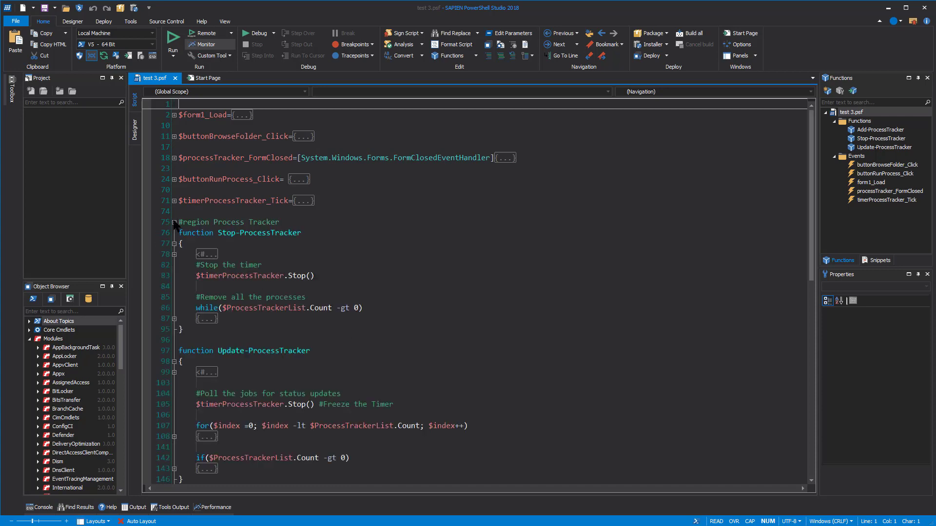
scroll("down", 3)
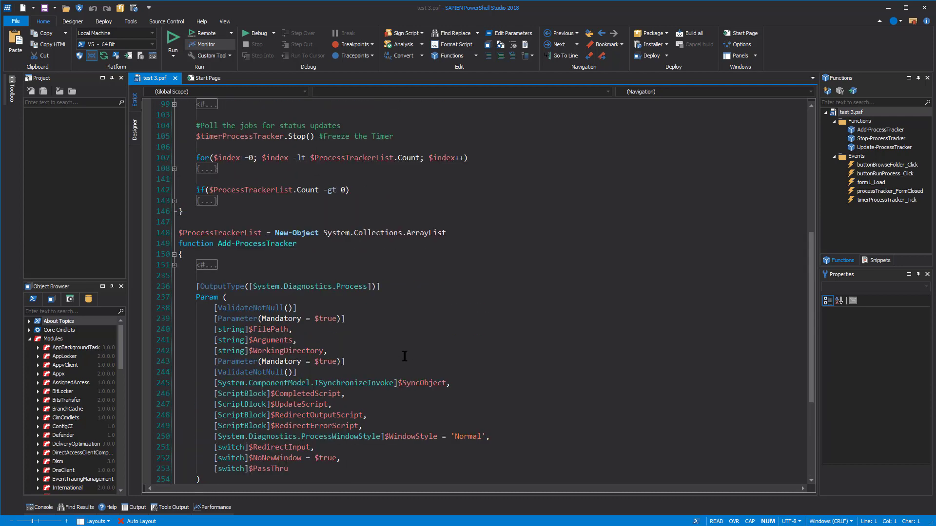
Cycle through Find Results and Help, then run get-date in the Console panel
left_click(77, 507)
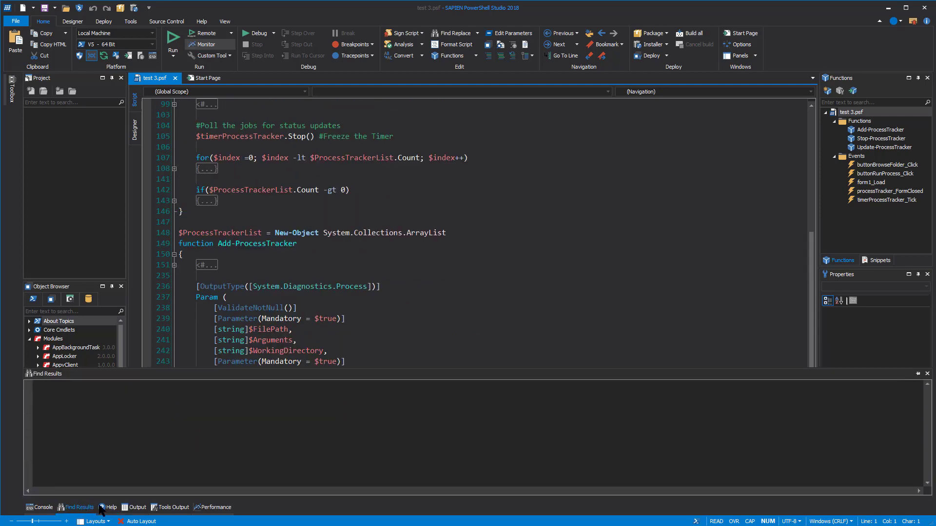
left_click(136, 507)
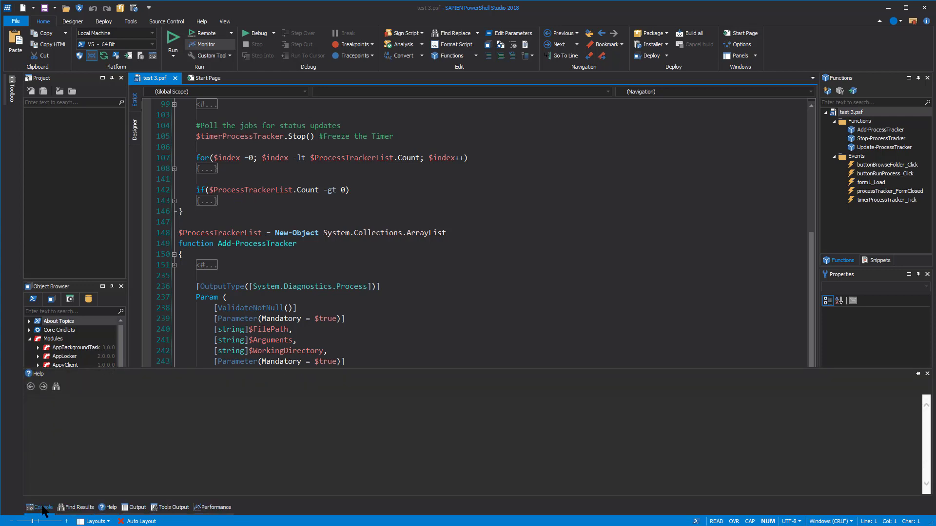
left_click(37, 507)
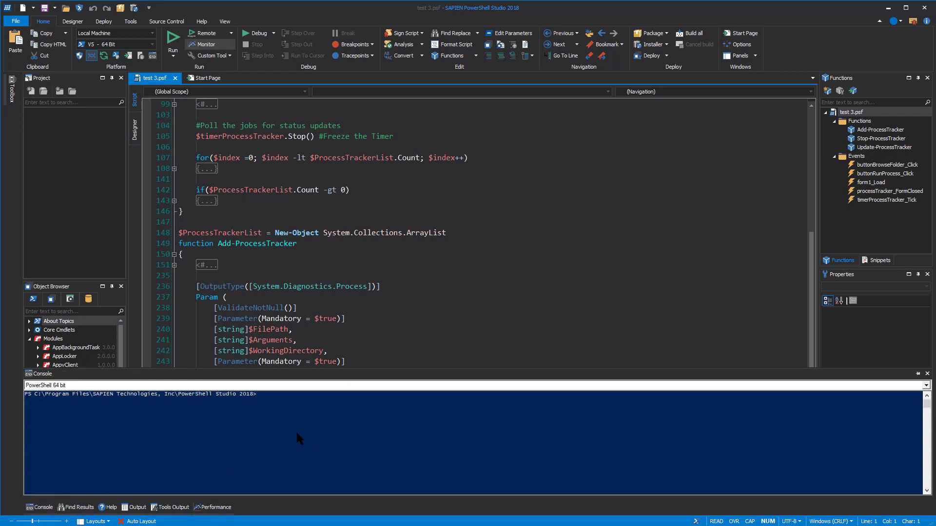
type("get-date")
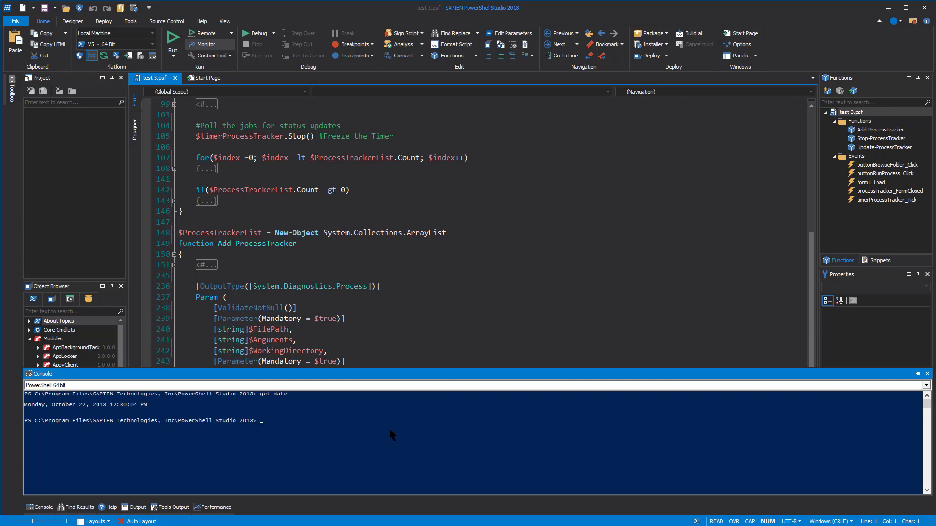
mouse_move(388, 437)
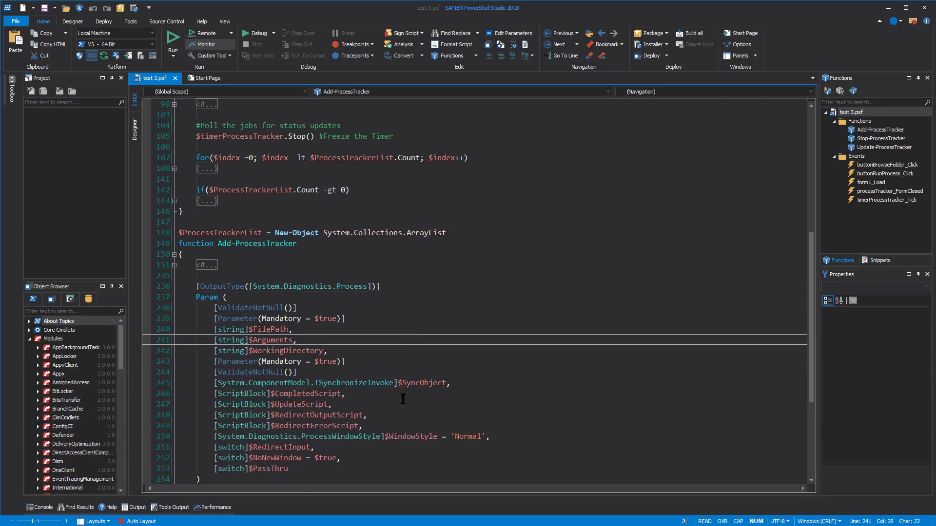
mouse_move(423, 392)
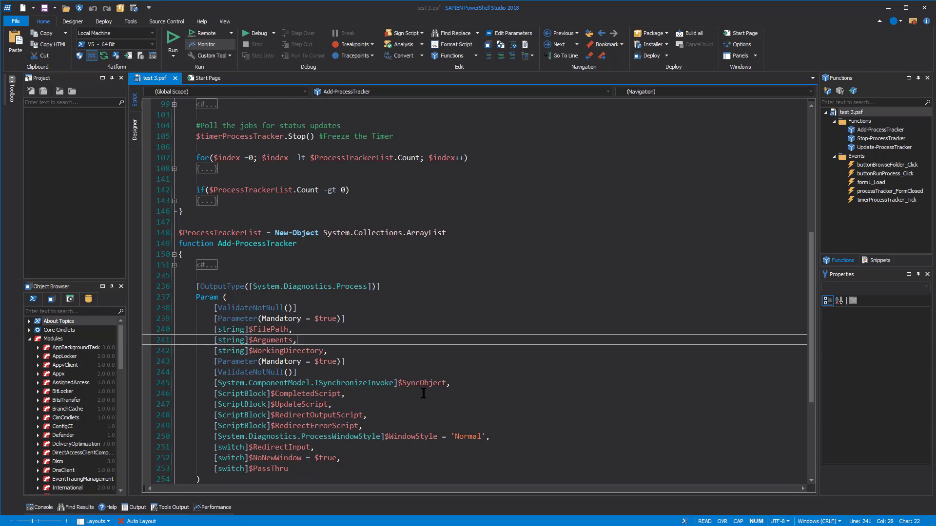
mouse_move(428, 390)
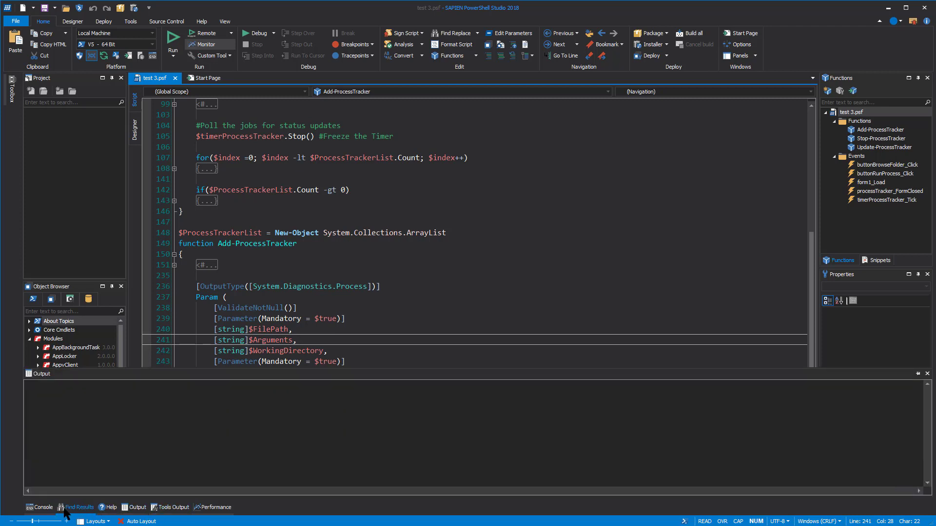
Show the empty Find Results panel beneath the test 3.psf editor
left_click(76, 507)
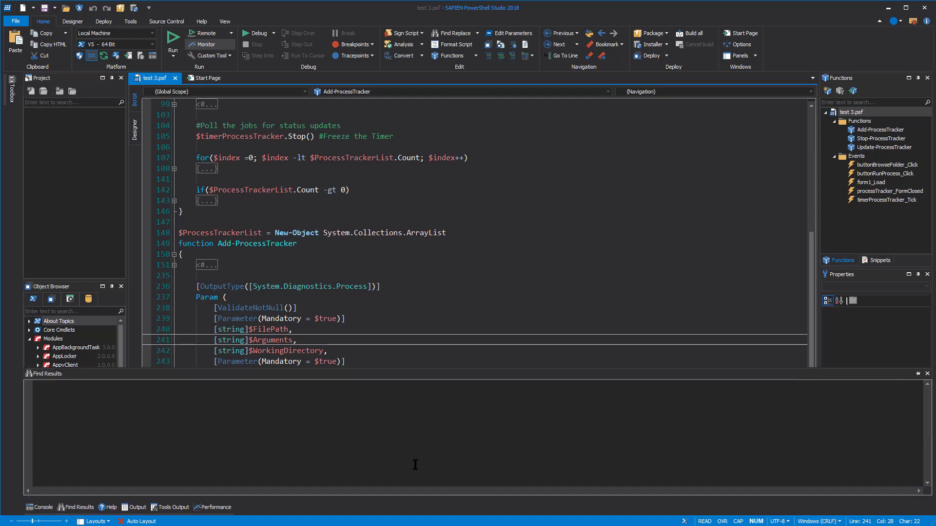
mouse_move(421, 458)
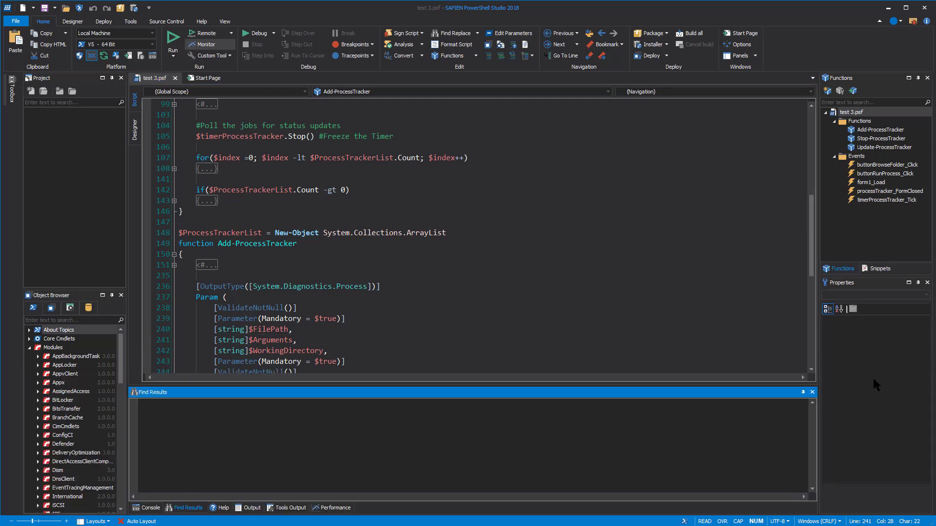
mouse_move(550, 415)
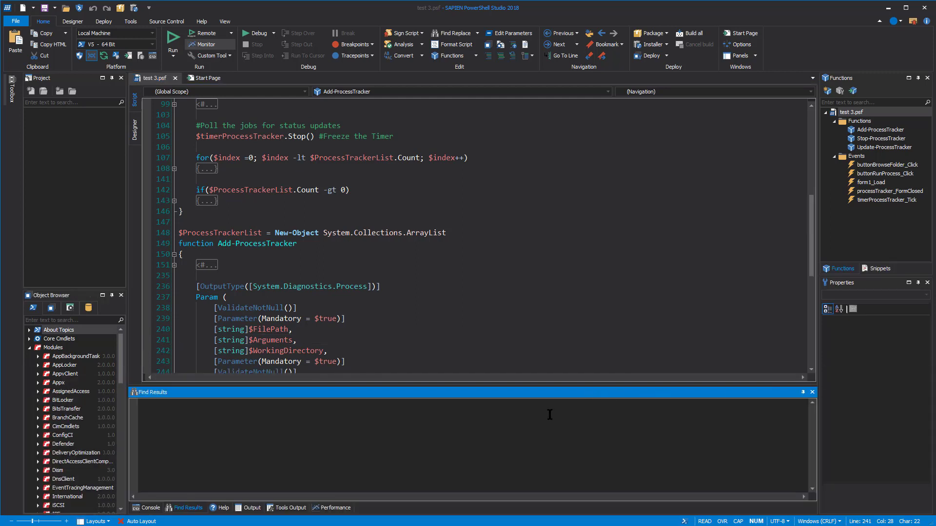
mouse_move(390, 432)
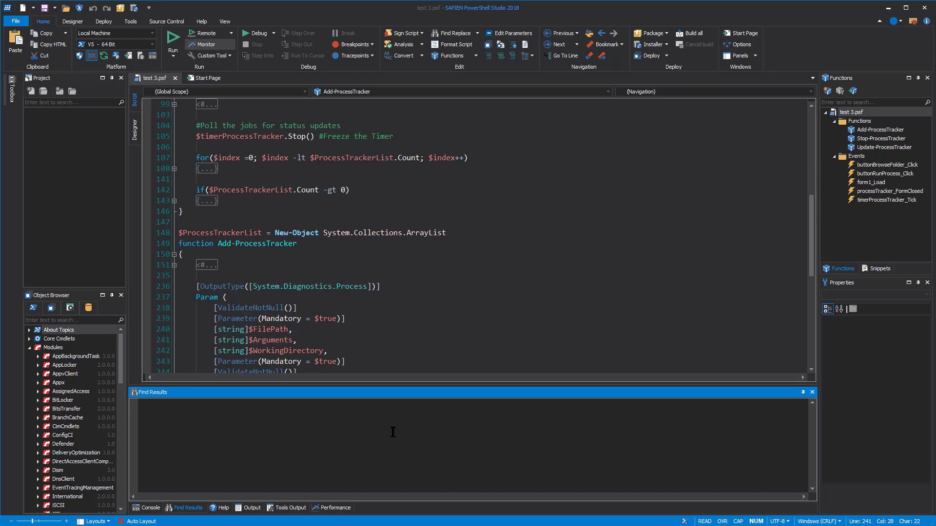
mouse_move(385, 440)
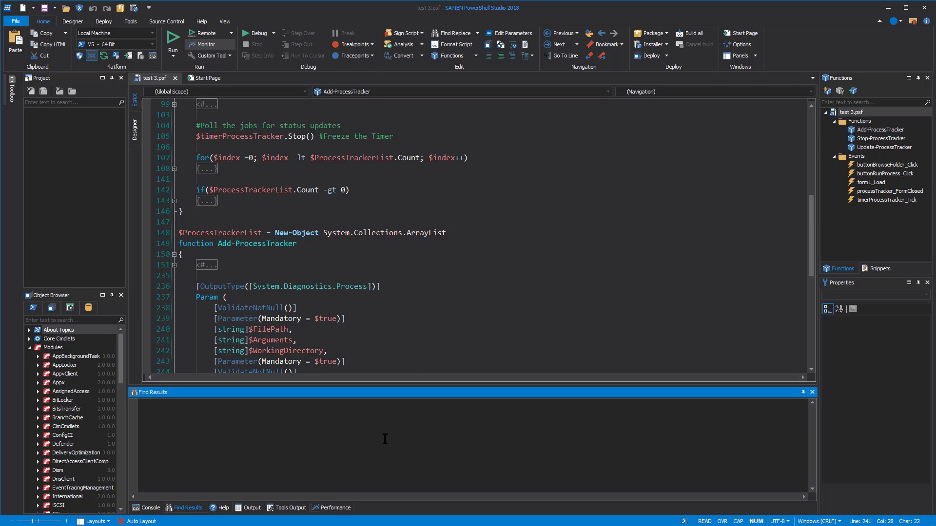
mouse_move(382, 440)
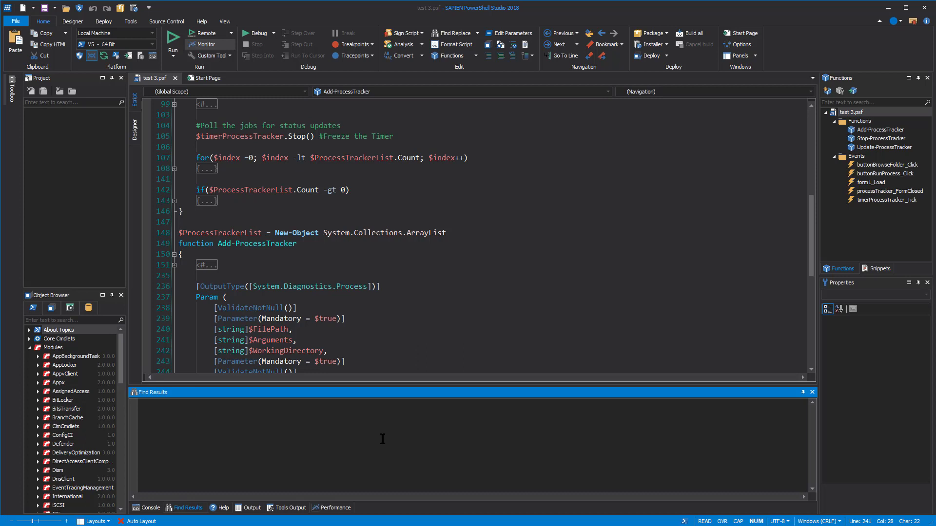
mouse_move(57, 155)
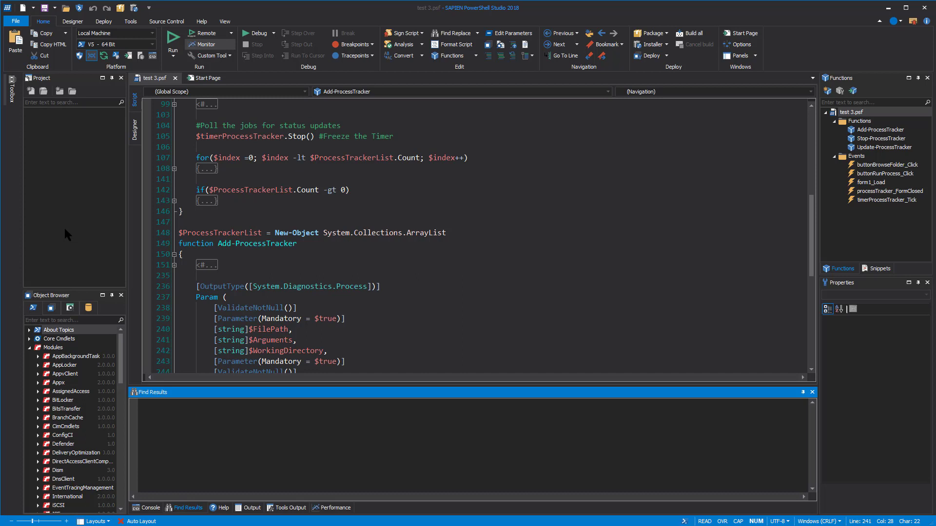
mouse_move(57, 86)
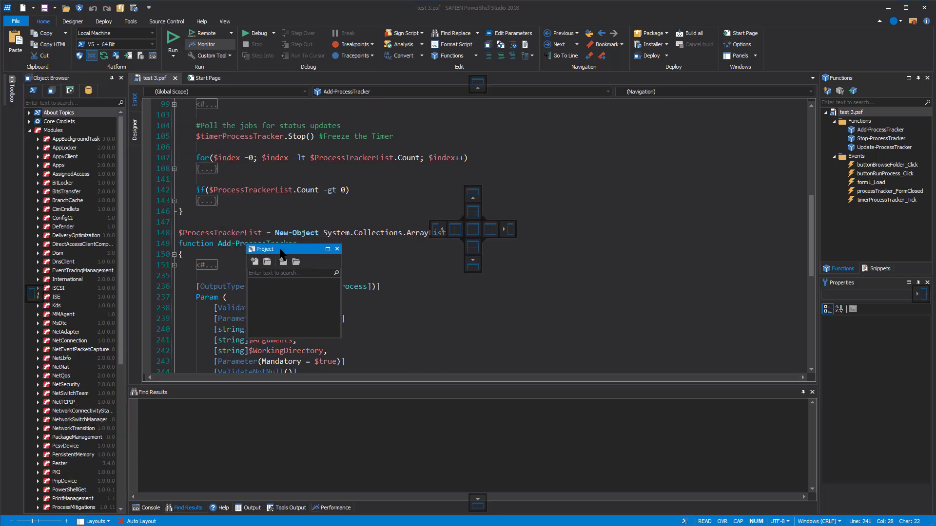
Float the Project panel over the code and move it across the docking guides
left_click_drag(281, 249, 265, 243)
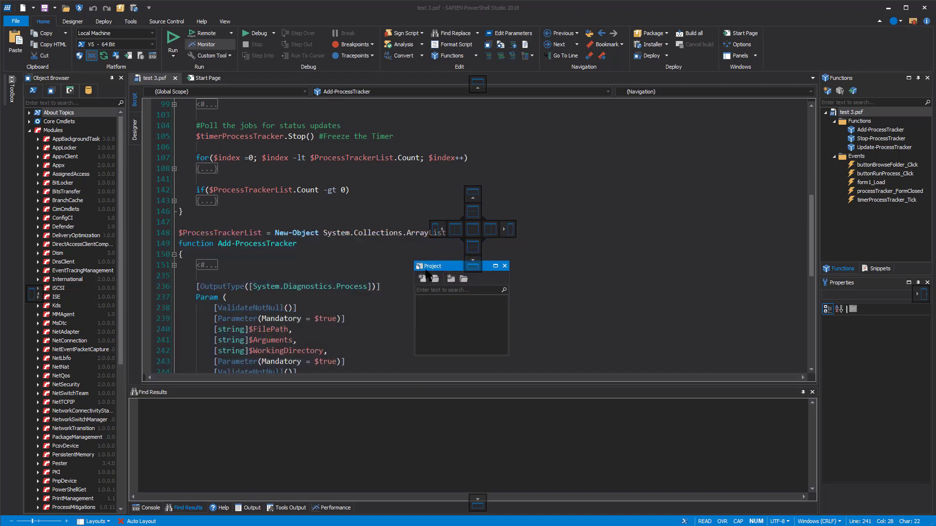
left_click_drag(435, 266, 317, 266)
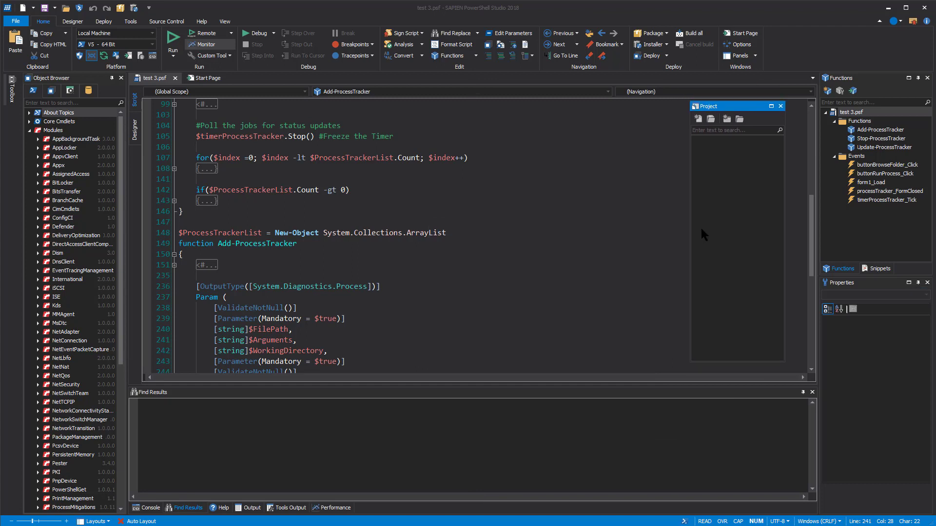
mouse_move(718, 111)
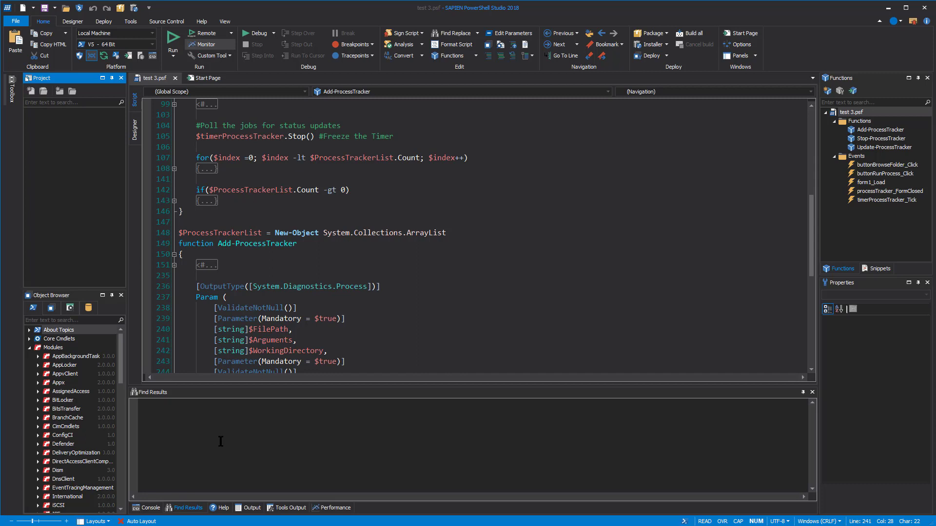
mouse_move(205, 452)
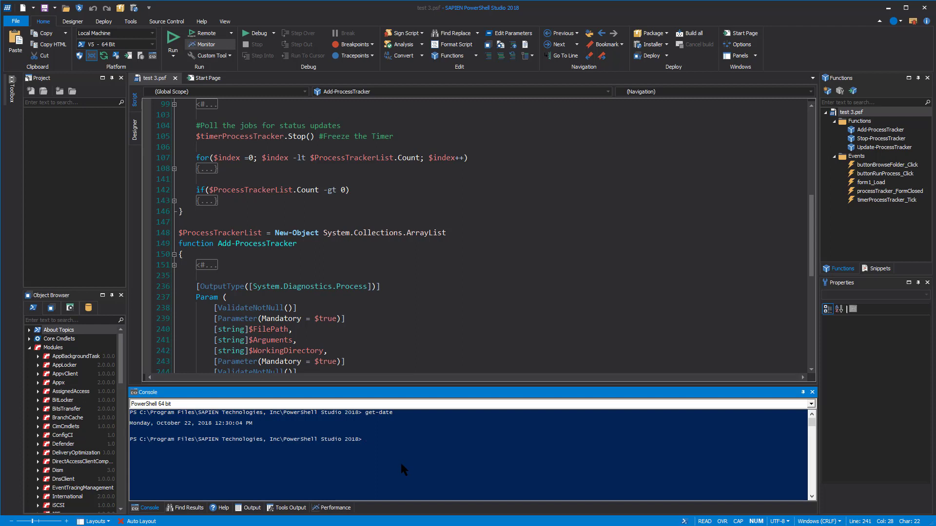
Switch the console to PowerShell 64 bit and run get-date at the fresh prompt
left_click(811, 403)
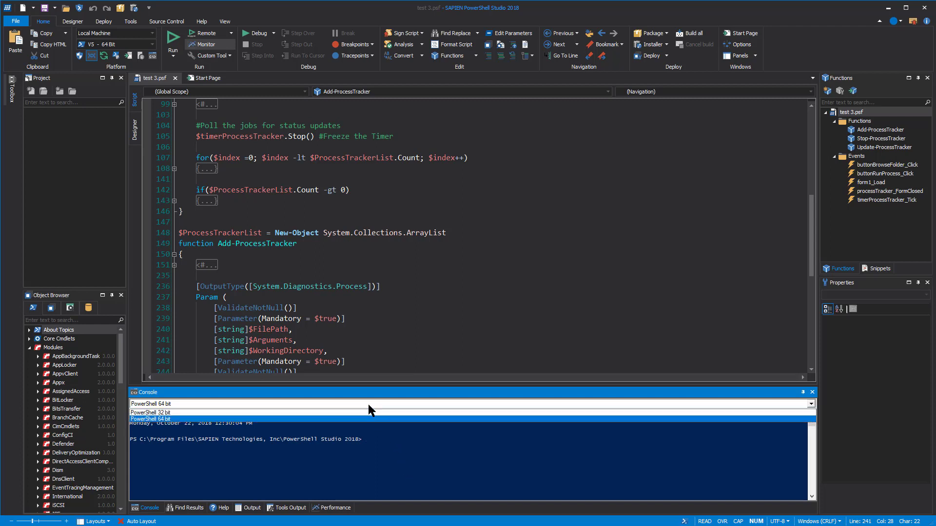
left_click(150, 412)
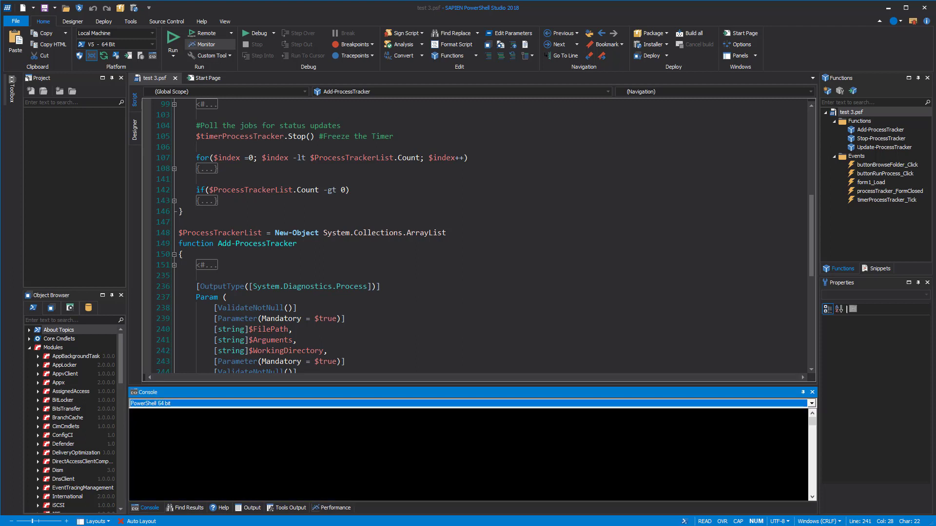
type("get-date")
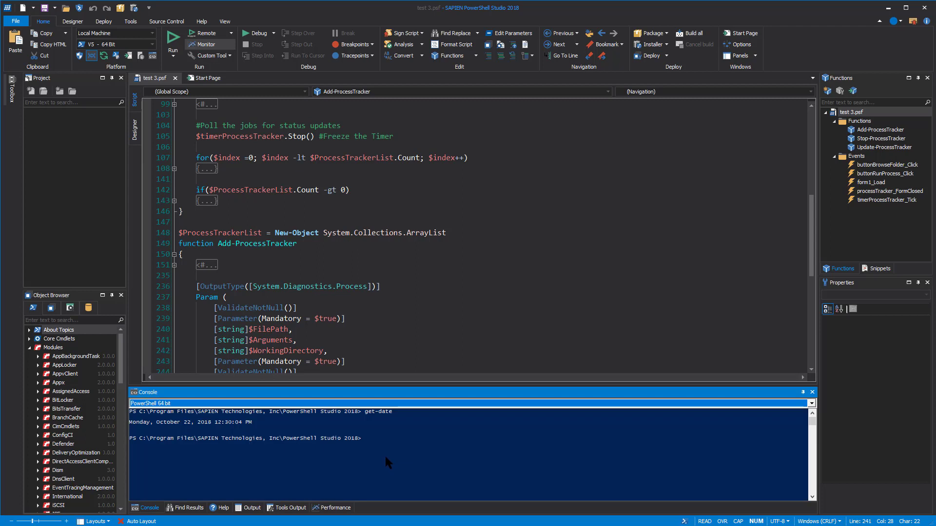
mouse_move(379, 435)
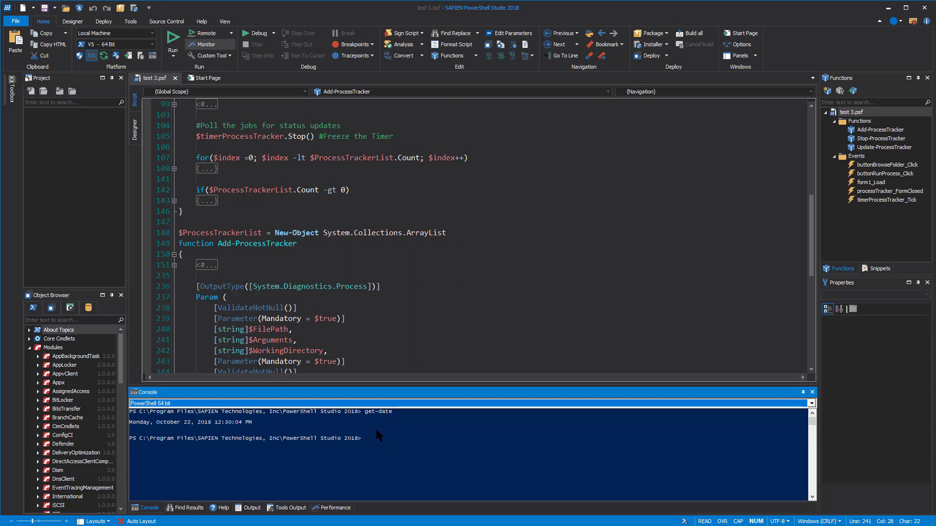
mouse_move(367, 422)
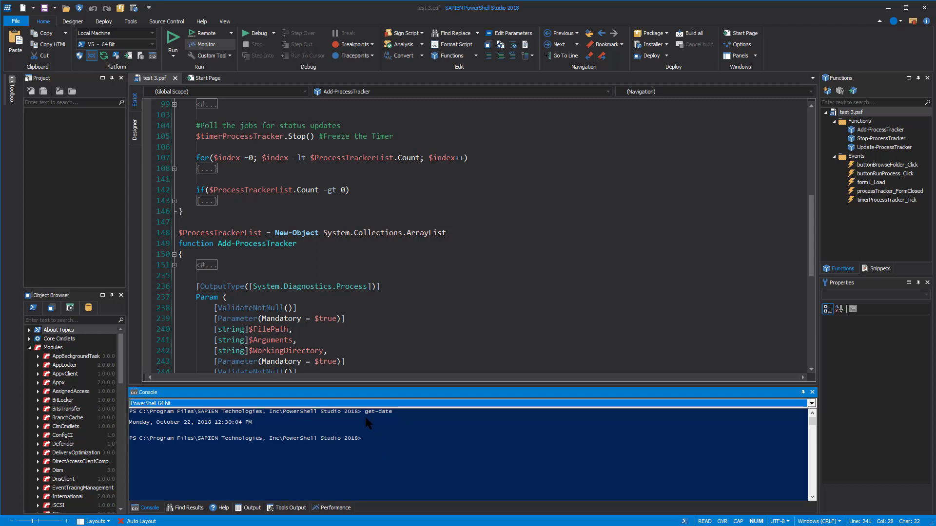
mouse_move(410, 454)
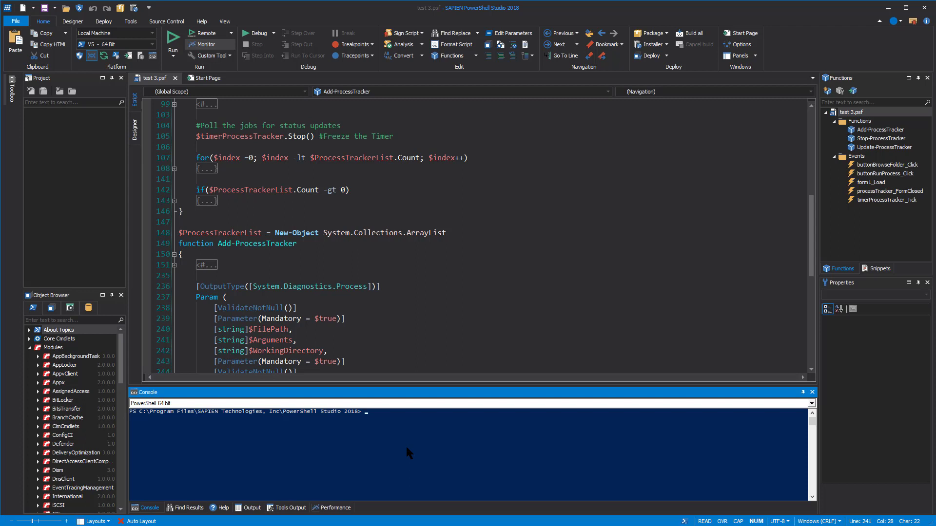
Restart the console shell, then cancel its running execution from the context menu
right_click(408, 453)
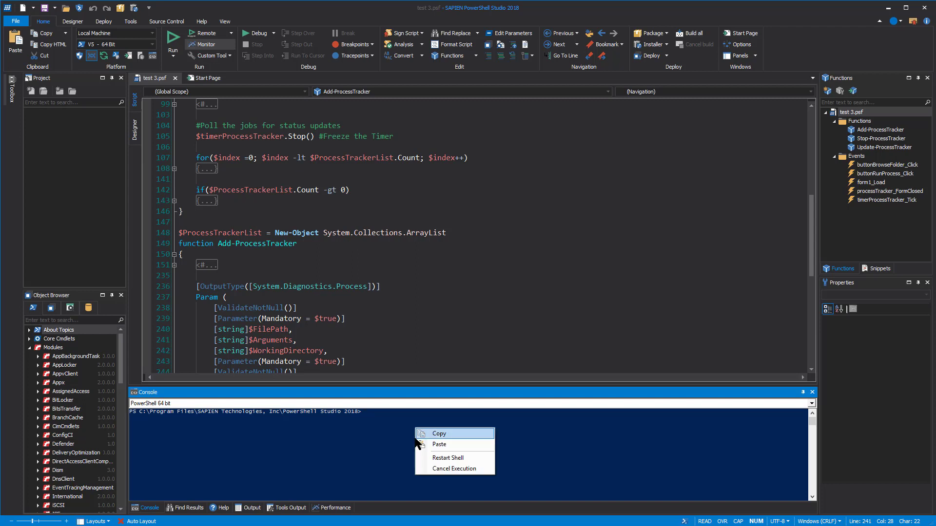
mouse_move(406, 446)
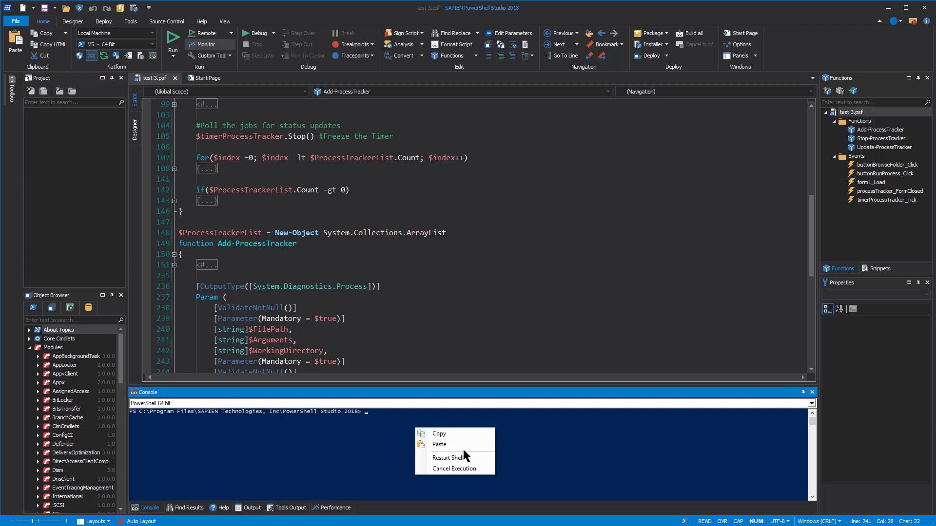
mouse_move(477, 439)
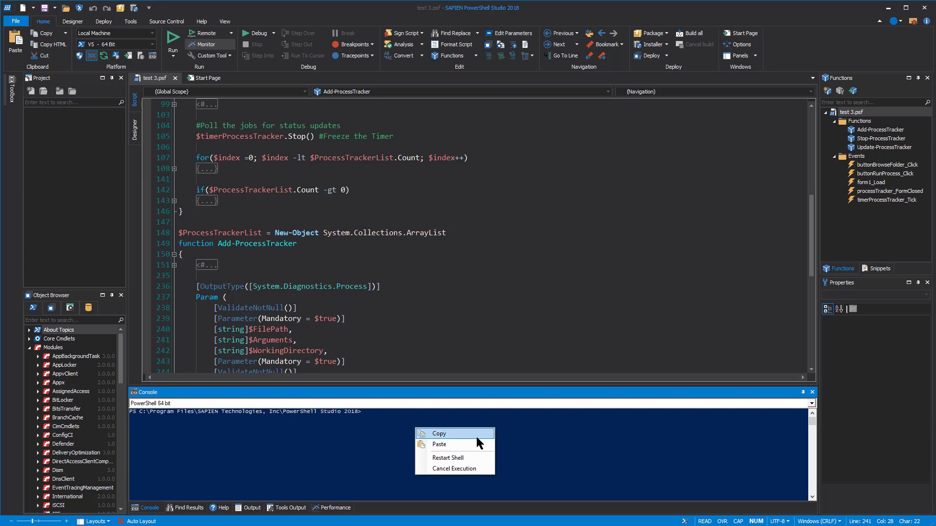
mouse_move(454, 459)
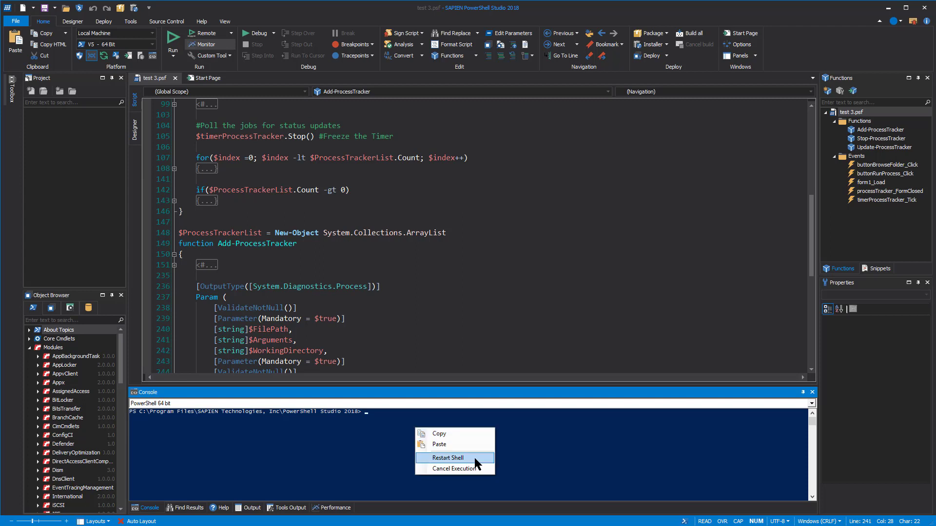
left_click(447, 458)
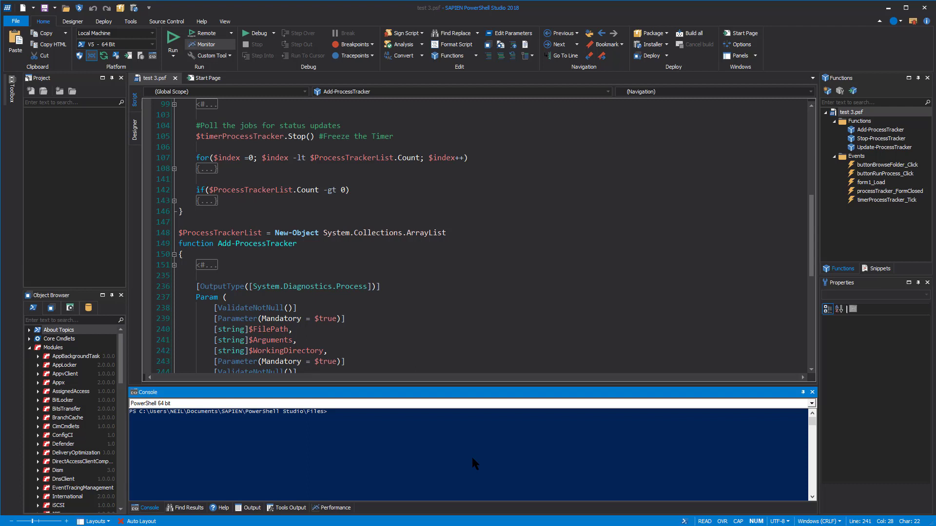
mouse_move(470, 456)
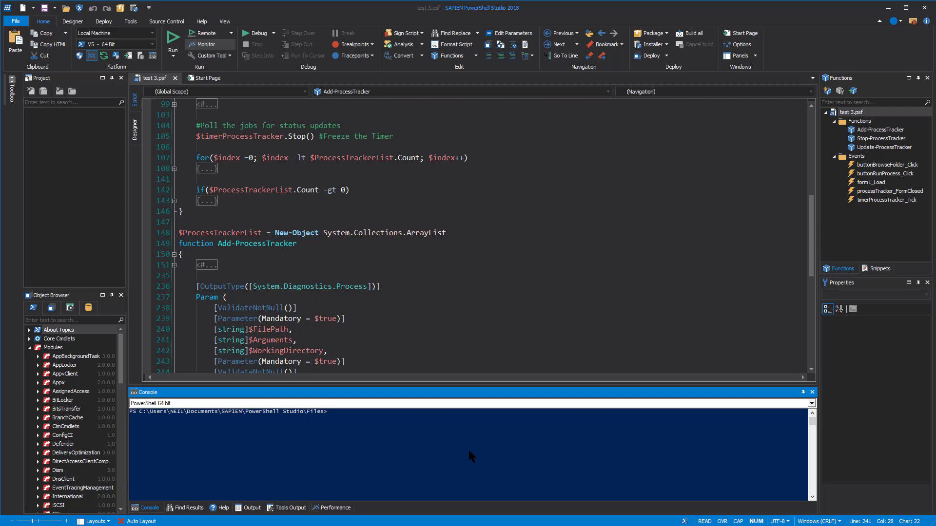
right_click(471, 457)
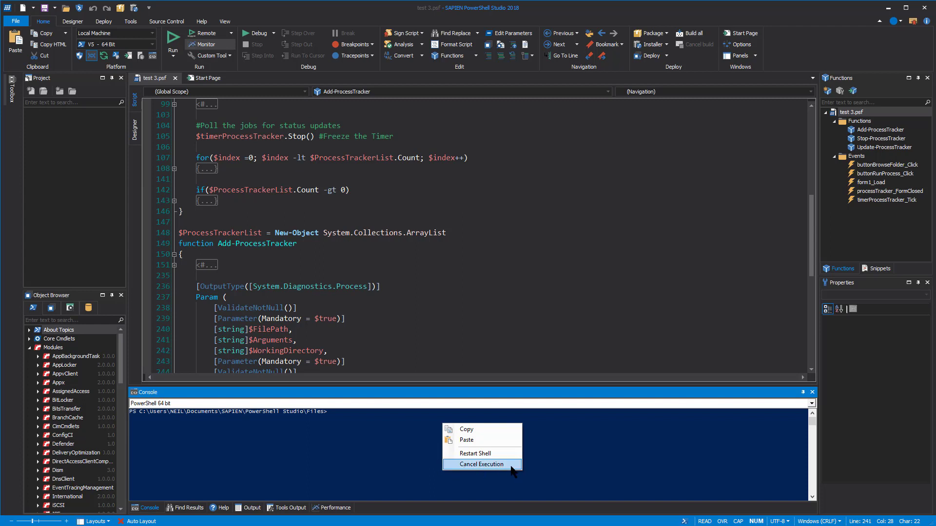
left_click(482, 464)
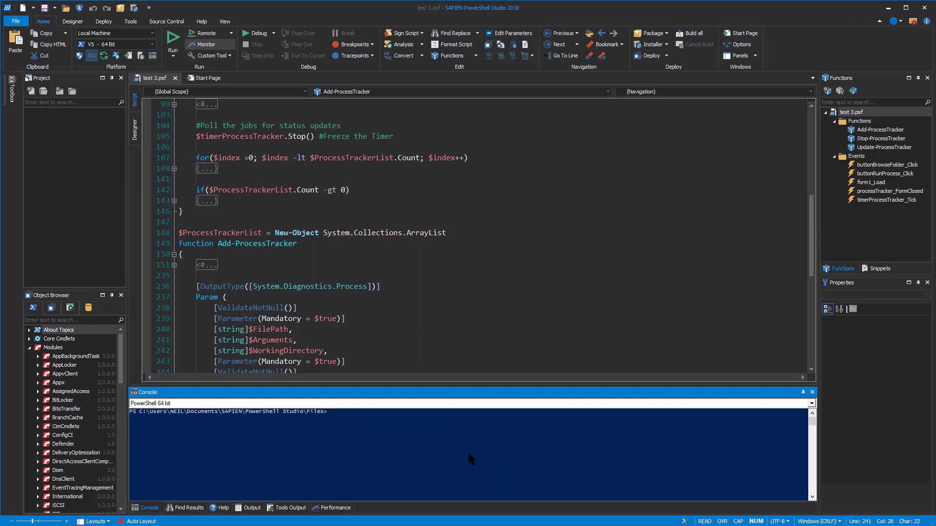
mouse_move(468, 462)
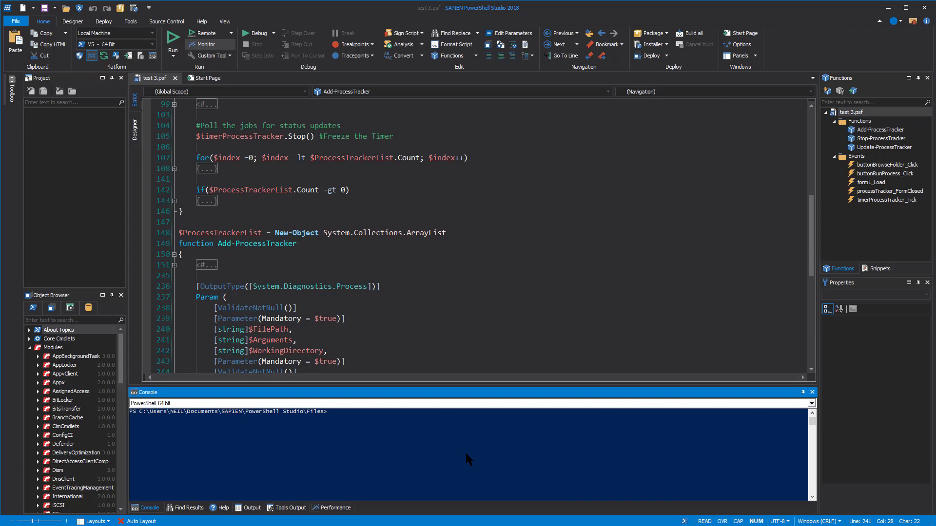
mouse_move(452, 459)
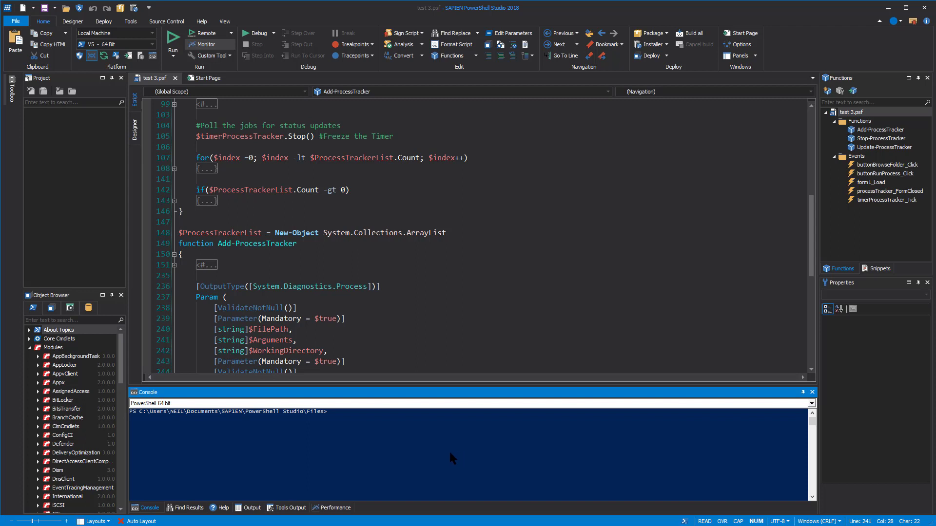
mouse_move(451, 458)
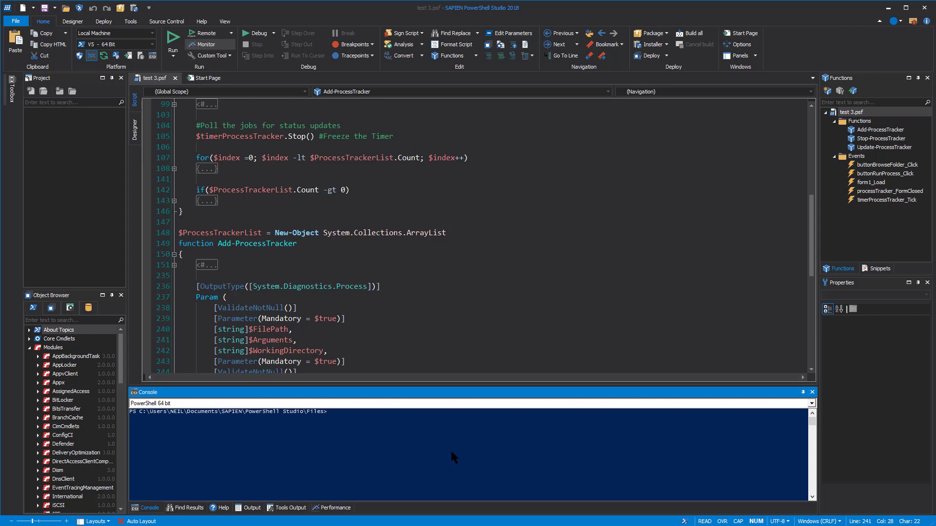
Switch the bottom panel from the console to the empty Find Results tab
left_click(189, 507)
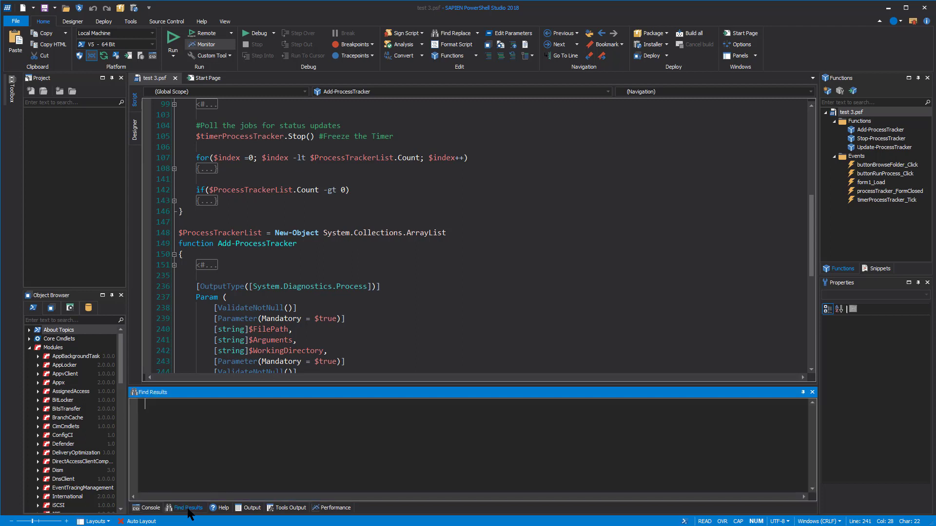
mouse_move(304, 443)
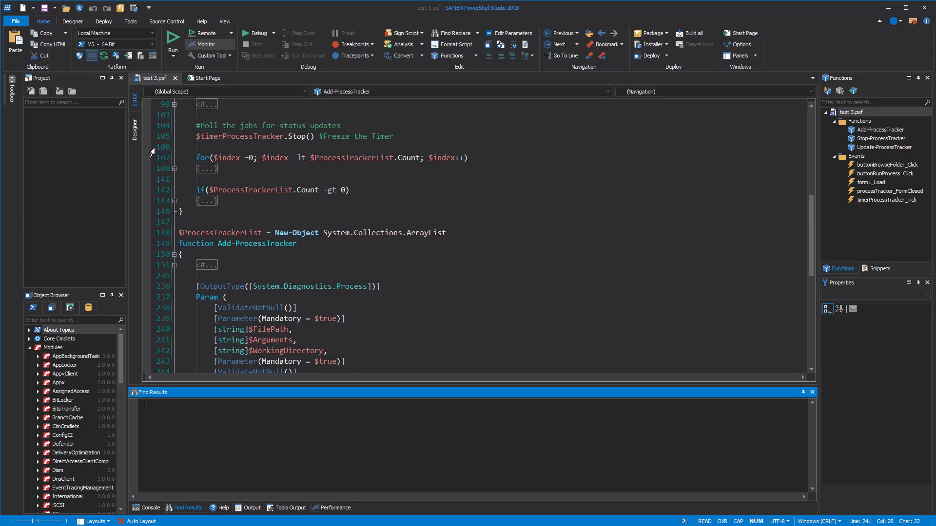
Close test 3.psf and select Startup.pss in the NASU Project panel
left_click(209, 78)
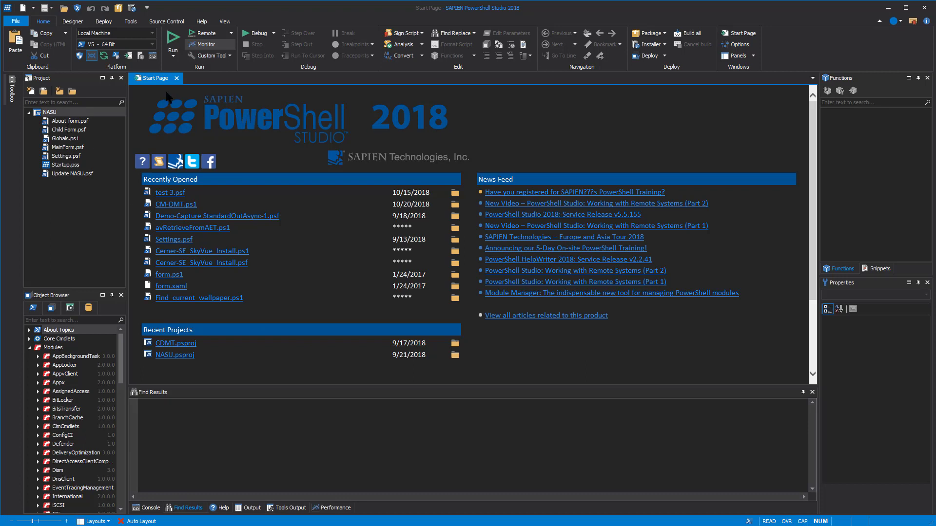
mouse_move(73, 190)
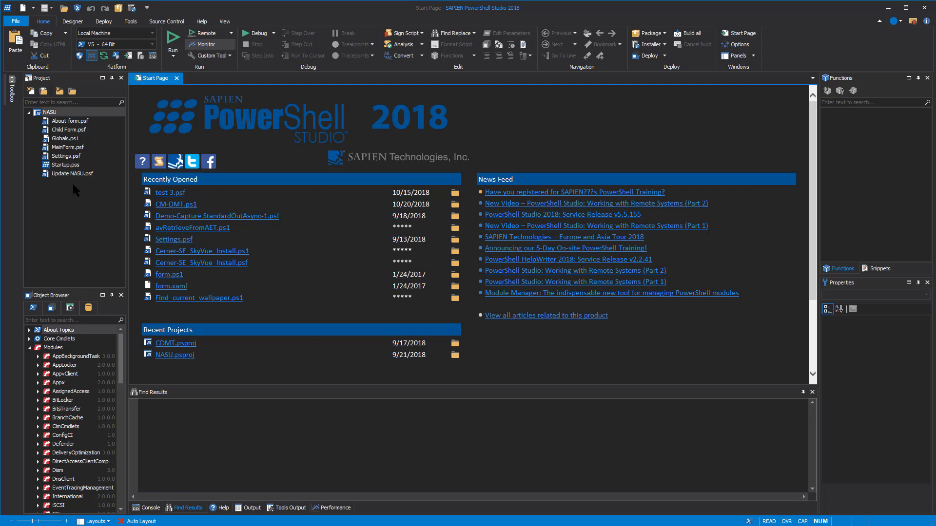
left_click(59, 164)
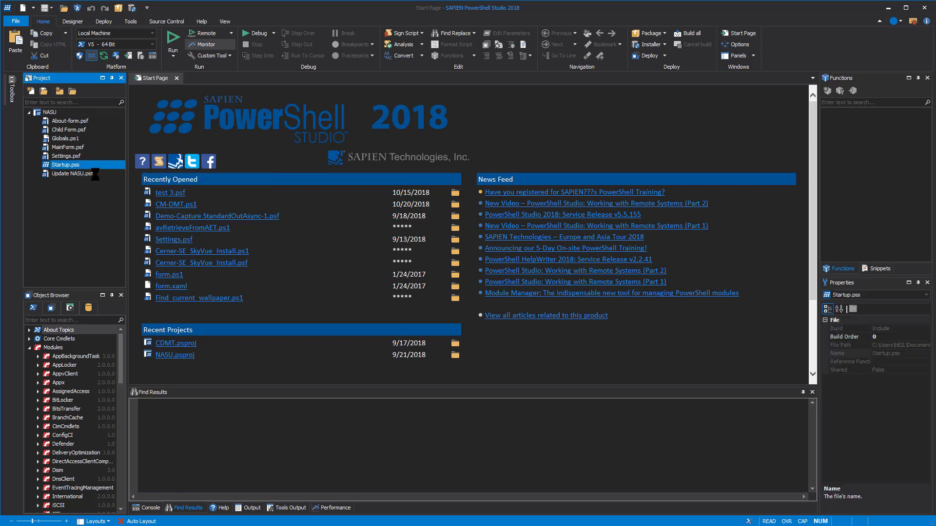
Open Startup.pss in the editor and bring up the Find Replace choices
double_click(64, 165)
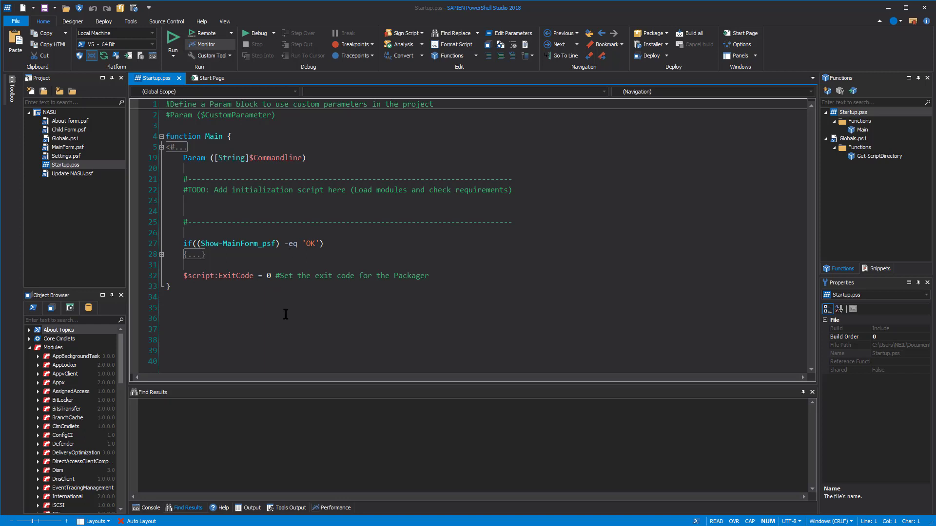
mouse_move(300, 347)
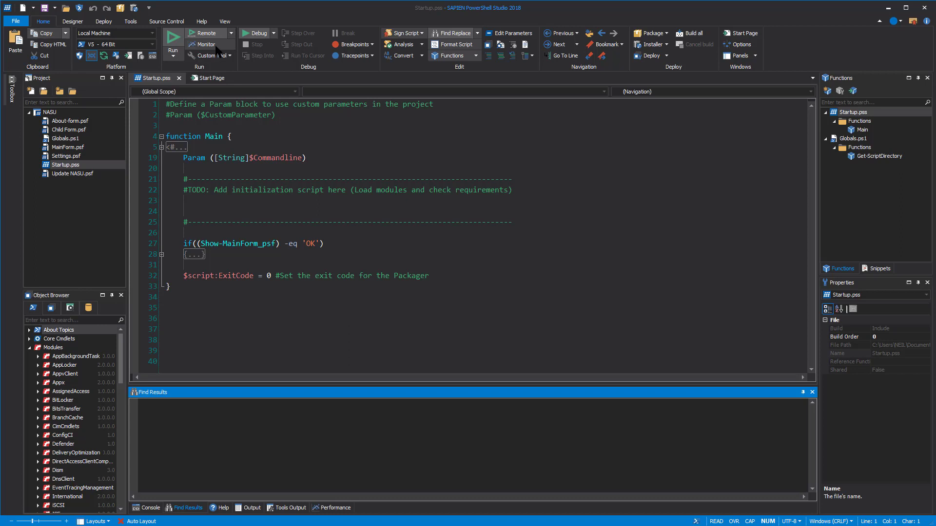
left_click(478, 33)
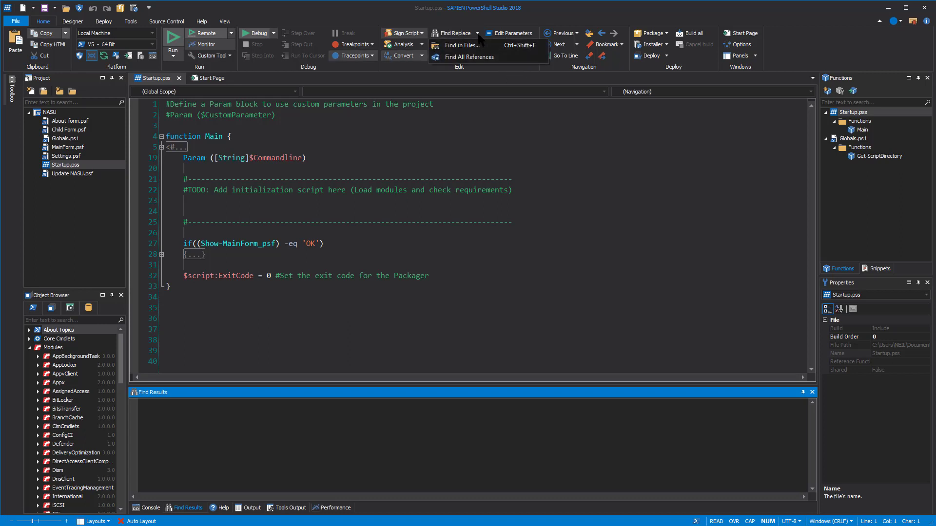
Set up Find in Files for get-date scoped to Current Project
left_click(460, 44)
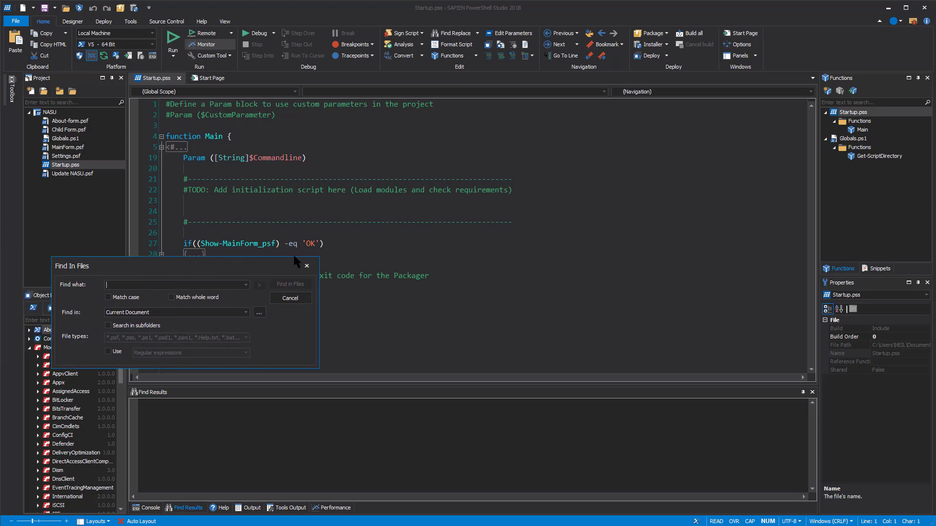
left_click_drag(71, 266, 352, 206)
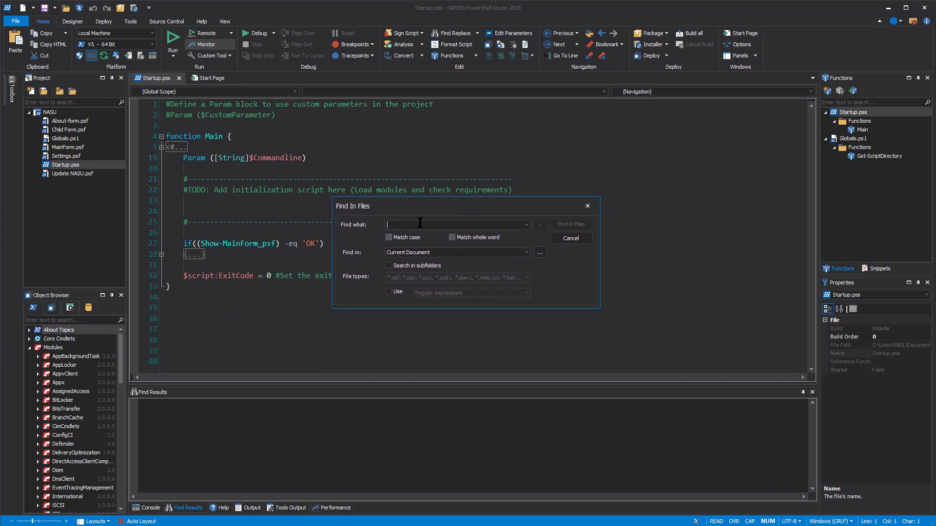
type("get-date")
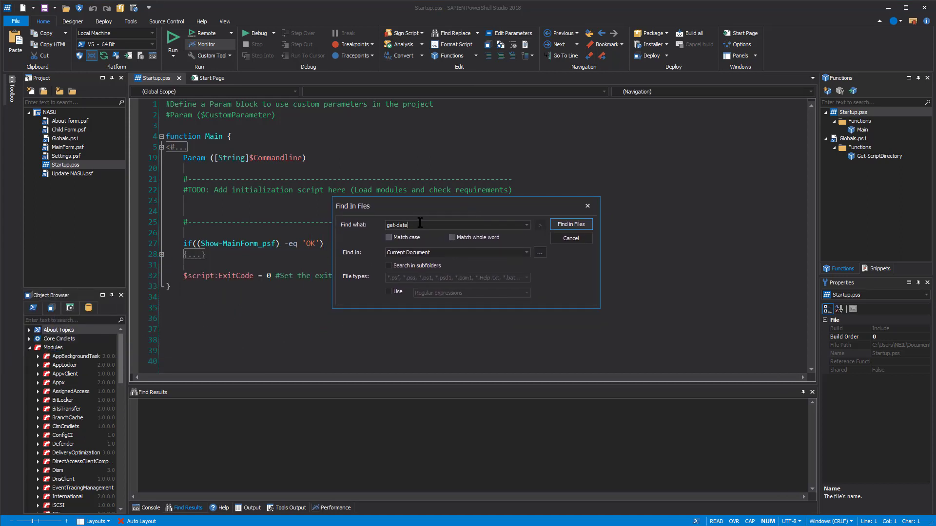
mouse_move(363, 262)
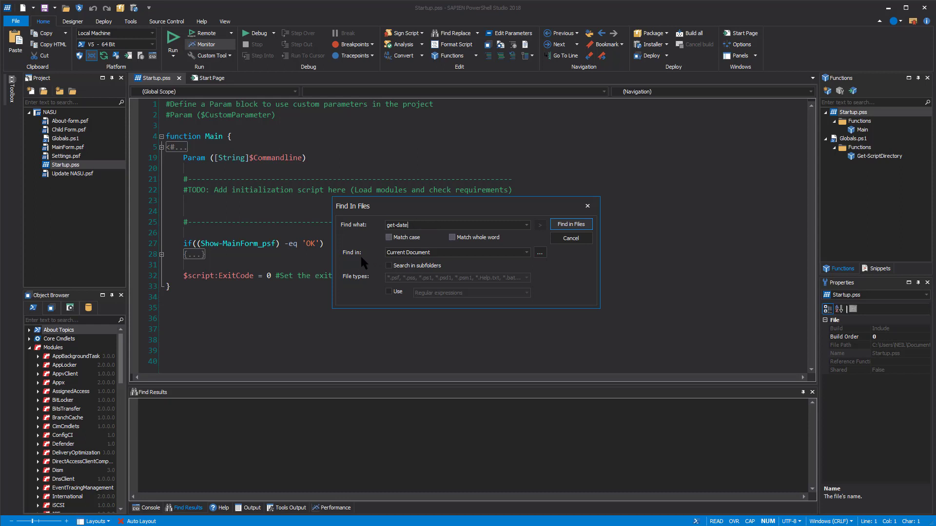
mouse_move(525, 258)
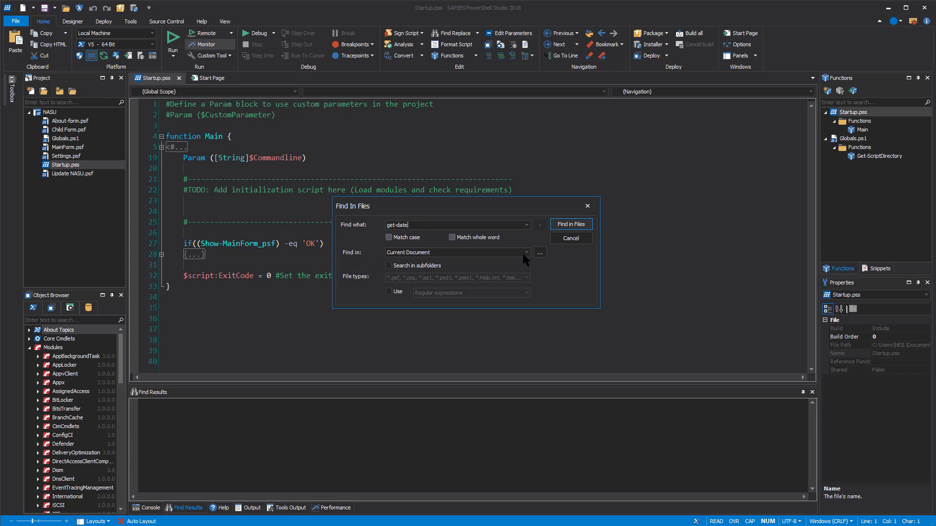
mouse_move(531, 259)
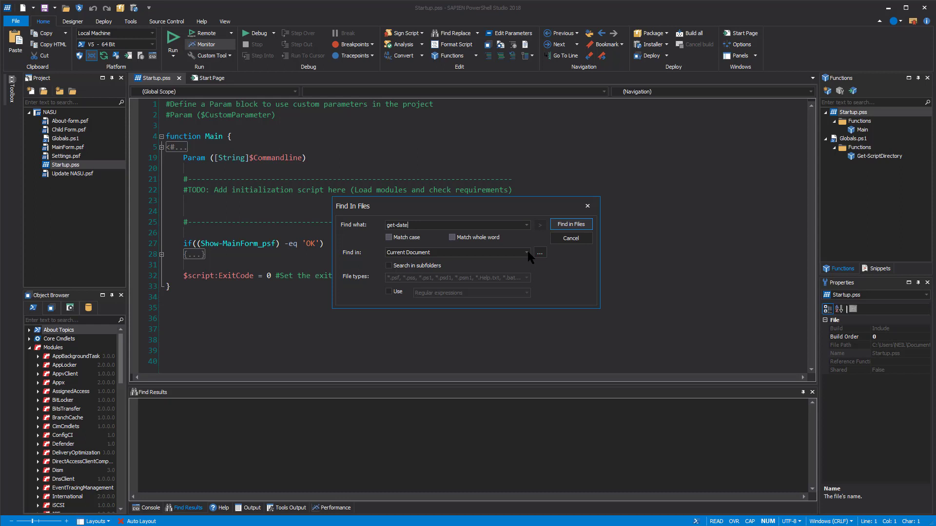
left_click(526, 252)
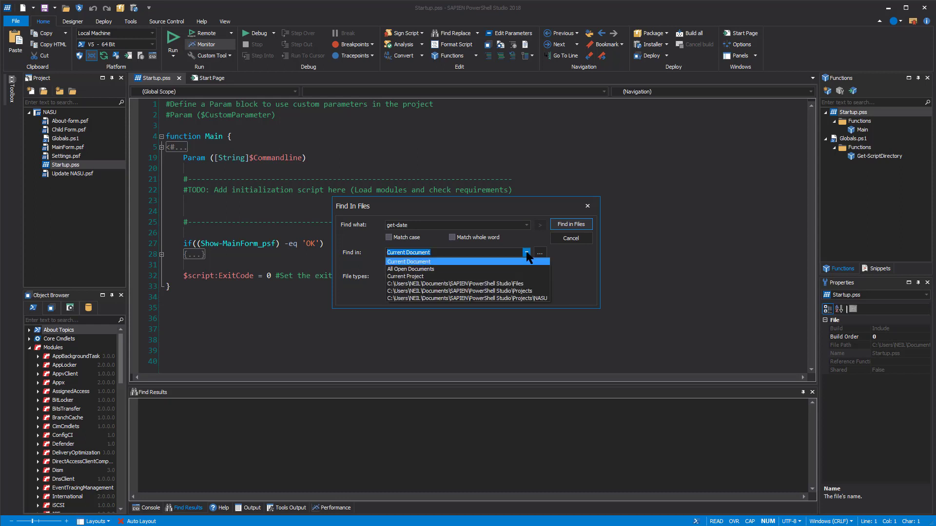
left_click(406, 276)
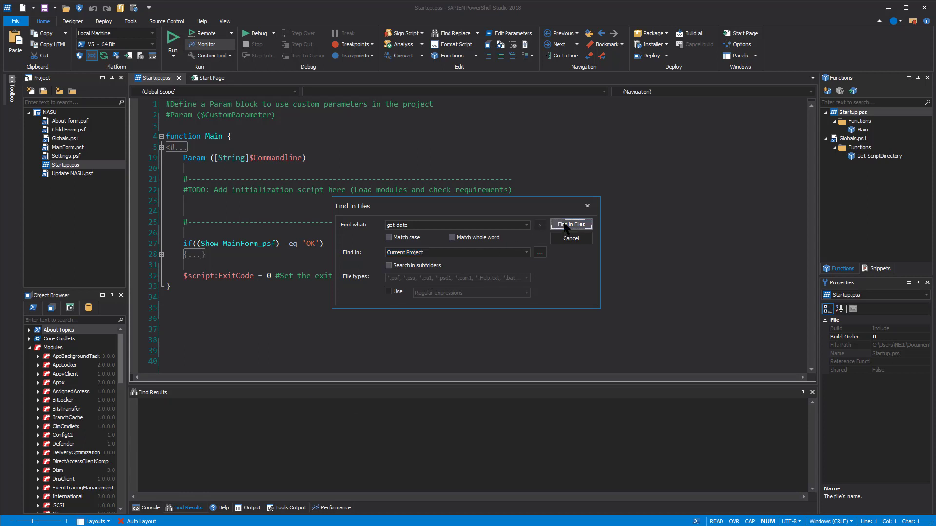
Run the get-date search (6 lines in 3 files) and open the Settings.psf (309) hit
left_click(571, 224)
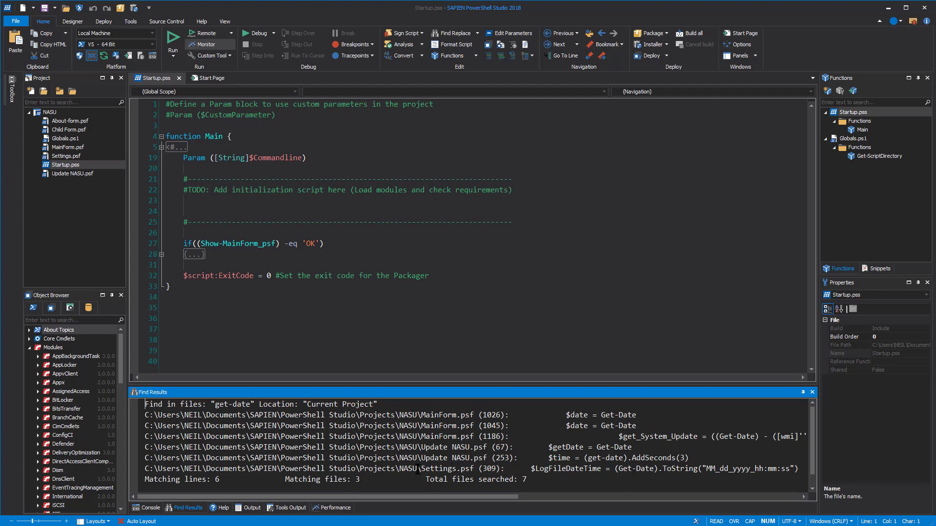
left_click(251, 508)
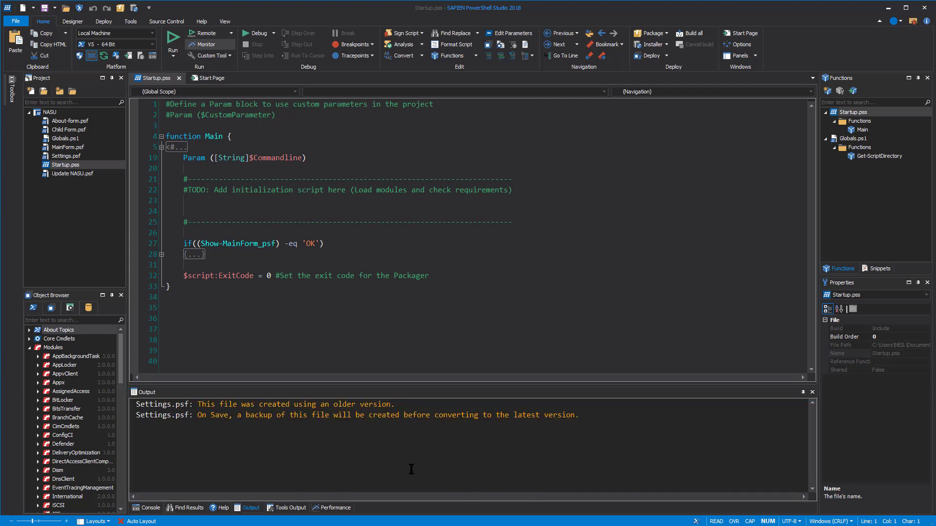
View Settings.psf at line 309 where Get-Date builds the log file timestamp
left_click(66, 155)
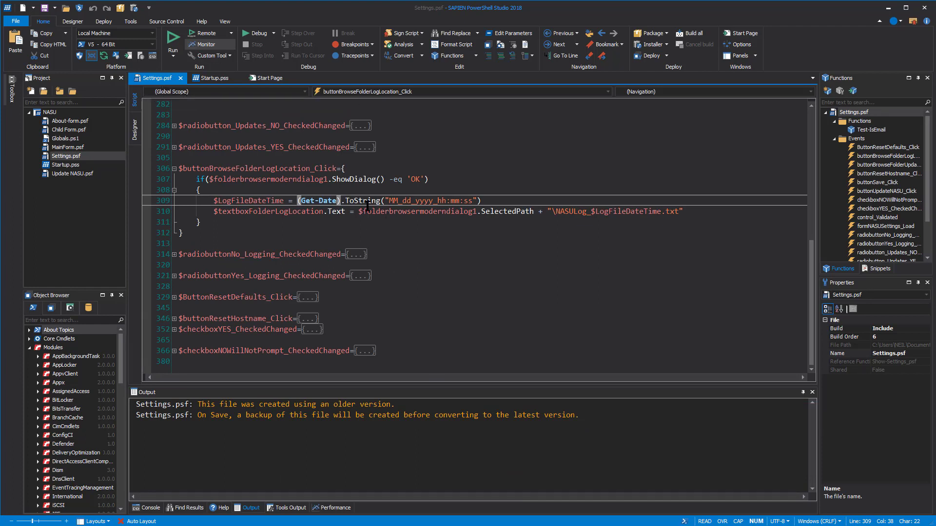
mouse_move(447, 275)
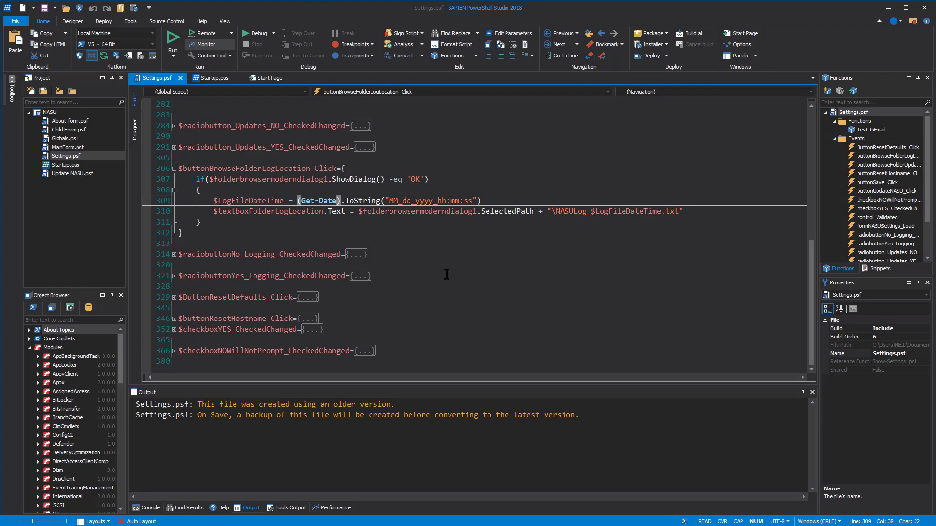
mouse_move(331, 460)
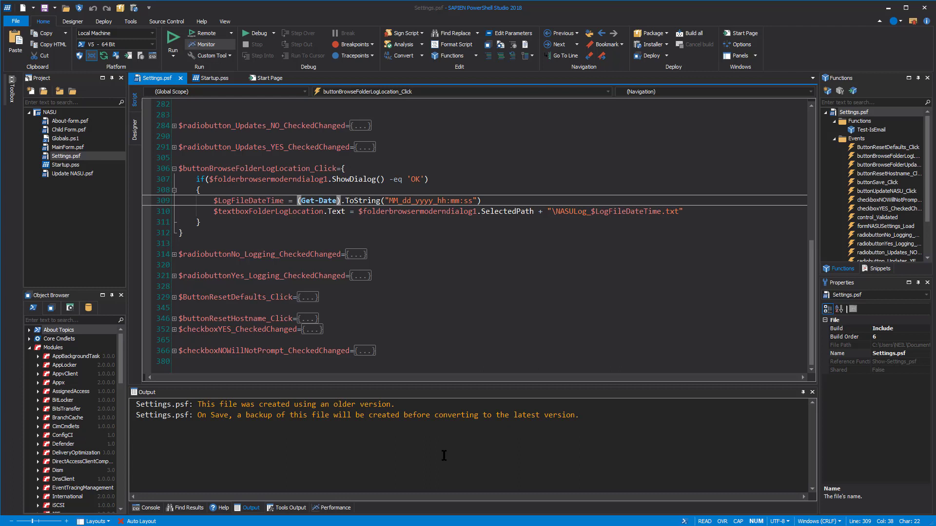
mouse_move(277, 429)
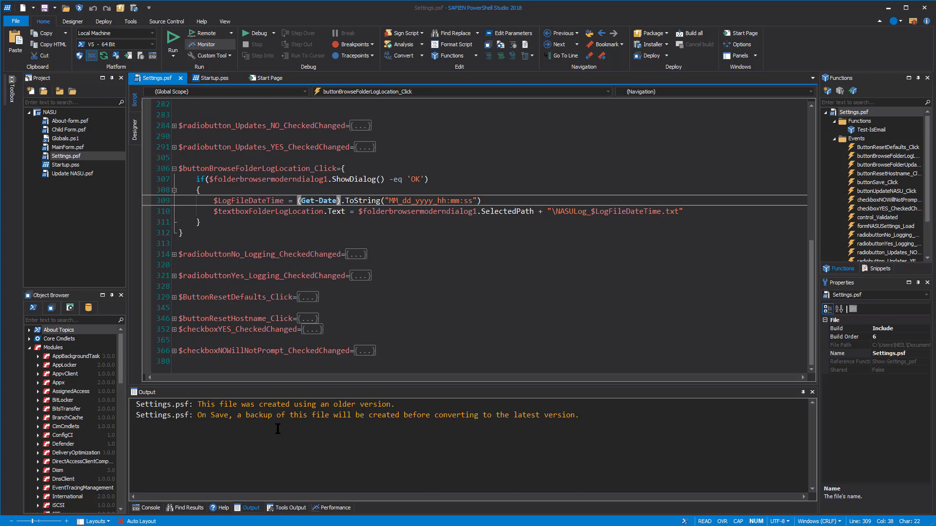
mouse_move(330, 457)
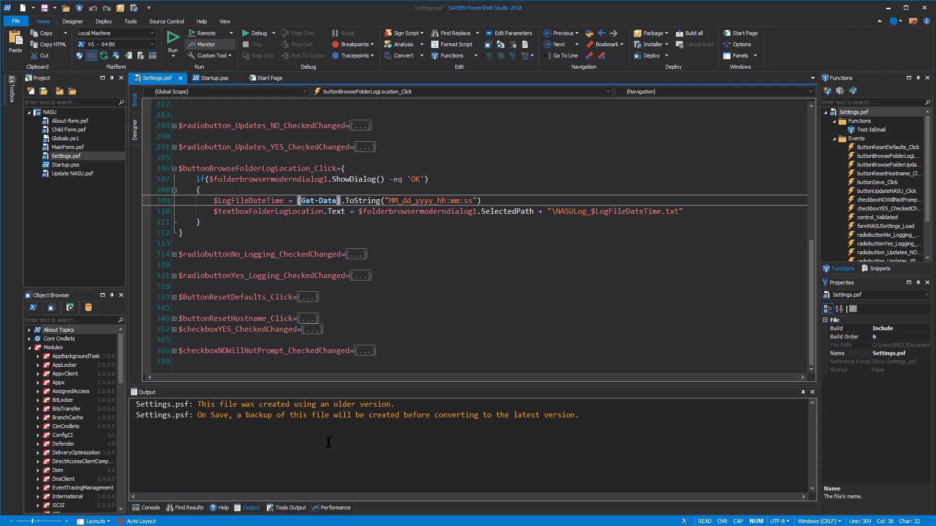
mouse_move(340, 438)
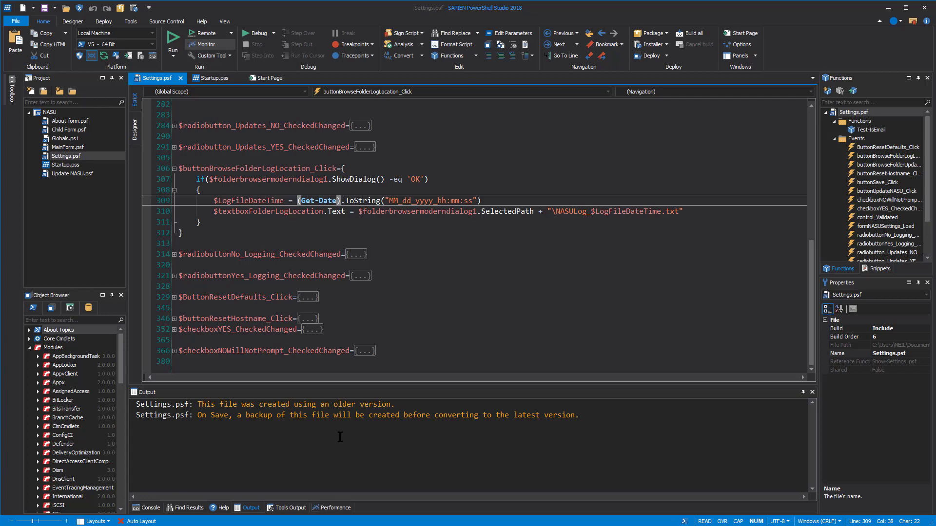
mouse_move(352, 460)
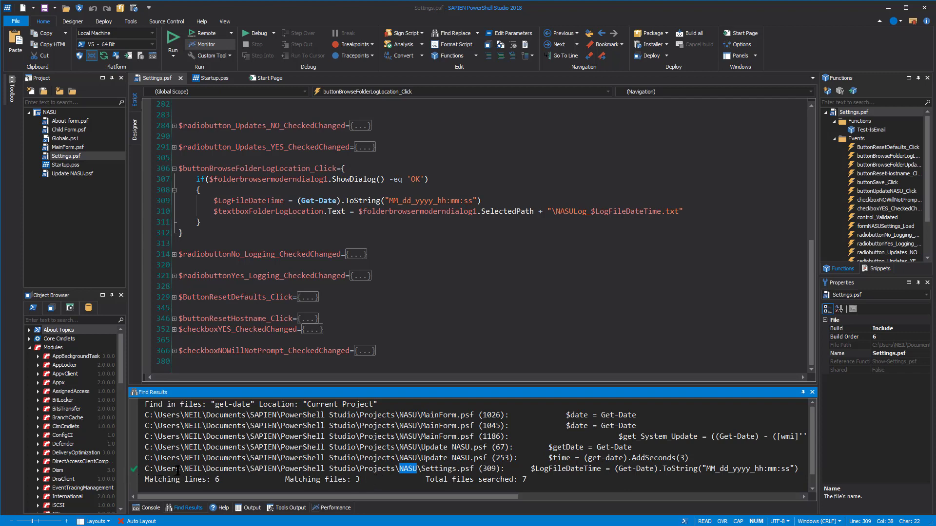
Open the Update NASU.psf Get-Date match at line 67 and clear Find Results
left_click(250, 507)
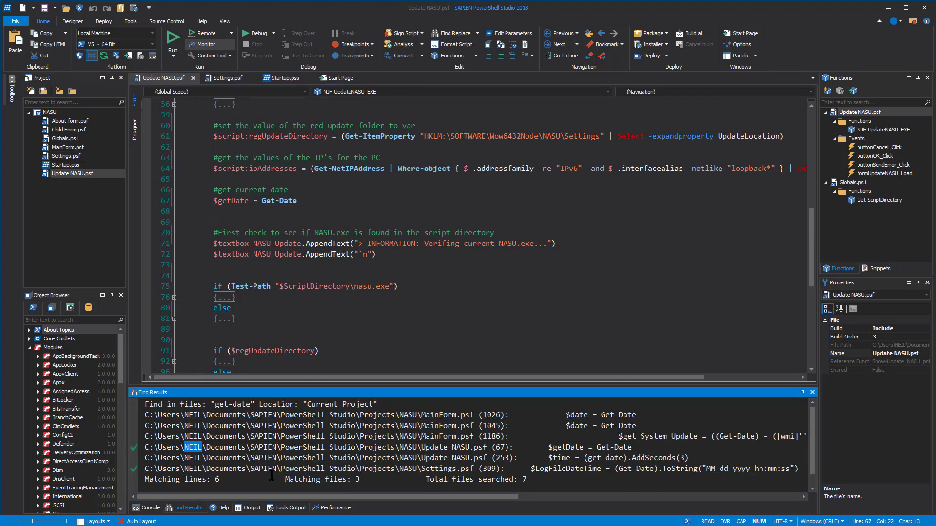
mouse_move(261, 462)
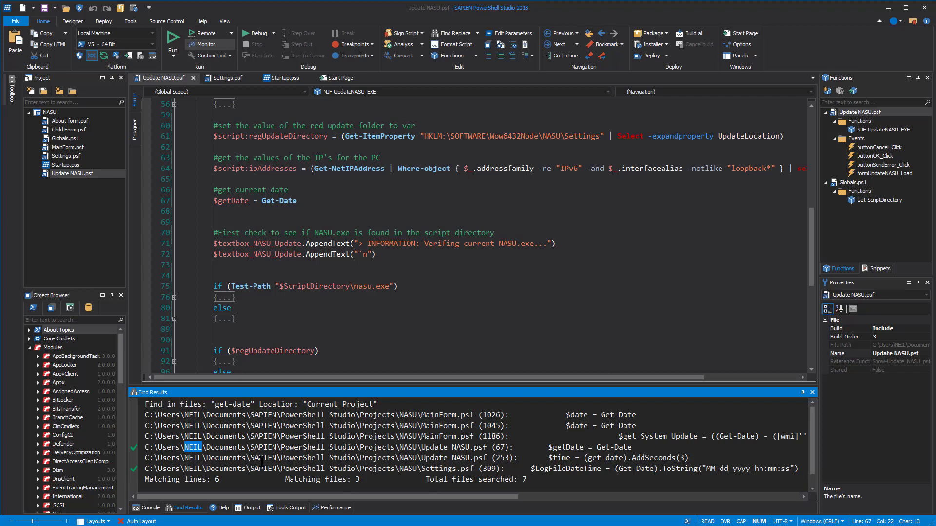
right_click(248, 468)
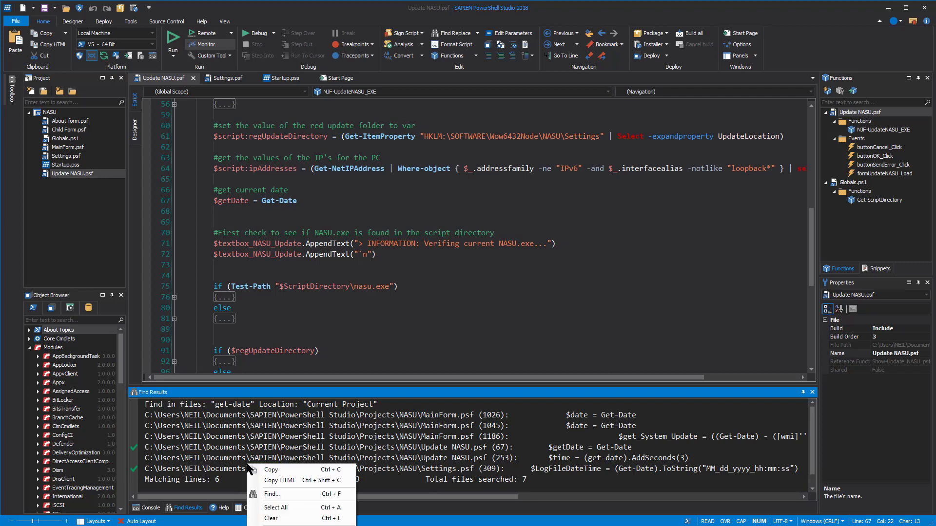
mouse_move(275, 519)
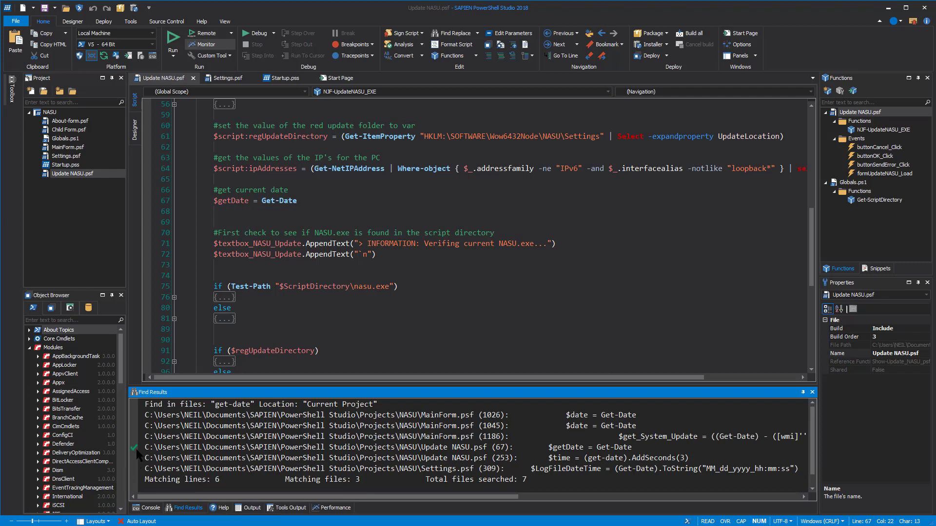
mouse_move(235, 472)
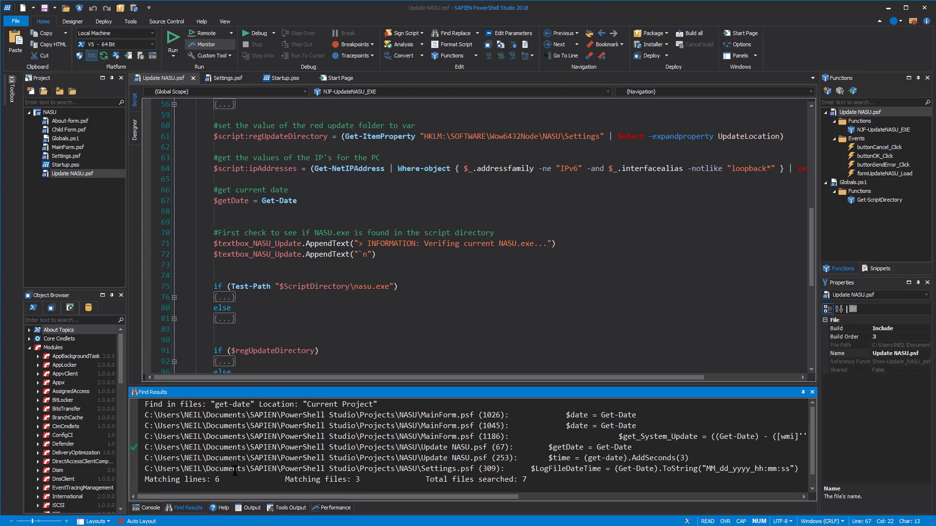
right_click(263, 489)
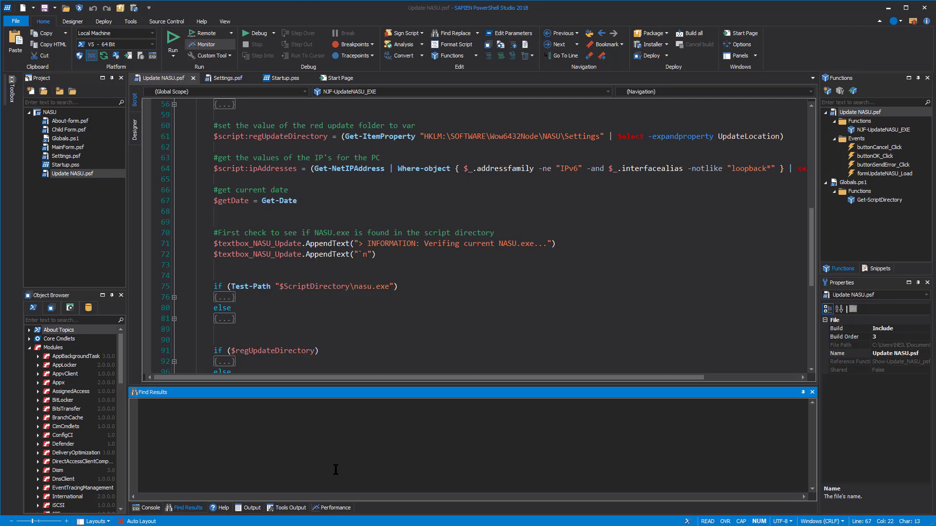
Show Test-Path help in the Help panel and scroll to its parameter descriptions
left_click(219, 508)
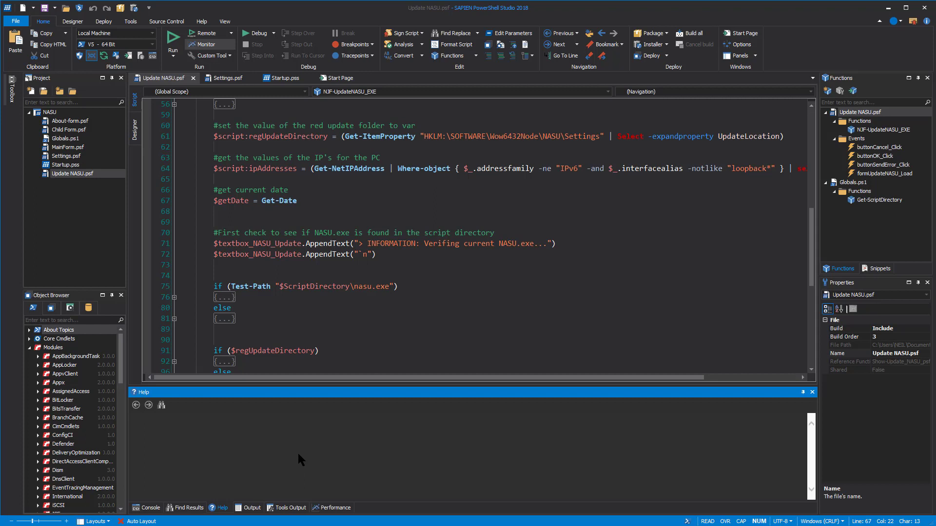
double_click(250, 287)
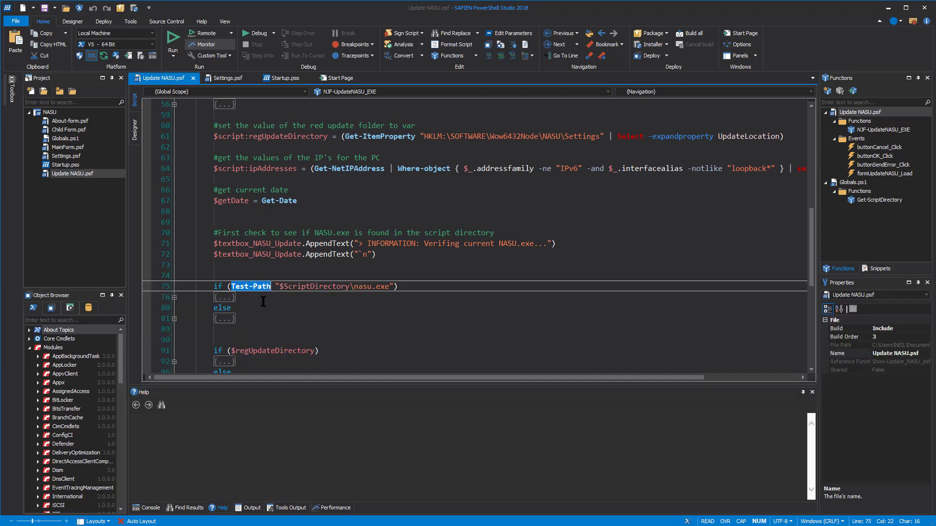
right_click(262, 287)
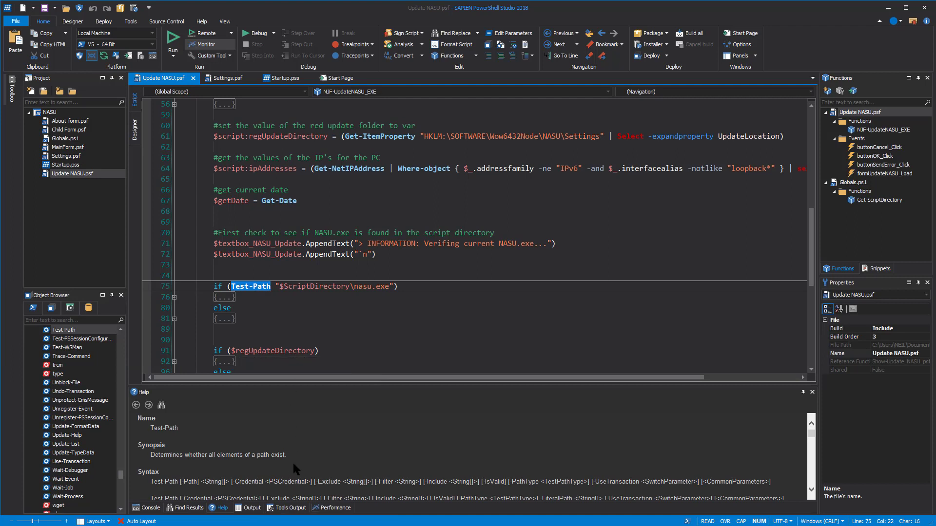
mouse_move(273, 501)
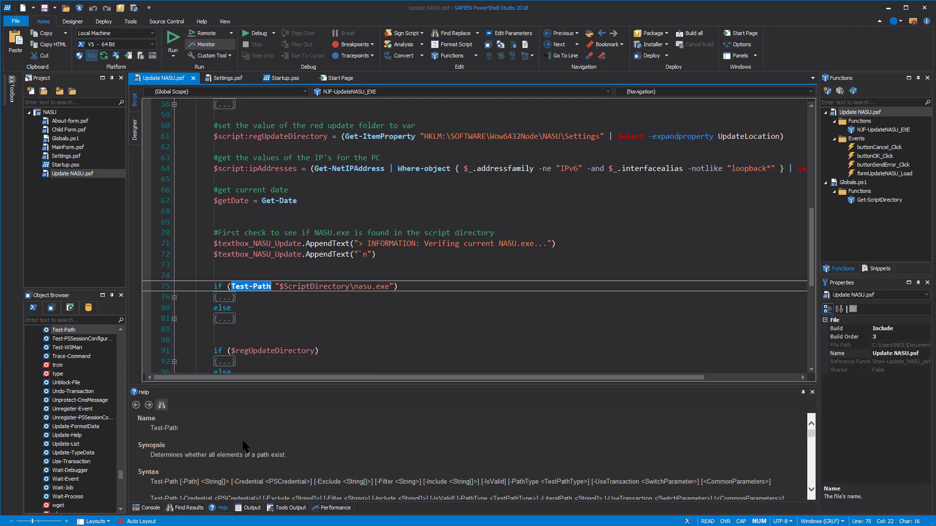
scroll("down", 3)
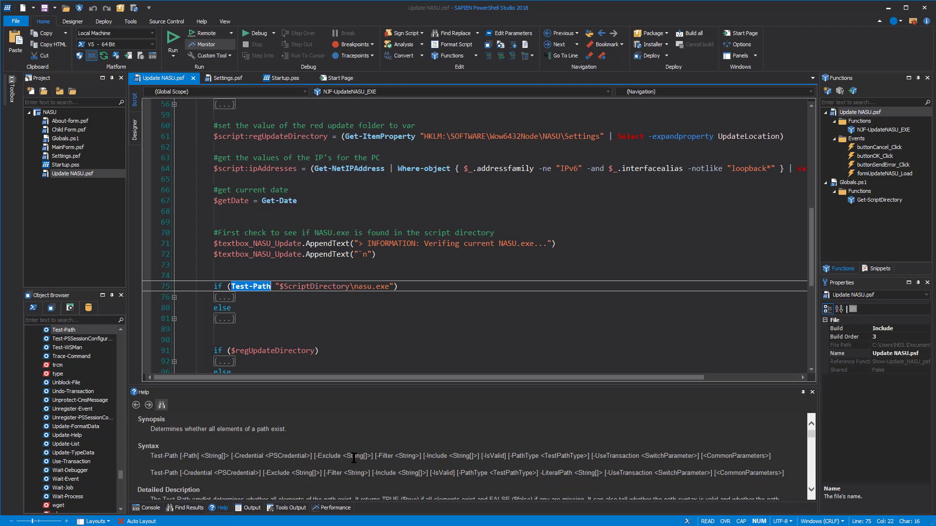
scroll("down", 3)
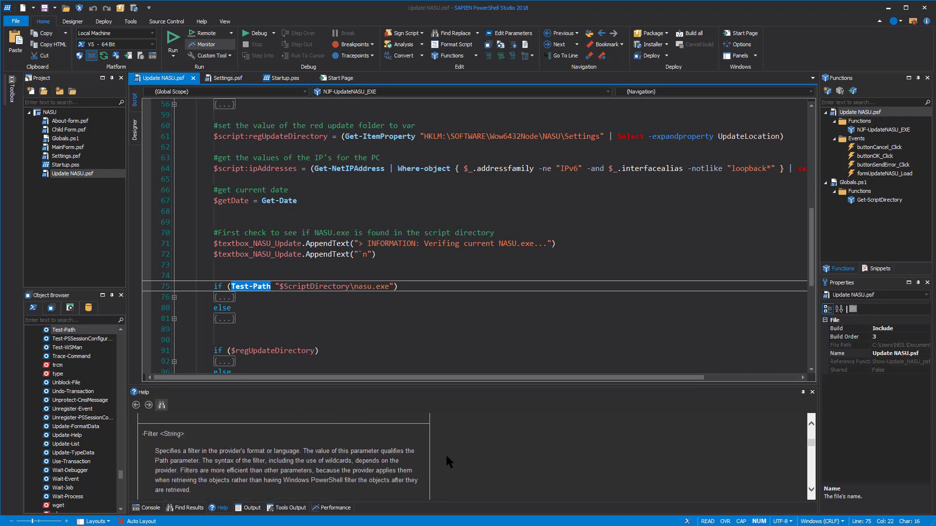
scroll("down", 3)
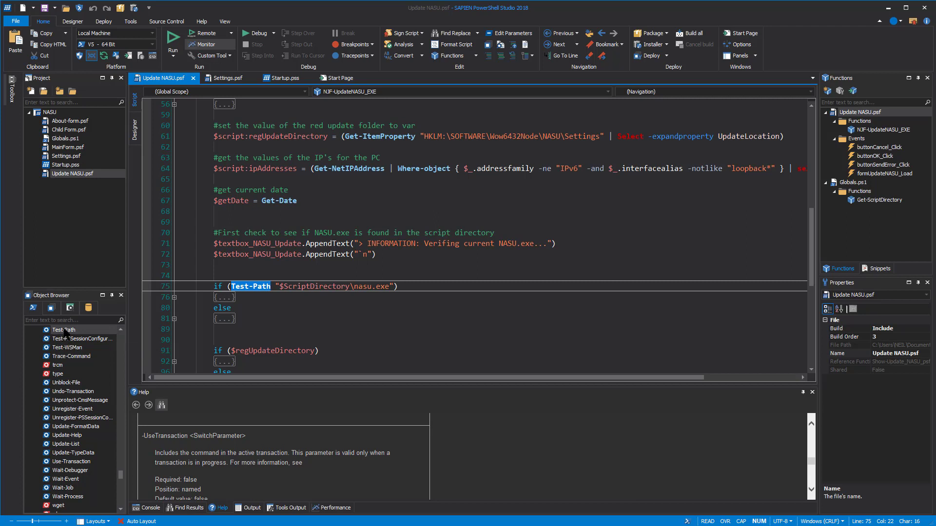
right_click(63, 329)
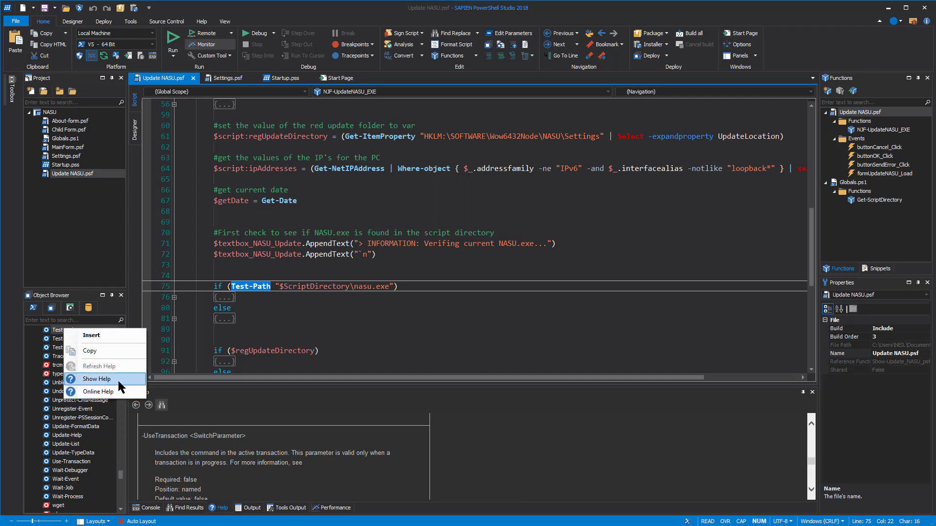
mouse_move(120, 397)
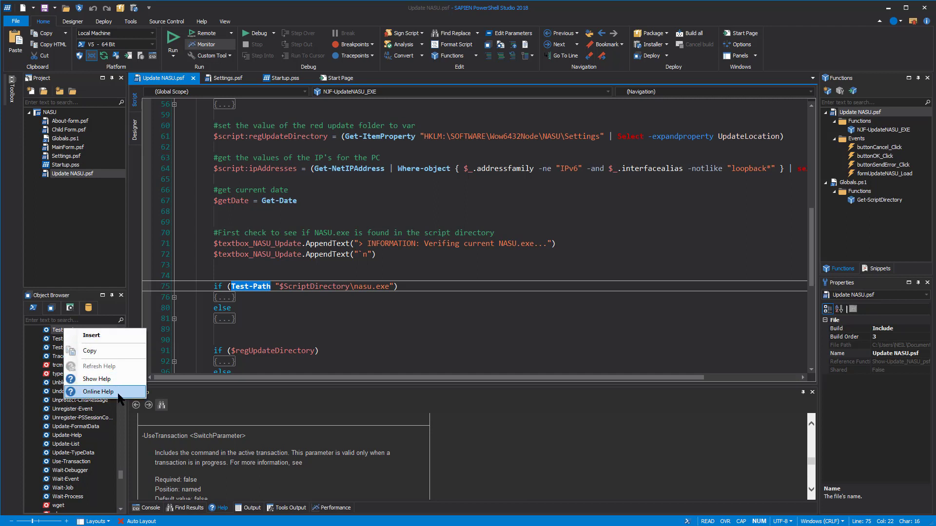
mouse_move(97, 378)
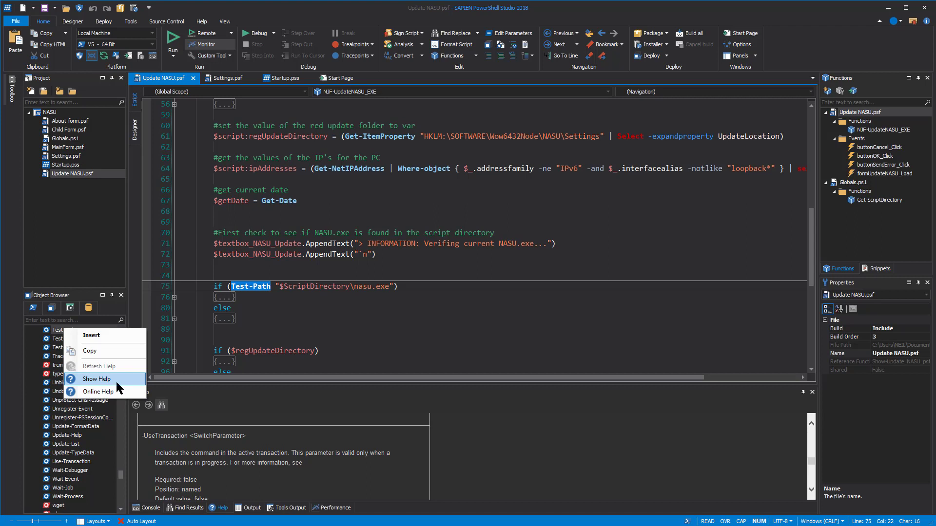
mouse_move(495, 466)
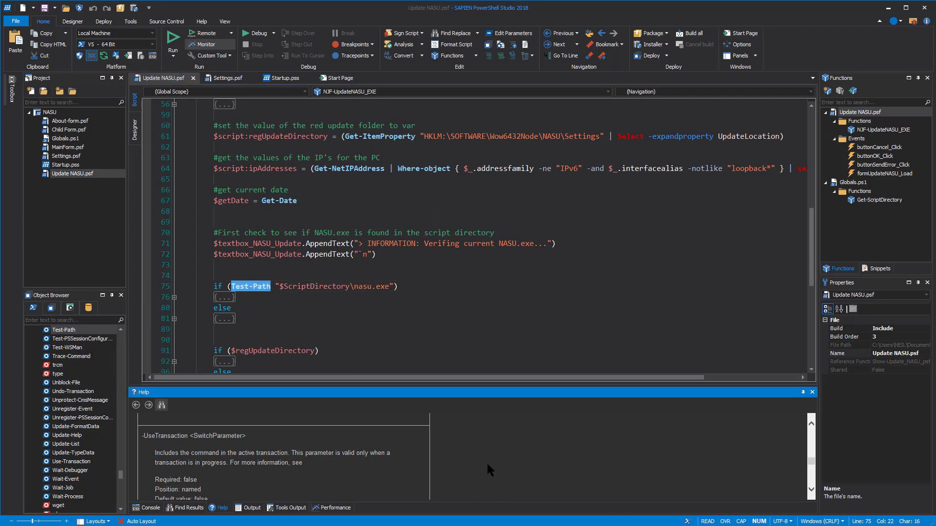
mouse_move(484, 482)
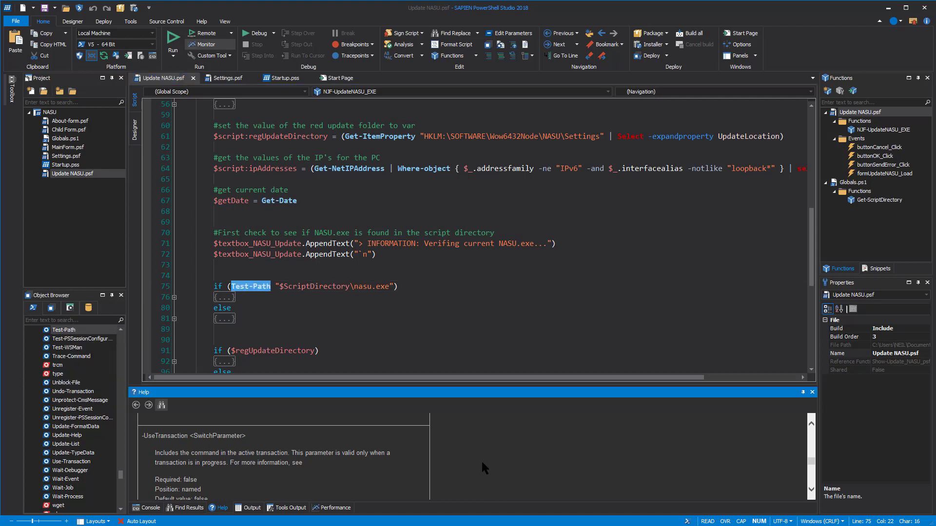
Show the Output log floating over the code with its clear options listed
left_click(250, 508)
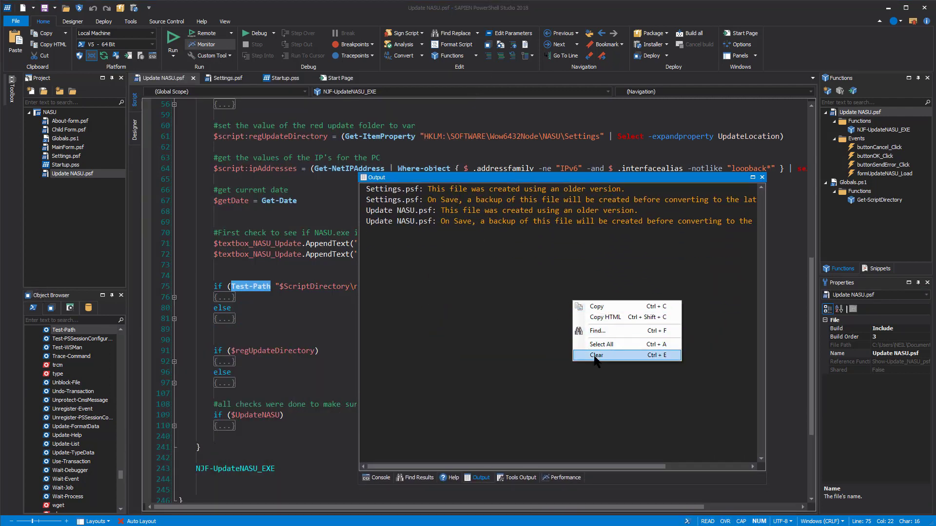
Clear the older-version warnings from the floating Output window
left_click(597, 355)
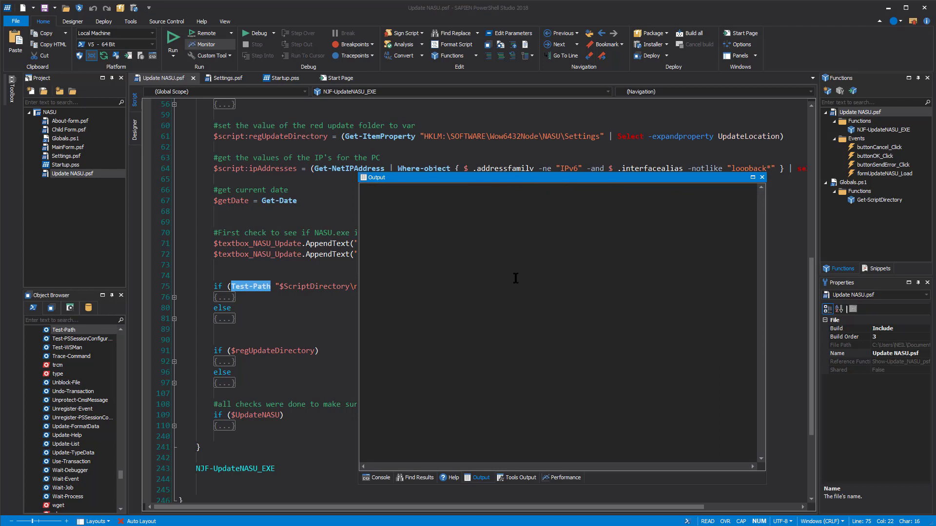
mouse_move(513, 285)
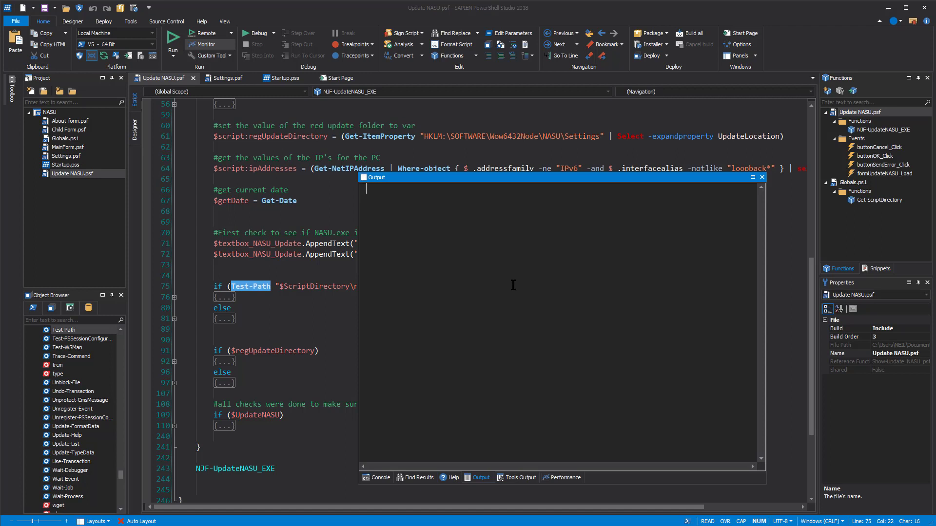
mouse_move(511, 288)
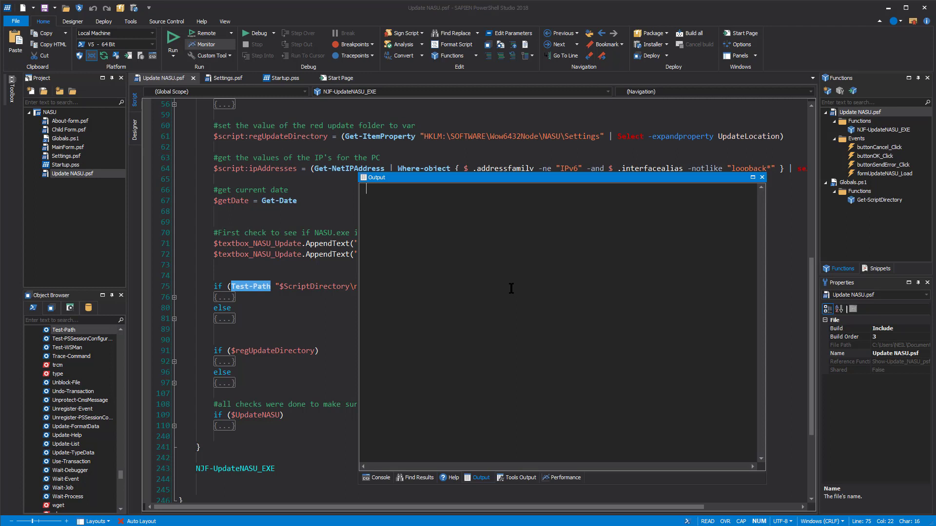
mouse_move(466, 217)
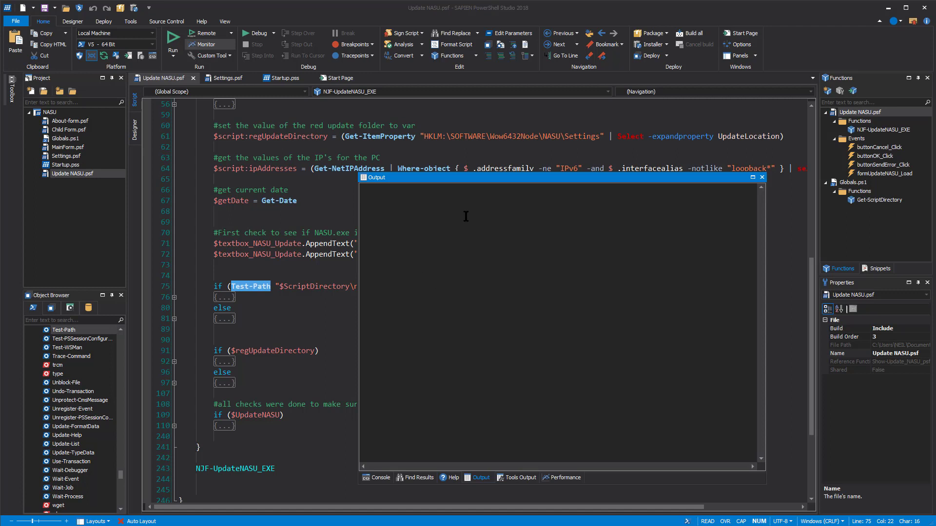
mouse_move(481, 295)
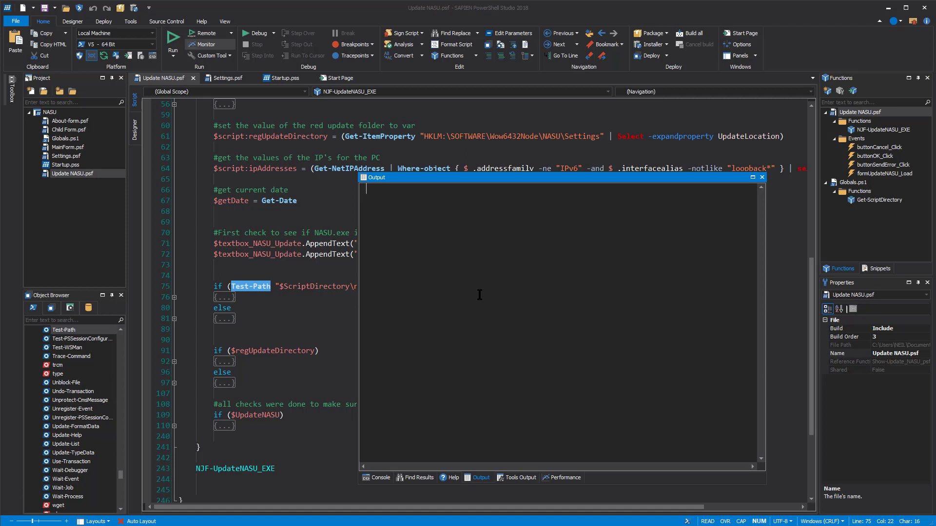
mouse_move(511, 489)
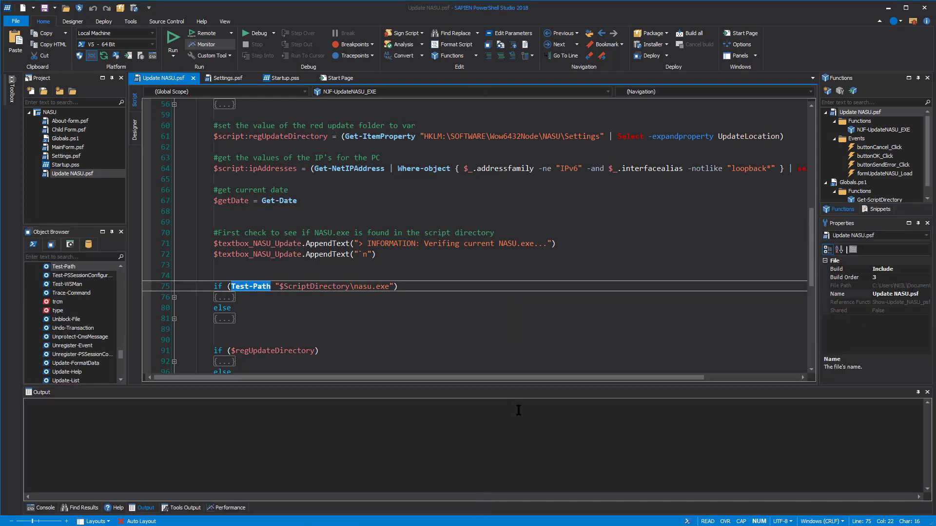
mouse_move(322, 442)
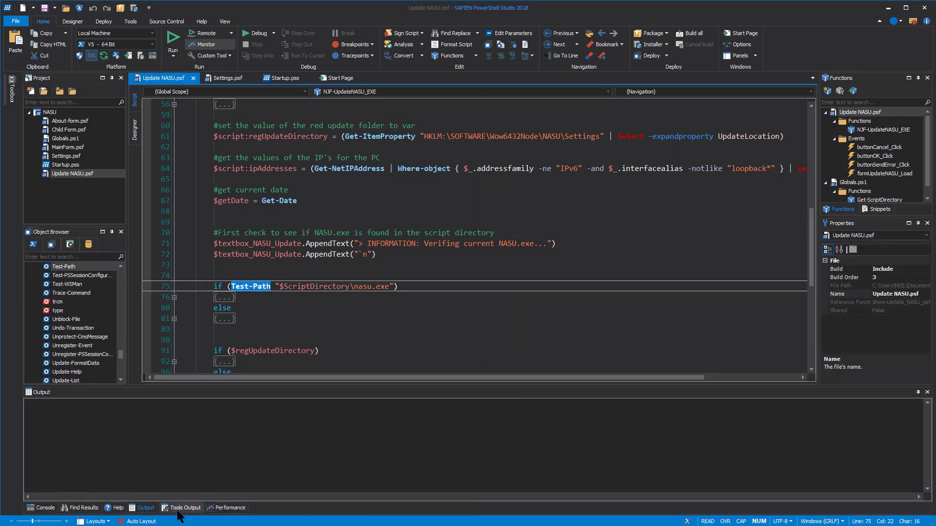
left_click(184, 507)
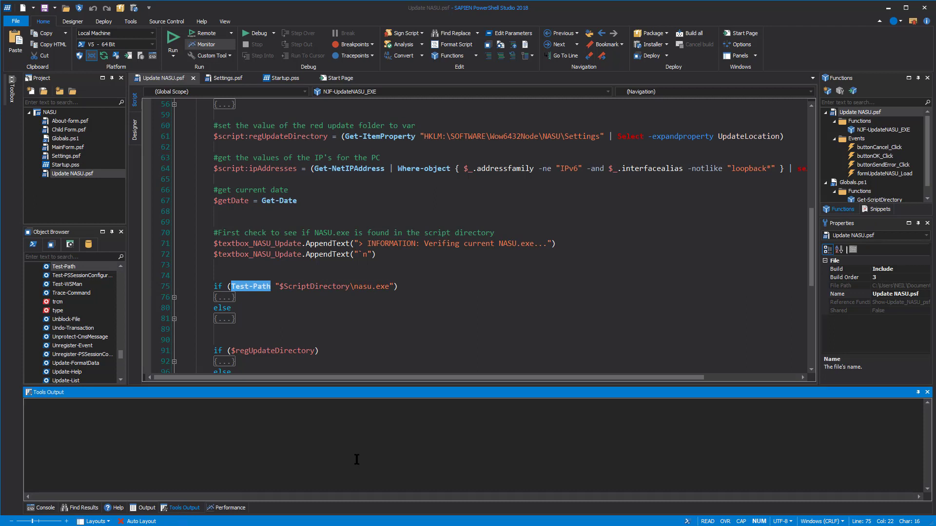
mouse_move(349, 460)
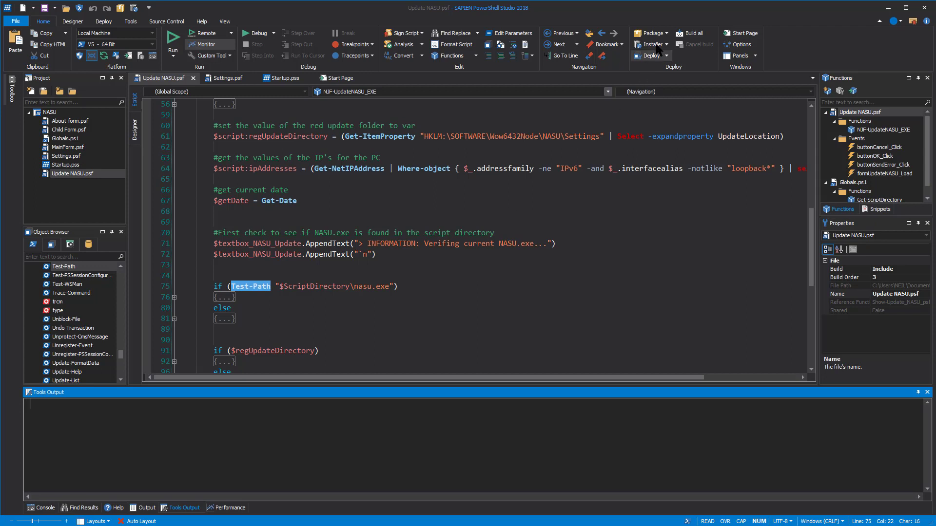
Build the NASU package to bin\x64\NASU.exe with Tools Output ending 'Package completed'
left_click(652, 33)
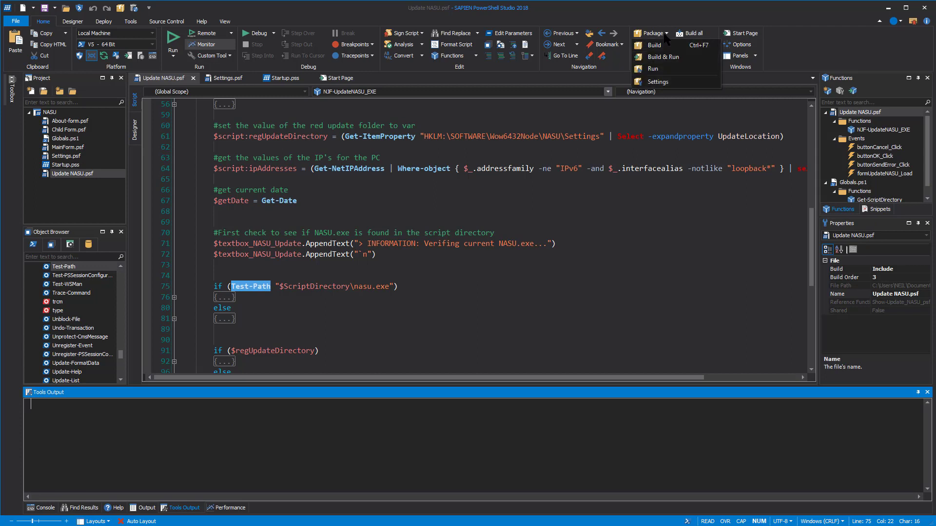
mouse_move(655, 47)
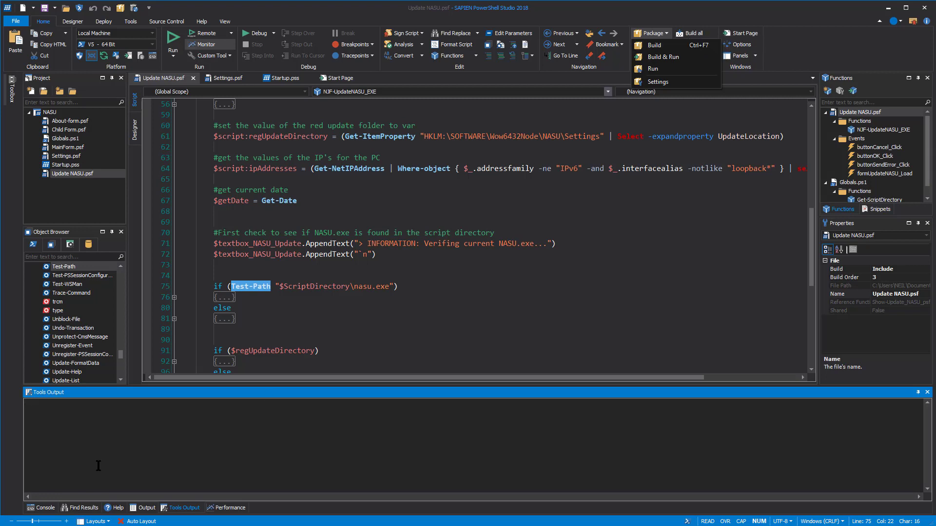
mouse_move(654, 46)
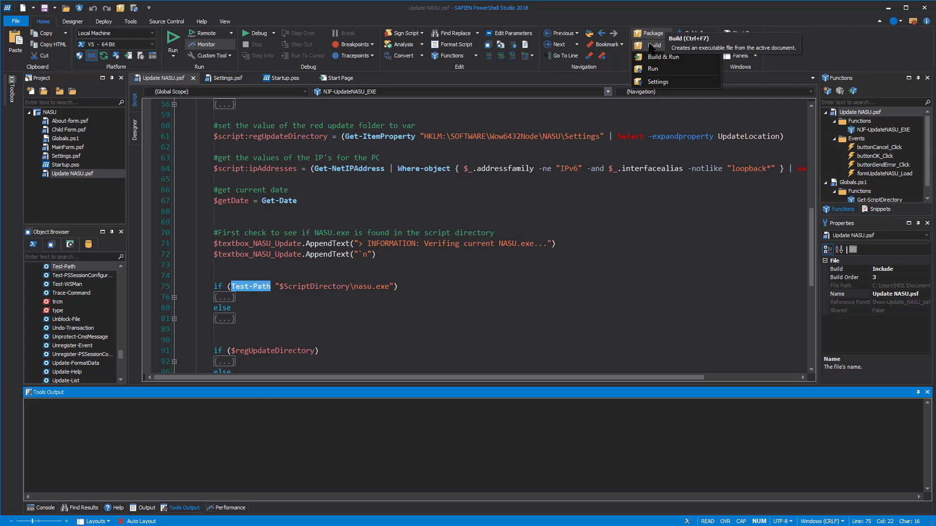
left_click(654, 46)
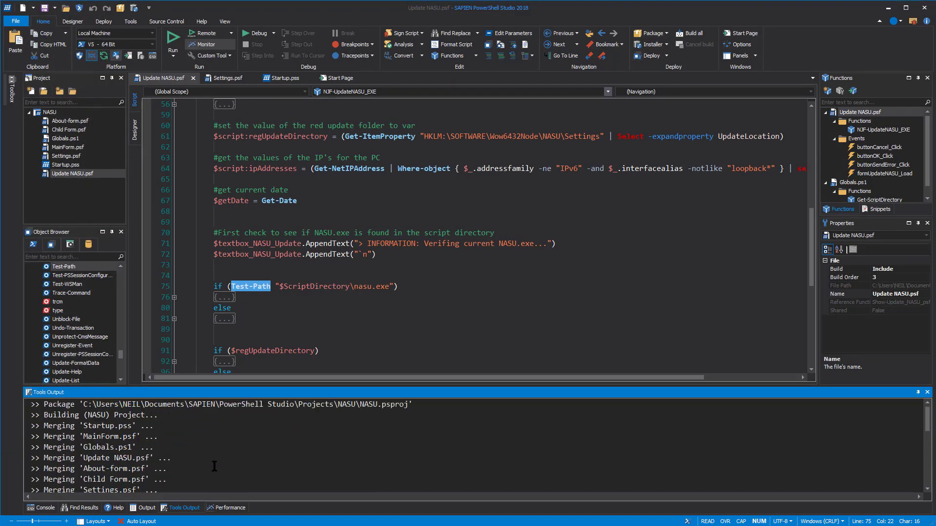
mouse_move(214, 458)
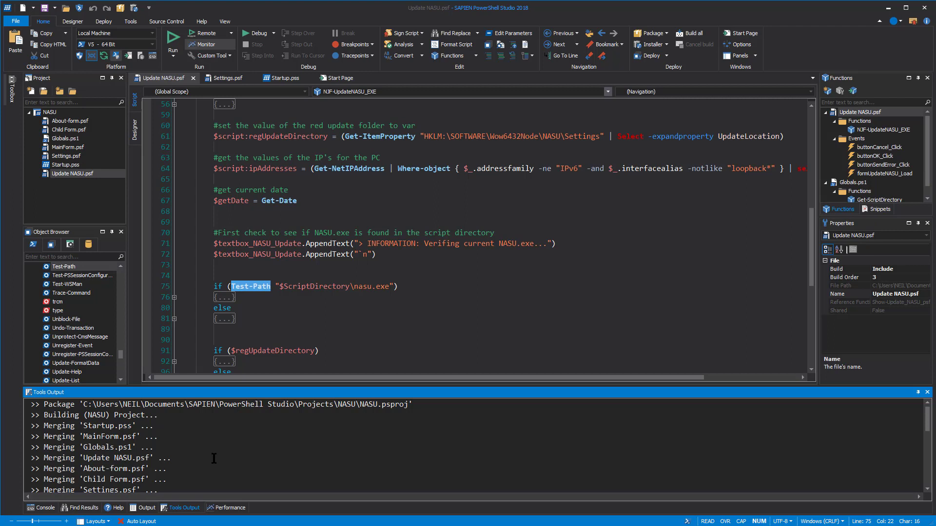
scroll("down", 3)
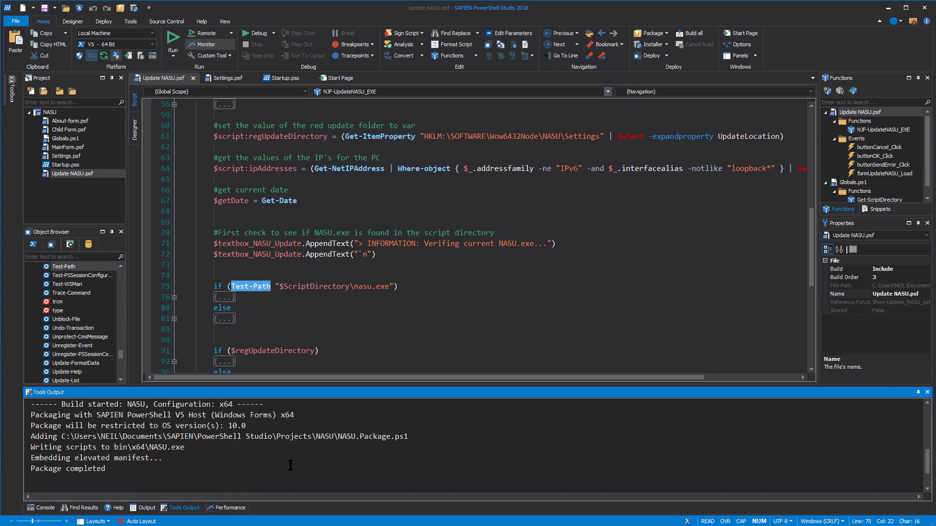
mouse_move(279, 461)
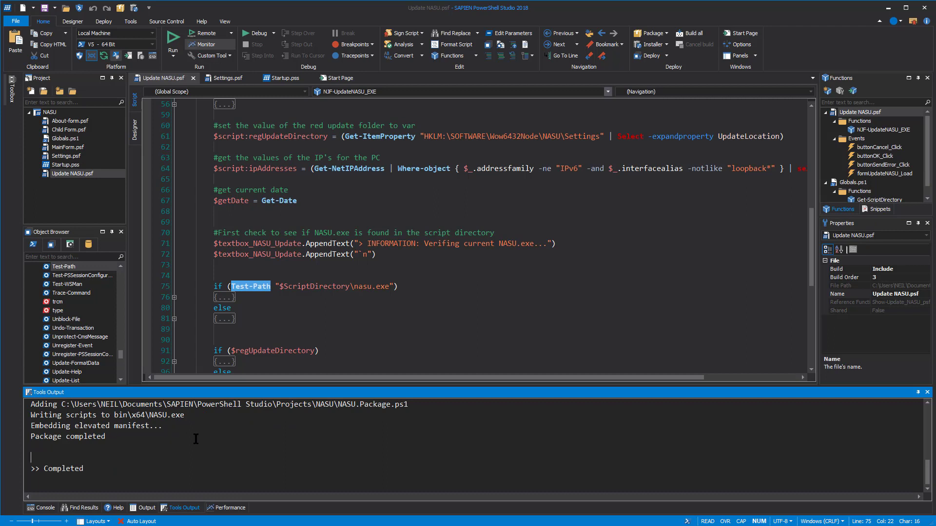
mouse_move(208, 450)
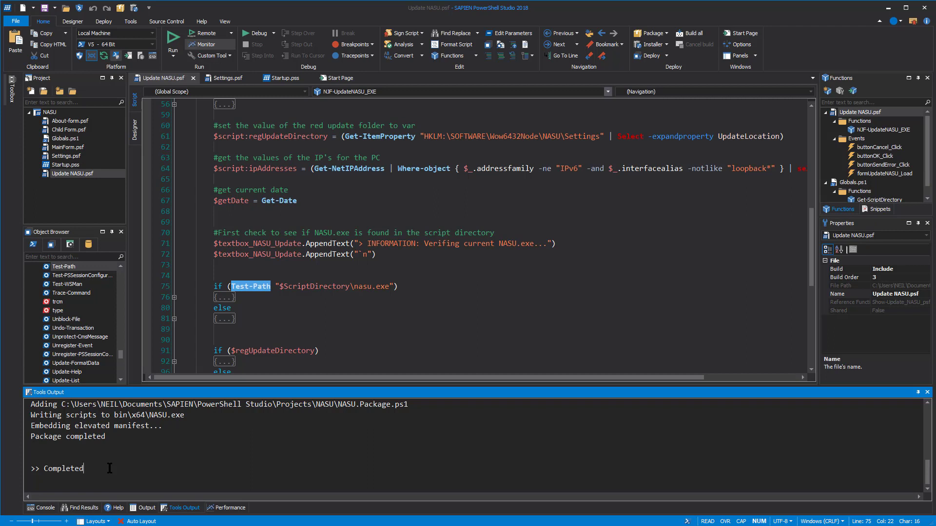
Clear the NASU packaging log from the Tools Output panel via its context menu
right_click(261, 442)
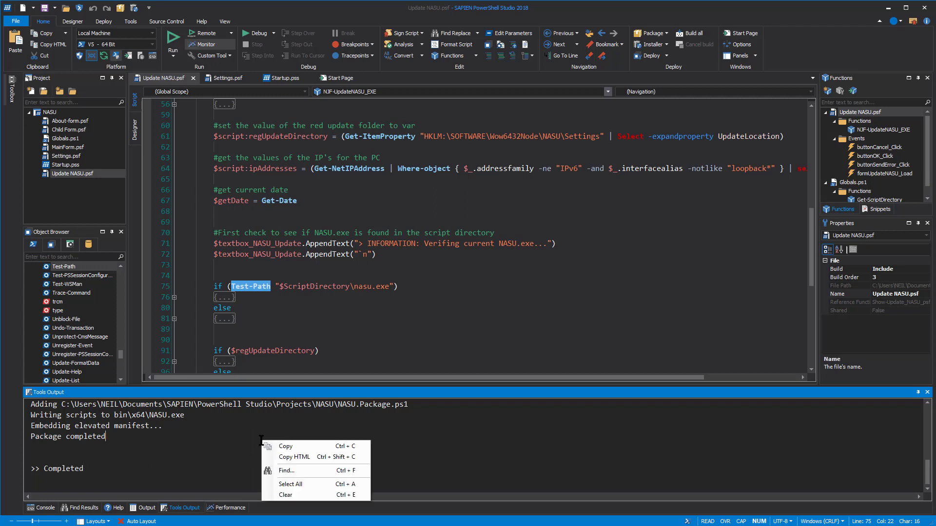
left_click(286, 495)
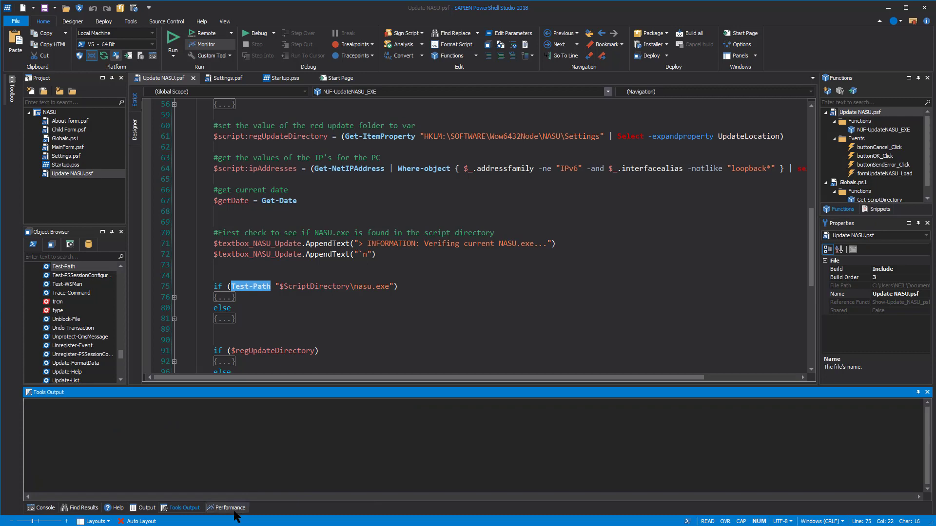
Show the Performance panel's CPU and memory graph beneath test 3.psf
left_click(231, 507)
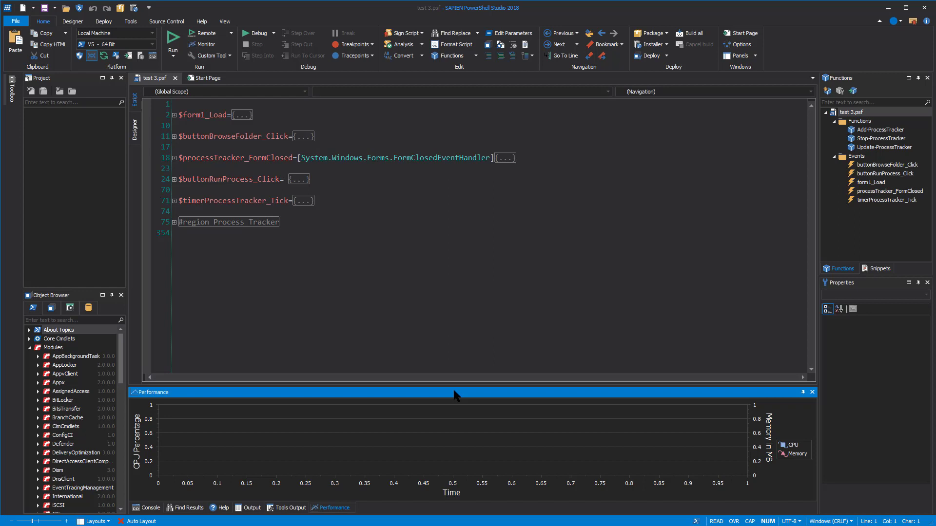
mouse_move(371, 205)
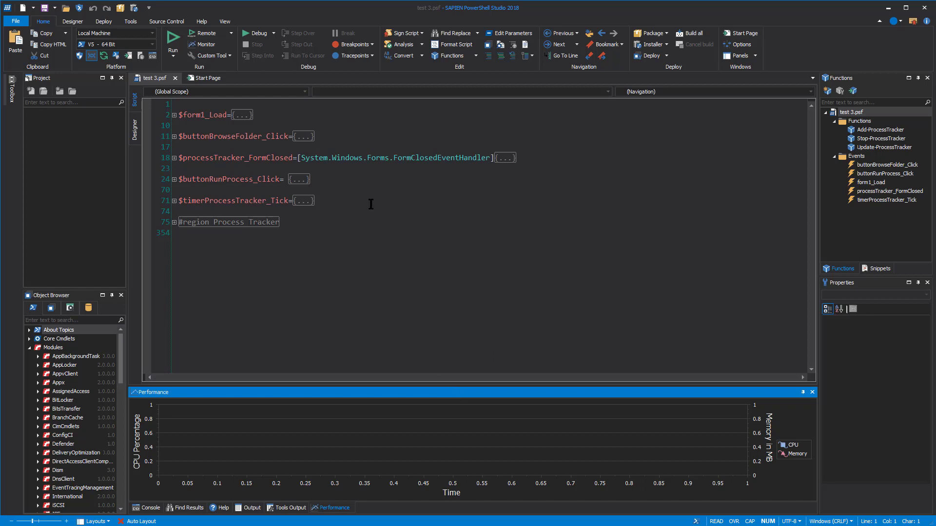
mouse_move(263, 23)
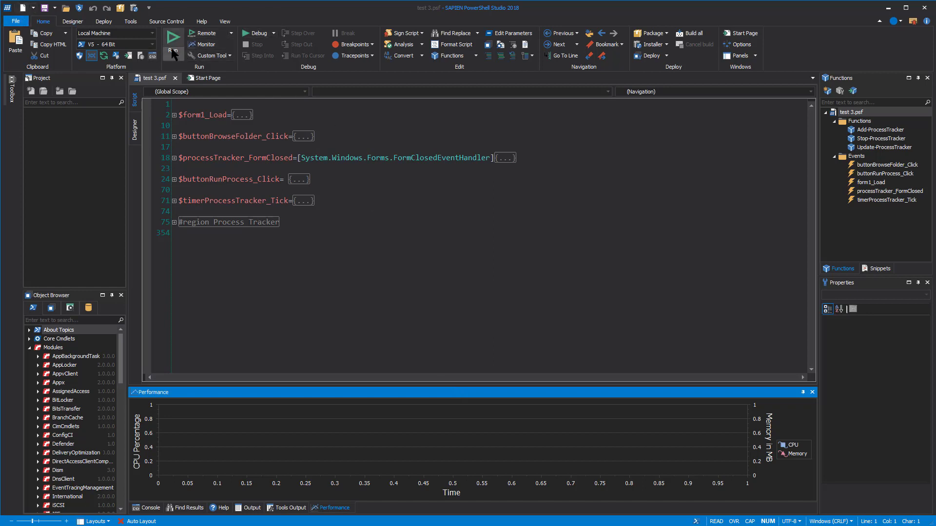
mouse_move(197, 43)
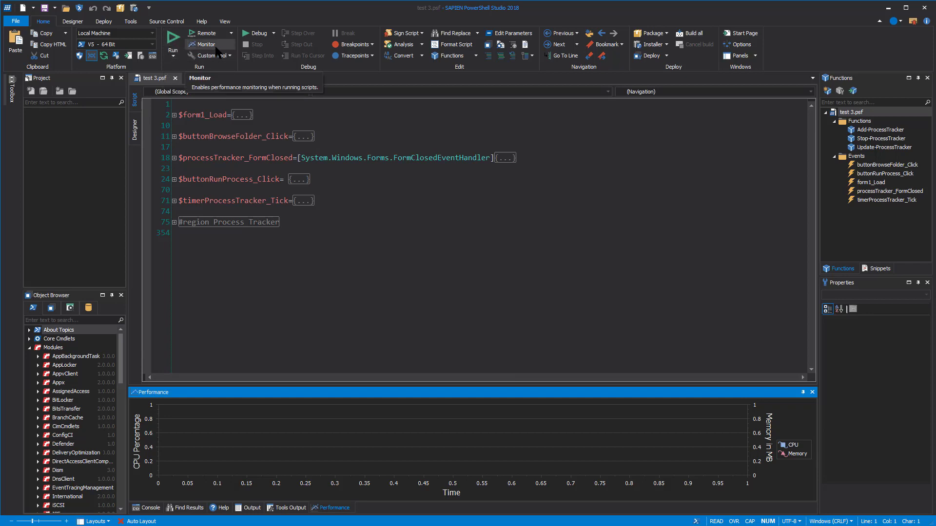
mouse_move(218, 55)
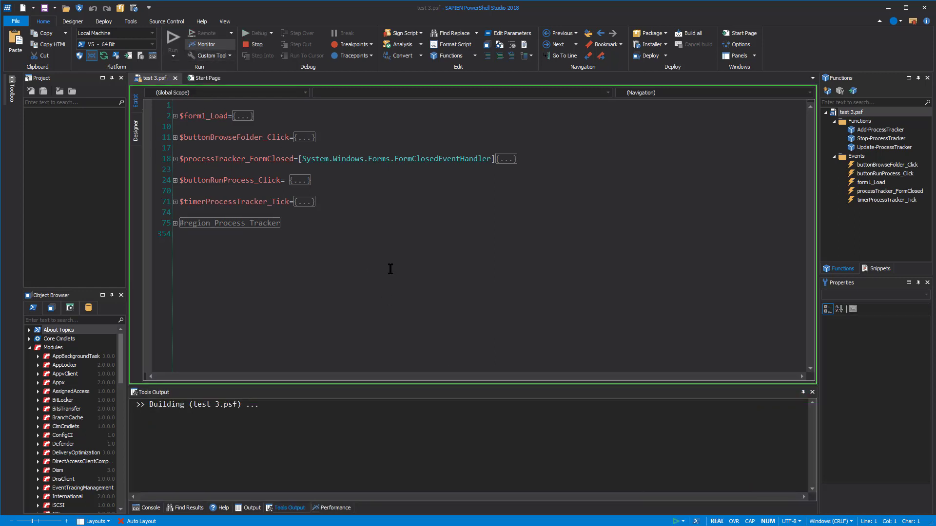
mouse_move(380, 241)
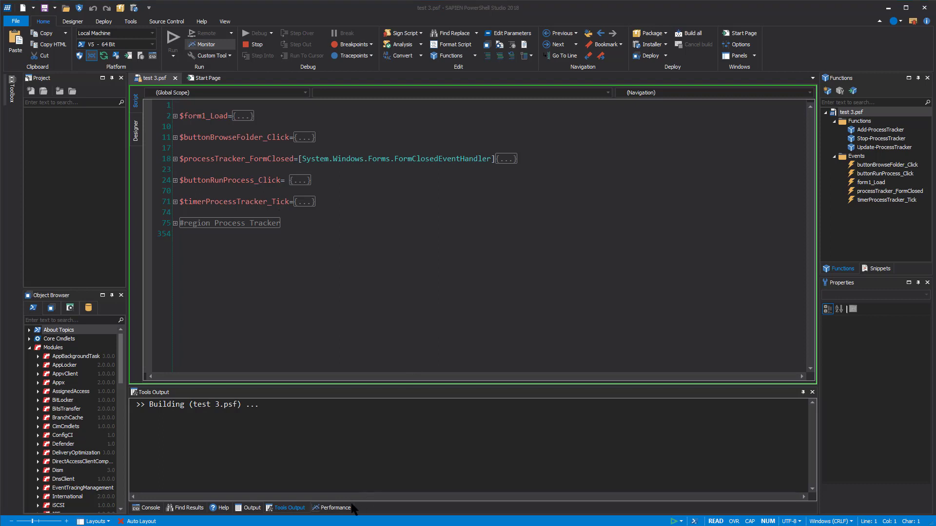
Watch the live CPU/memory graph of test 3.psf, peaking at 3% CPU and 33.45 MB
left_click(333, 507)
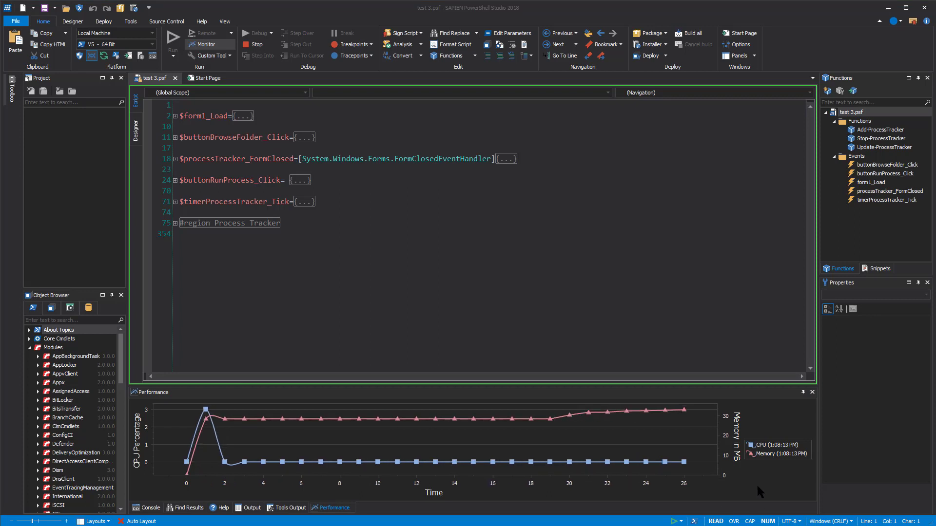
mouse_move(504, 474)
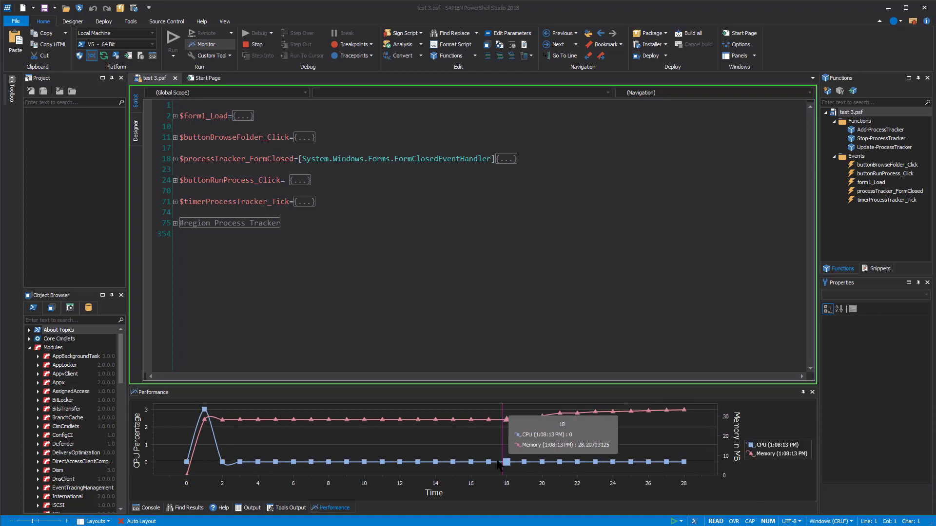
mouse_move(334, 476)
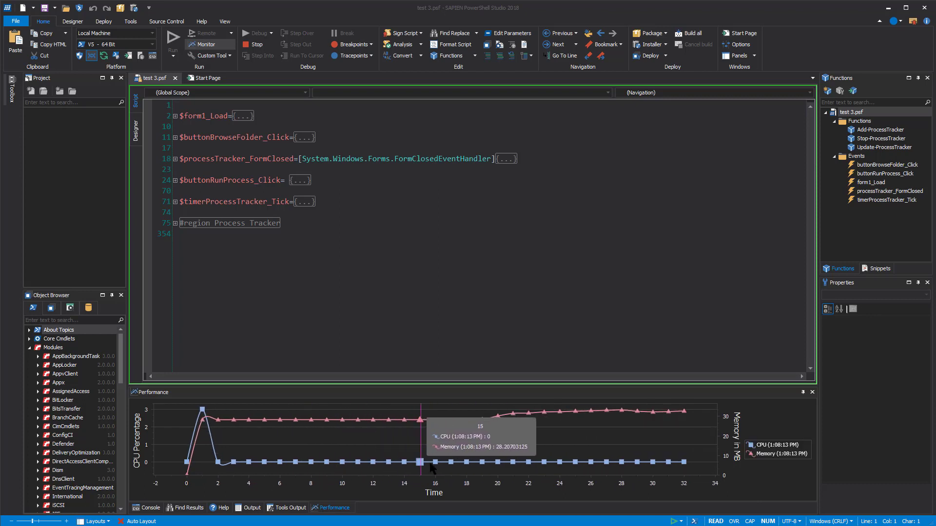
mouse_move(759, 489)
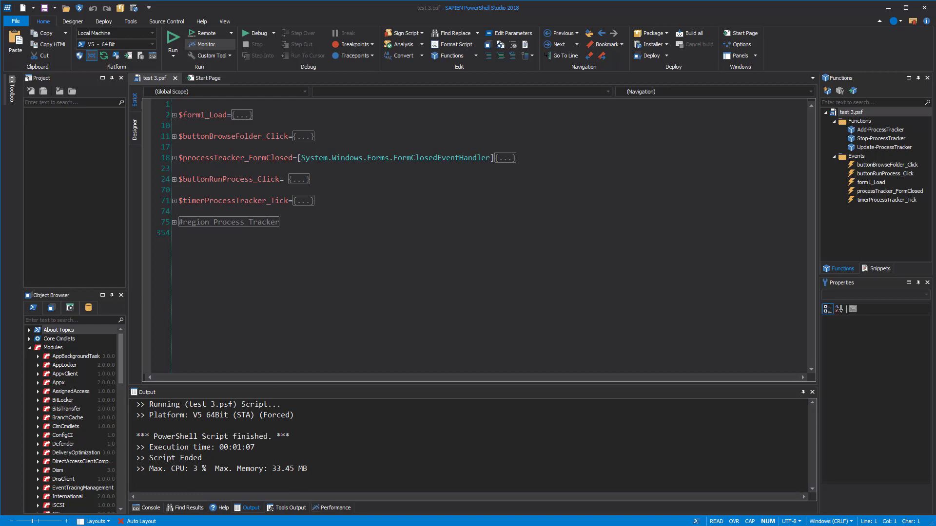
Review the finished 68-second run's performance graph and list the available panels
left_click(336, 508)
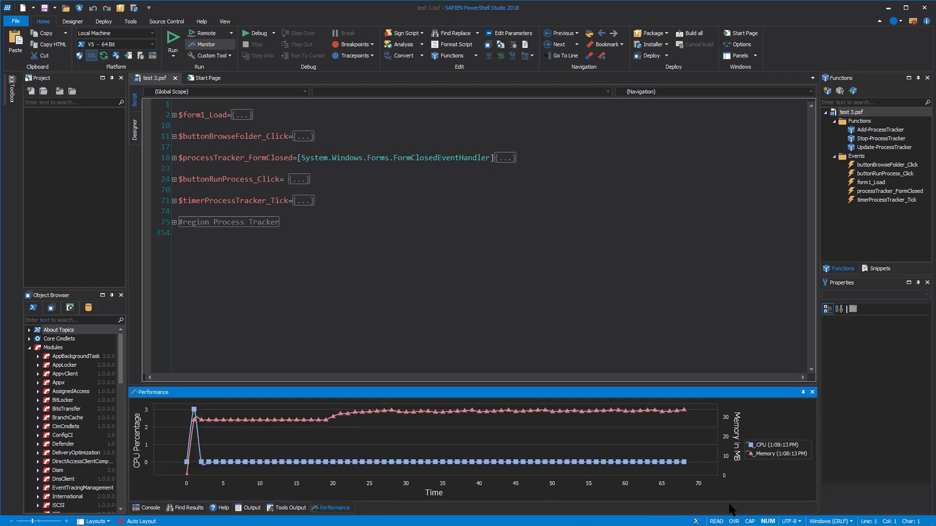
mouse_move(568, 476)
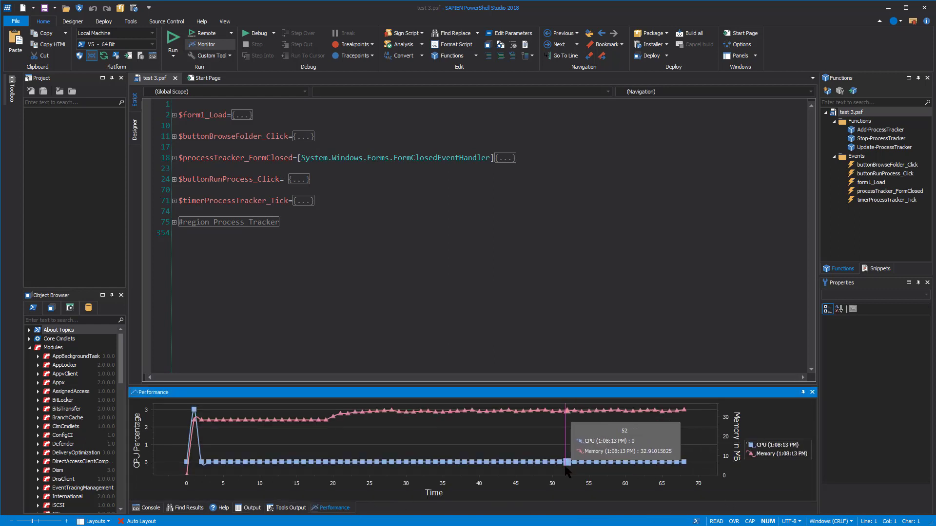
mouse_move(367, 437)
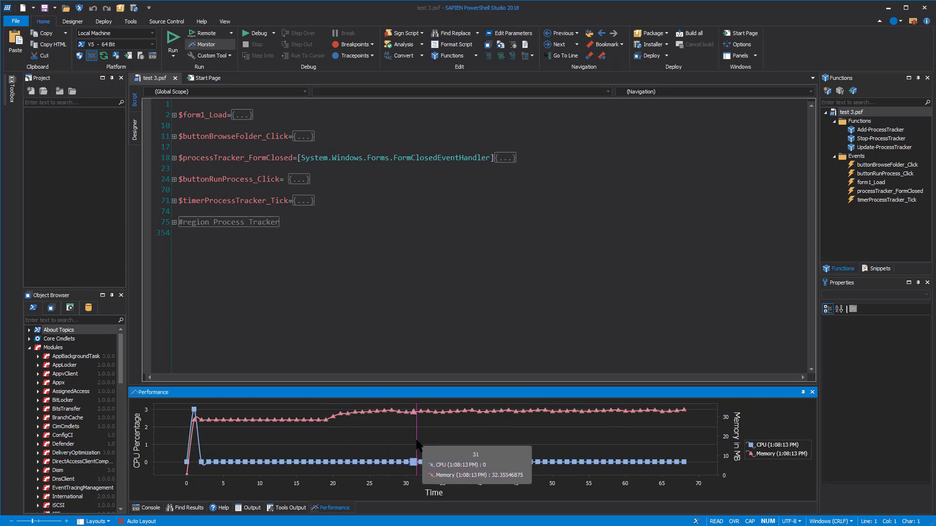
mouse_move(705, 444)
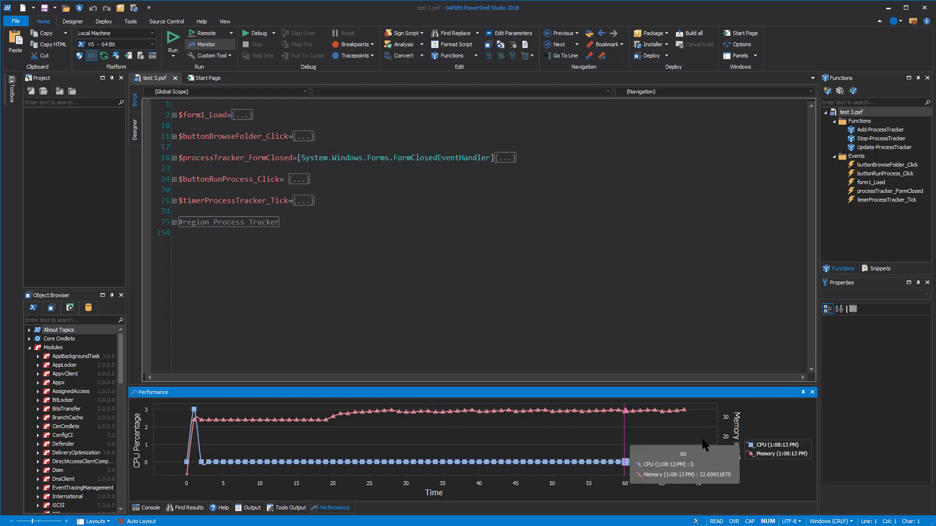
mouse_move(766, 493)
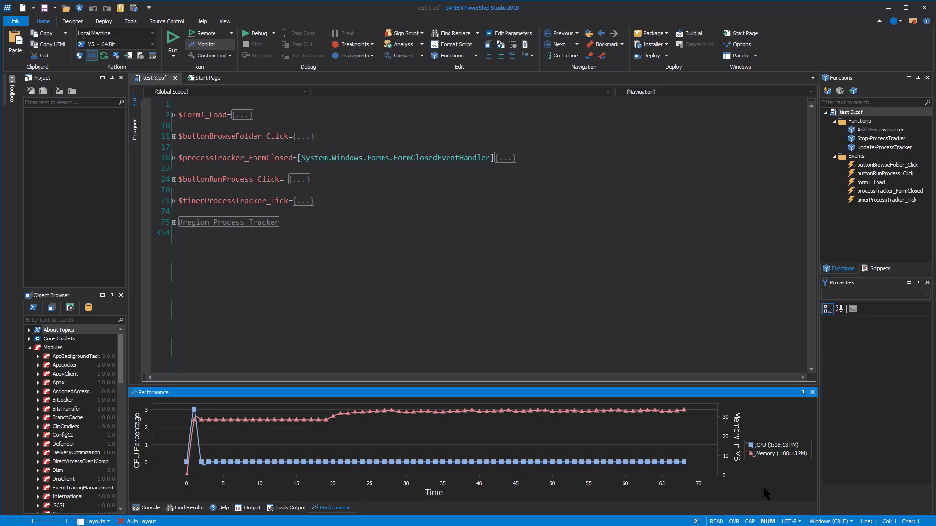
mouse_move(384, 511)
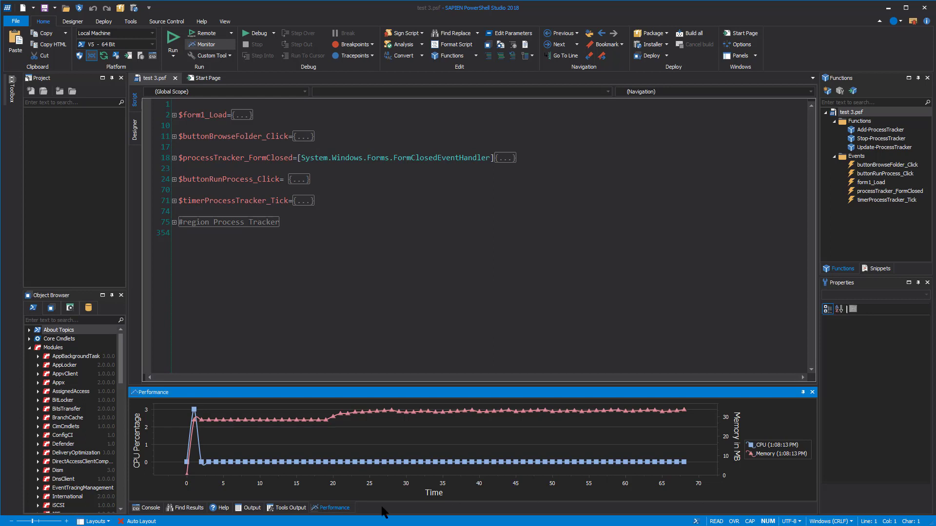
mouse_move(396, 515)
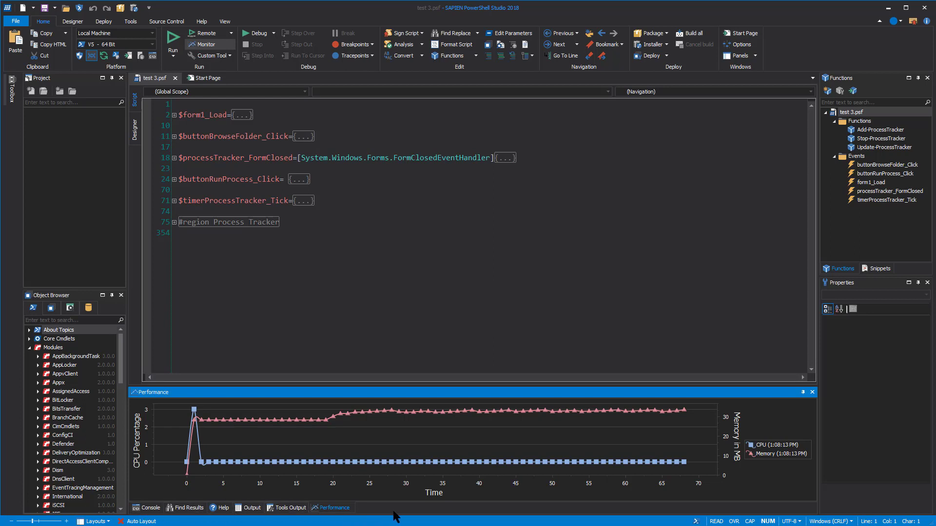
mouse_move(751, 58)
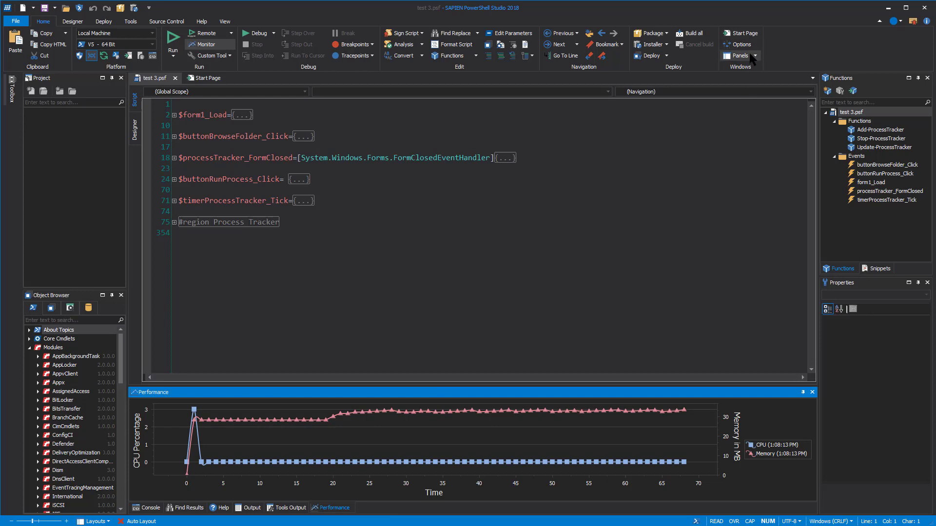
left_click(741, 56)
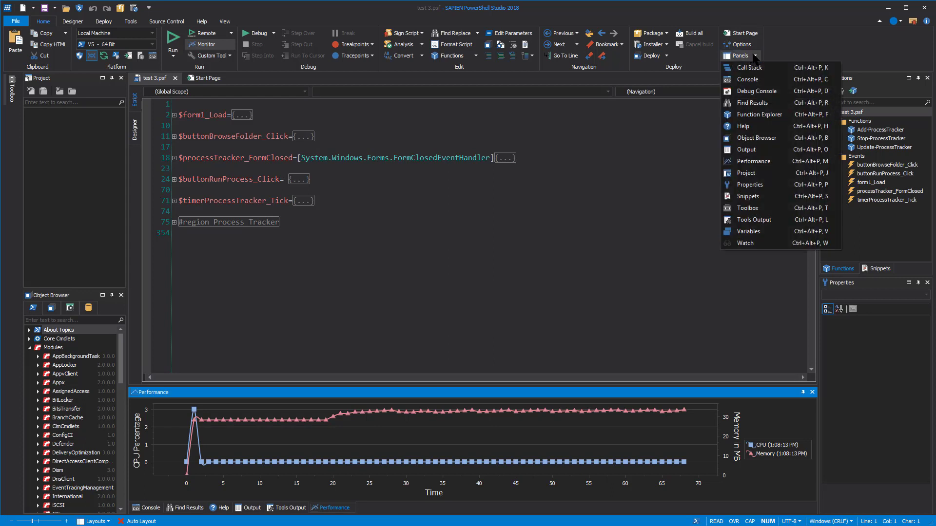